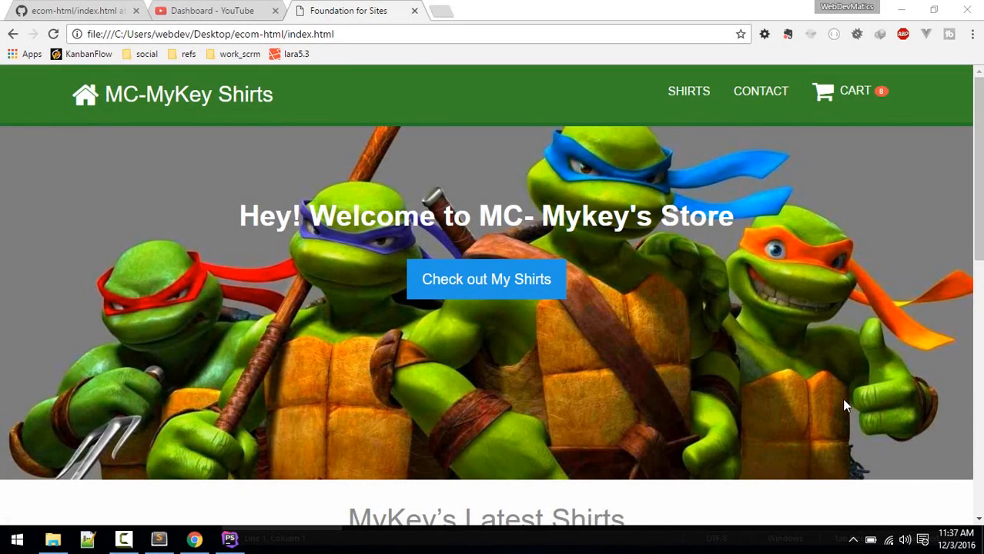
mouse_move(208, 200)
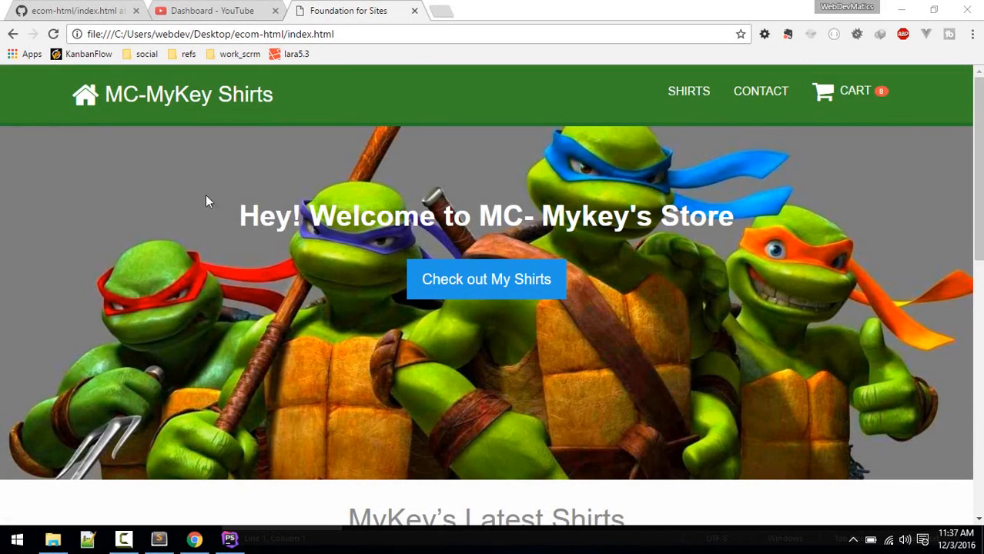
mouse_move(579, 184)
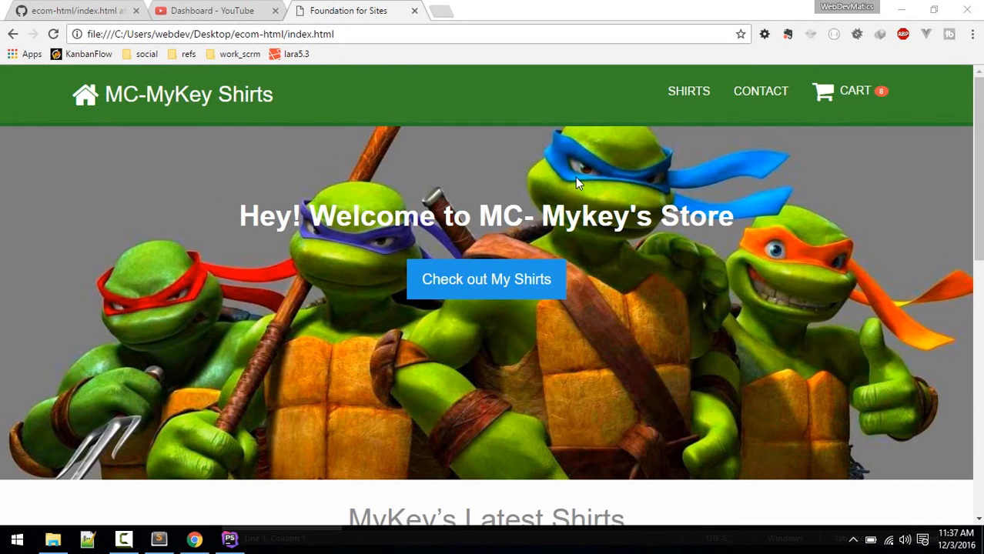
mouse_move(111, 6)
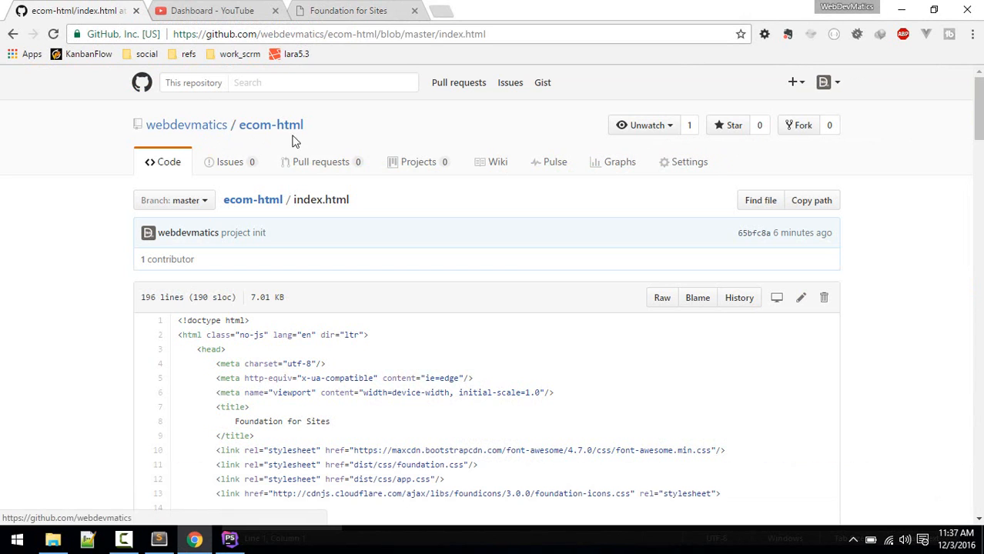
mouse_move(305, 422)
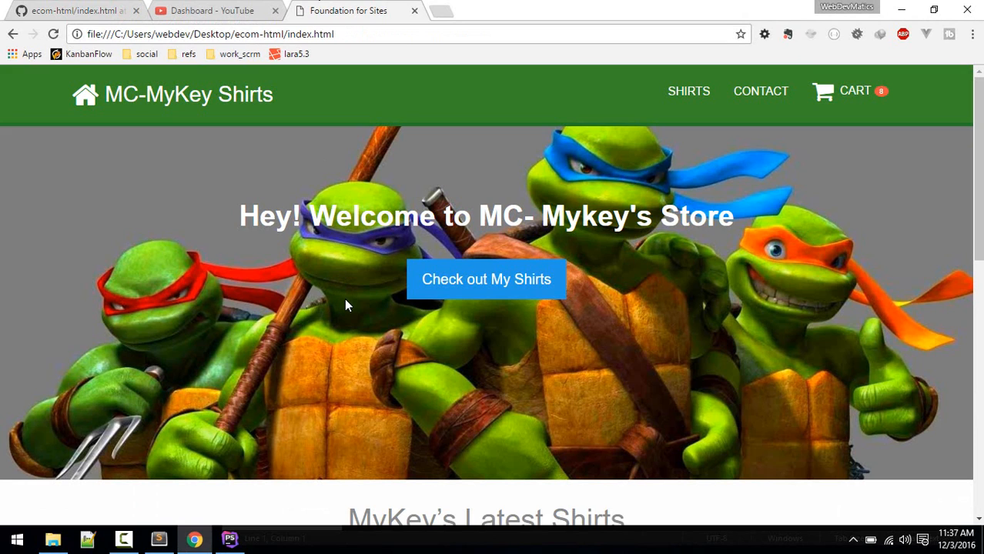
Step: Switch from Chrome to the ecom Laravel project in PhpStorm
click(229, 540)
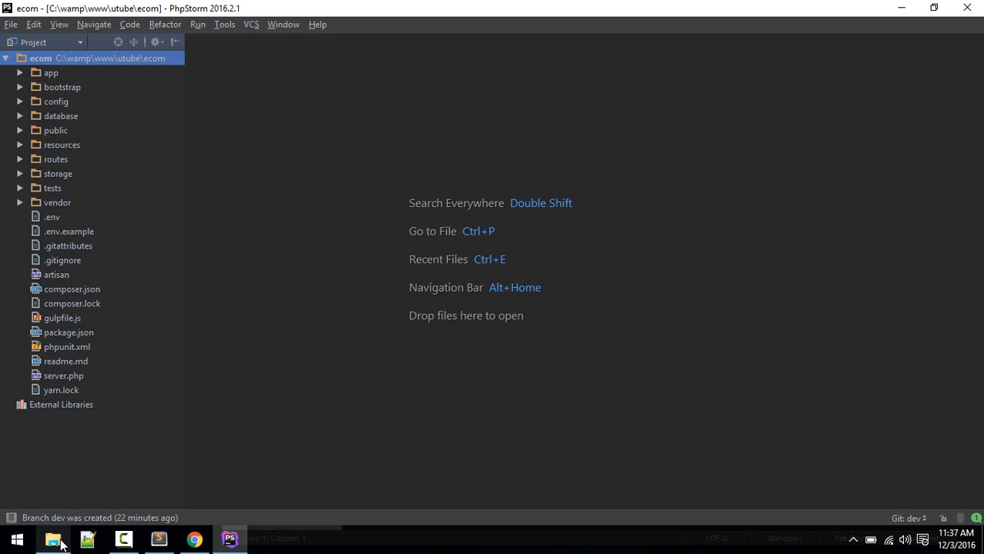
Step: Review the ecom-html folder's index, shirt and shirts pages, then expand resources/views in the ecom project
click(52, 539)
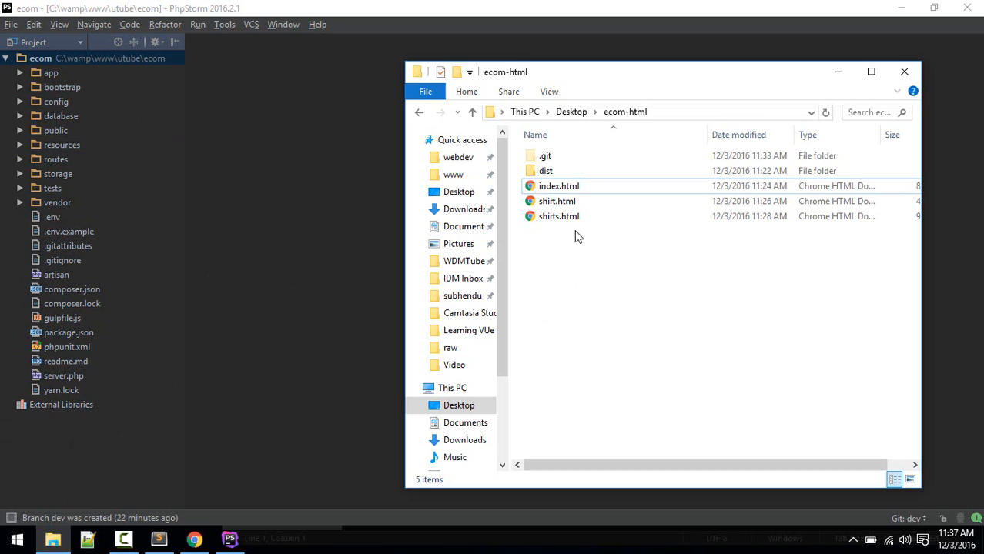
click(559, 185)
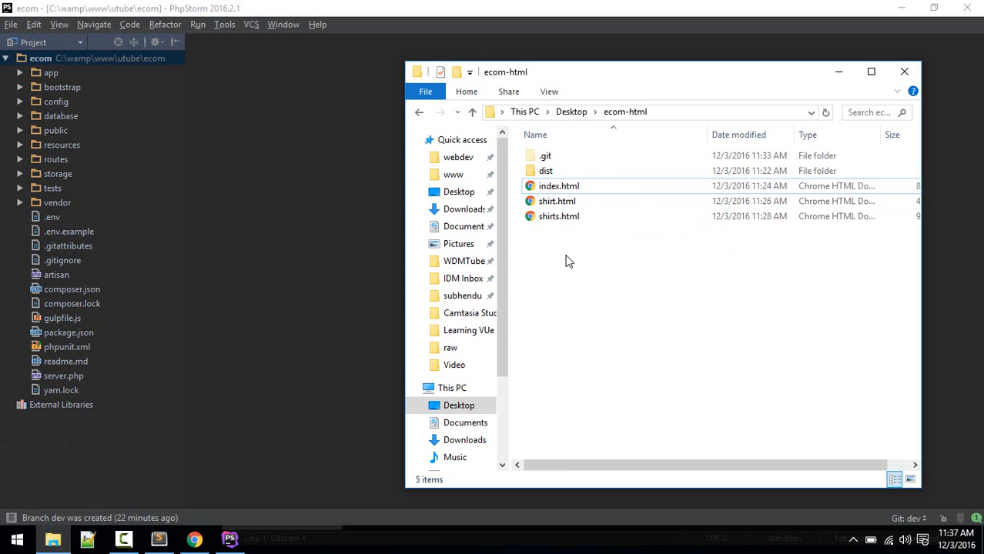
click(556, 200)
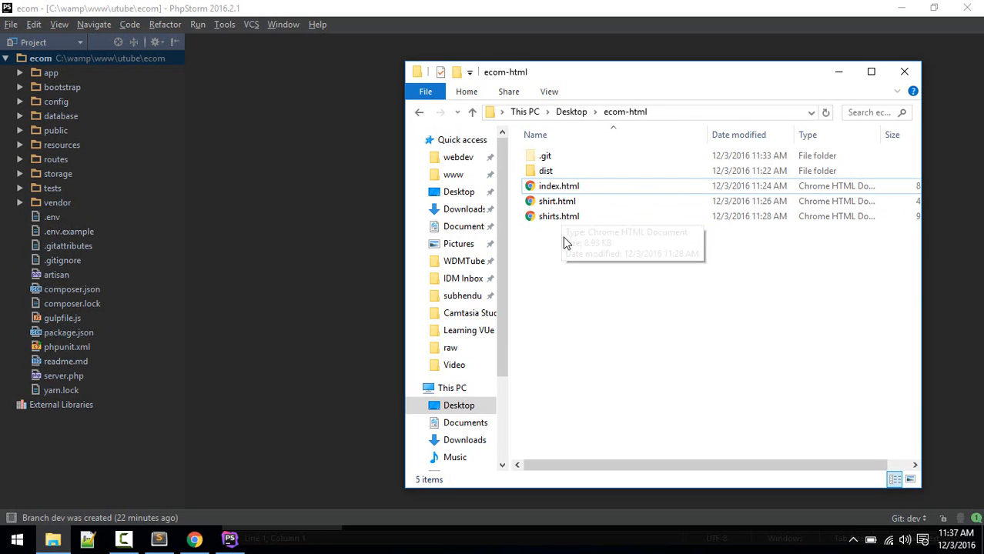
mouse_move(271, 245)
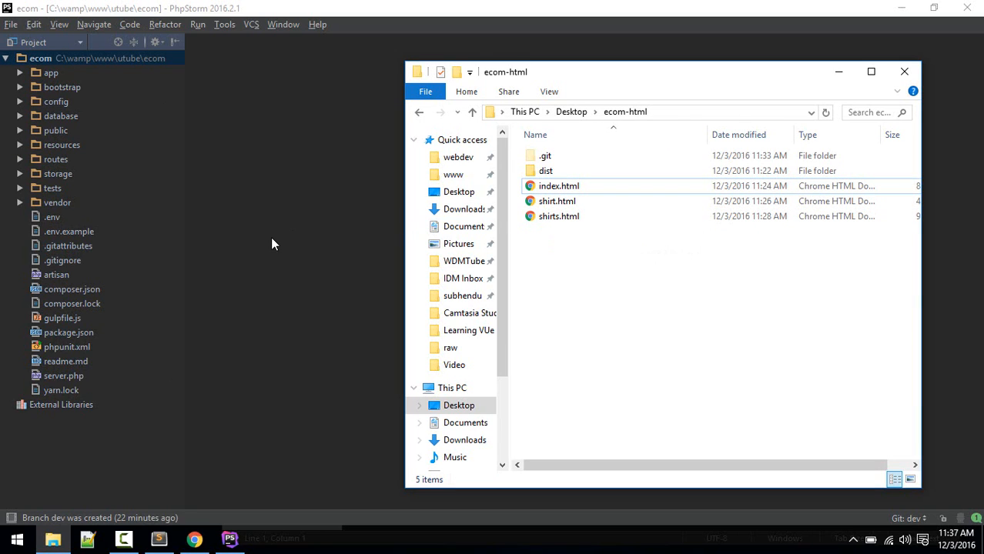
mouse_move(77, 173)
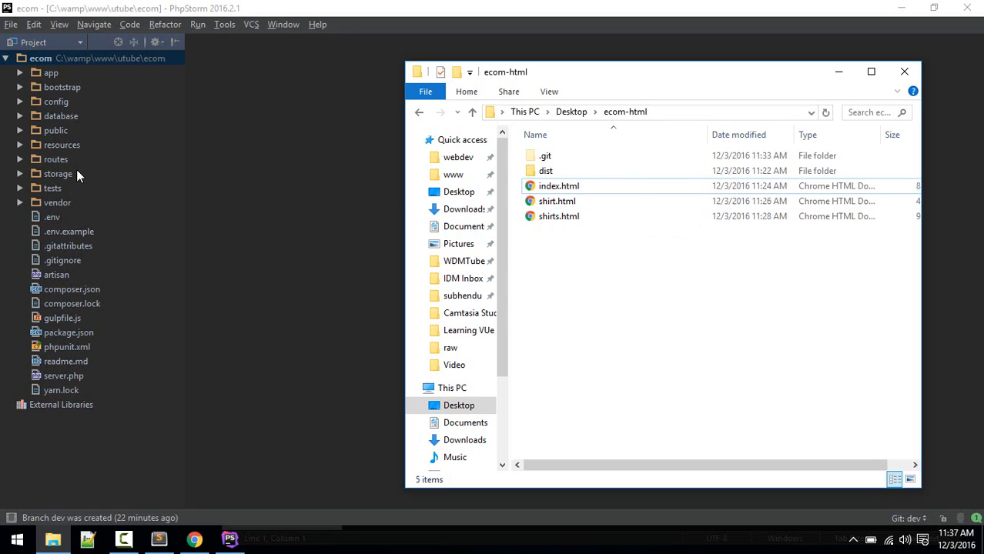
mouse_move(100, 171)
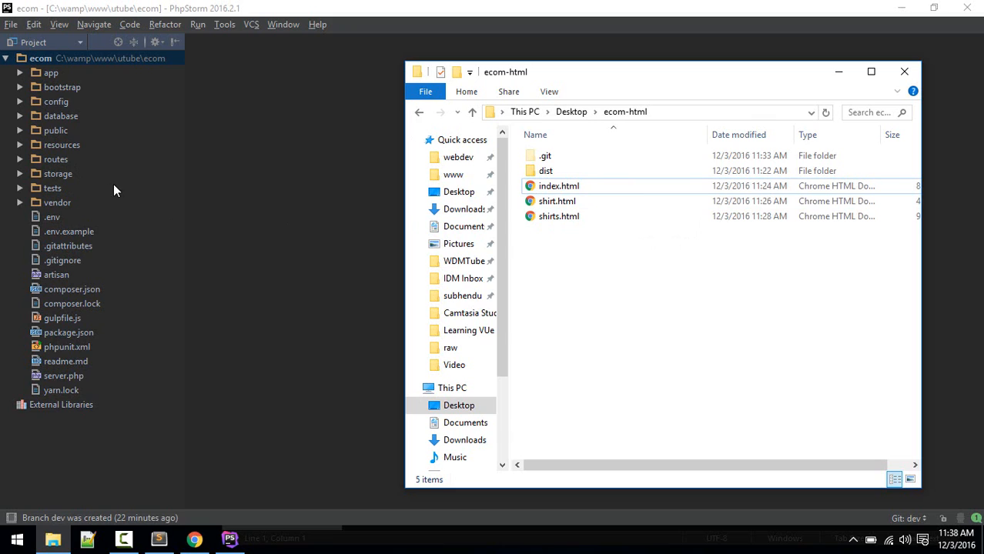
click(19, 145)
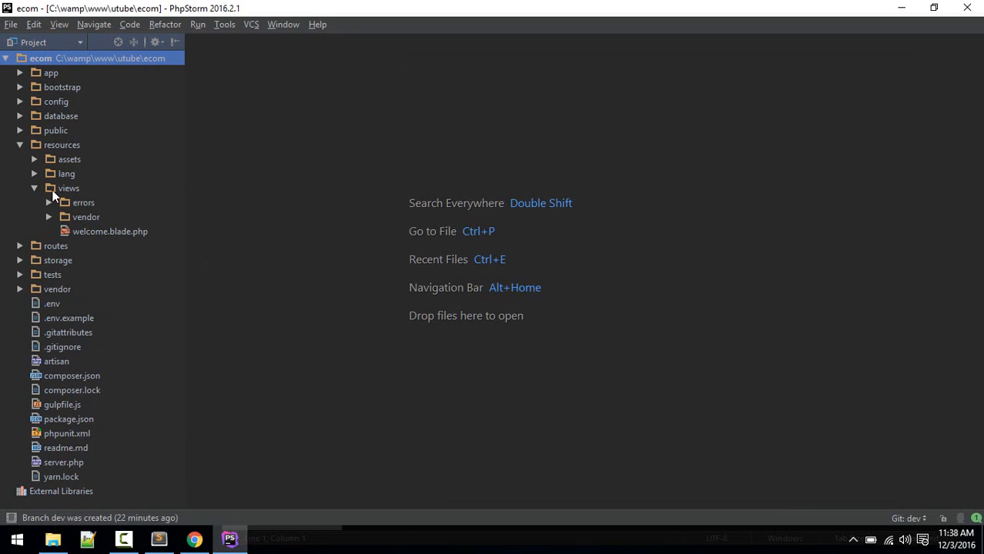
Step: Create a new directory named layout inside resources/views
right_click(67, 187)
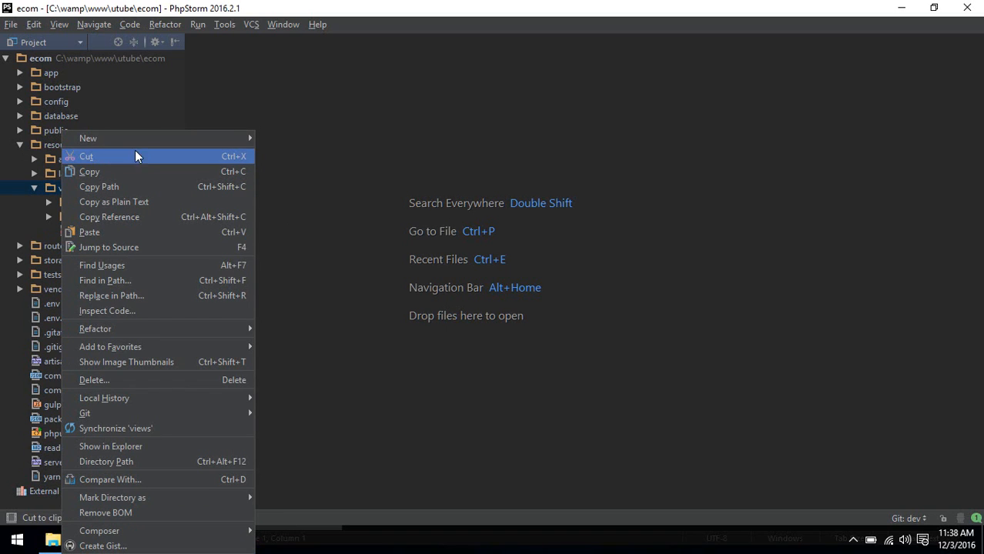
click(88, 139)
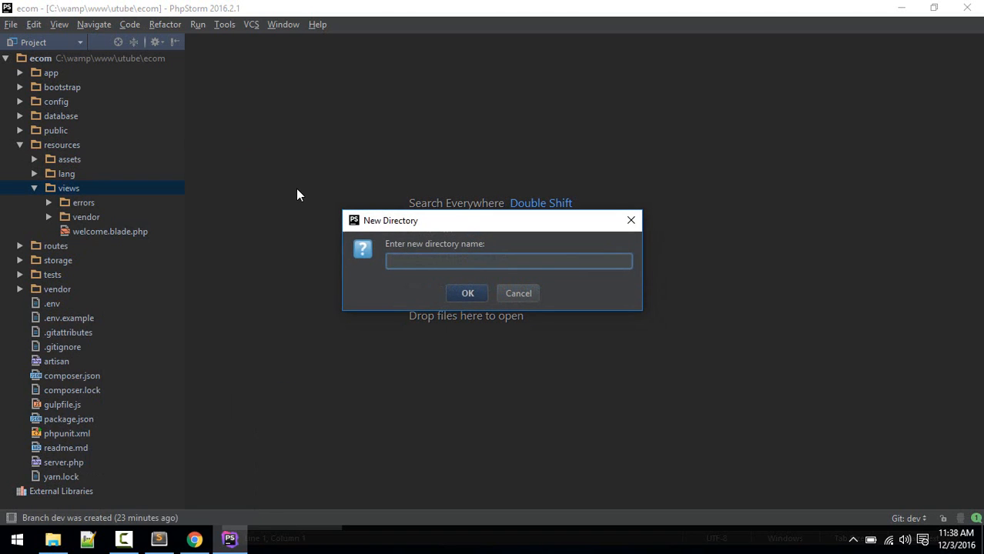
text(layout)
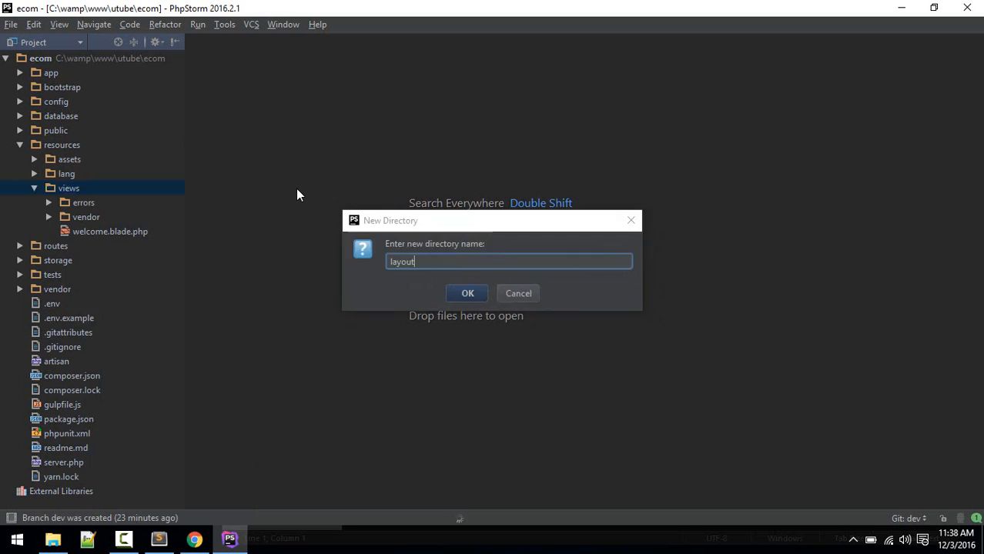
click(468, 293)
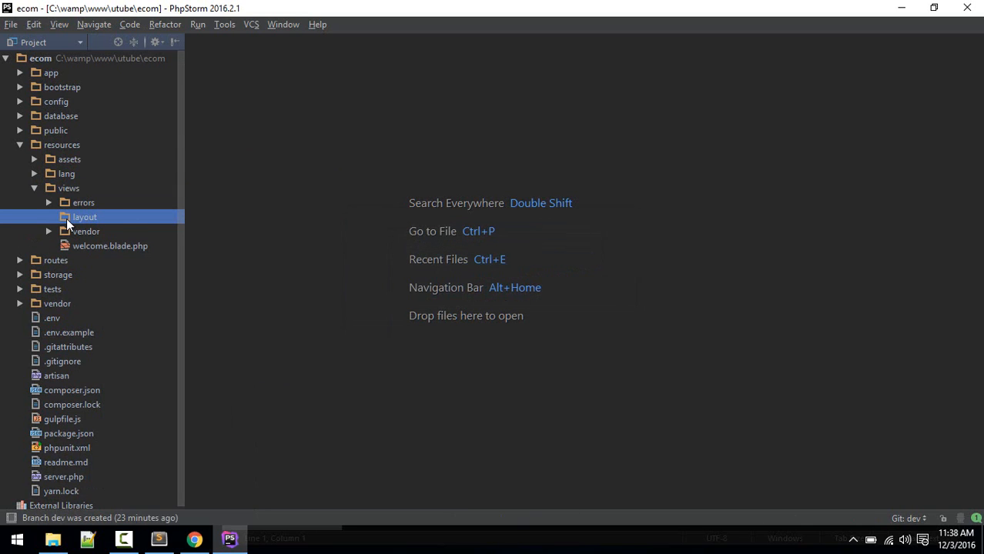
Step: Create a Blade template main.blade.php inside layout and answer the Add to Git prompt
right_click(83, 216)
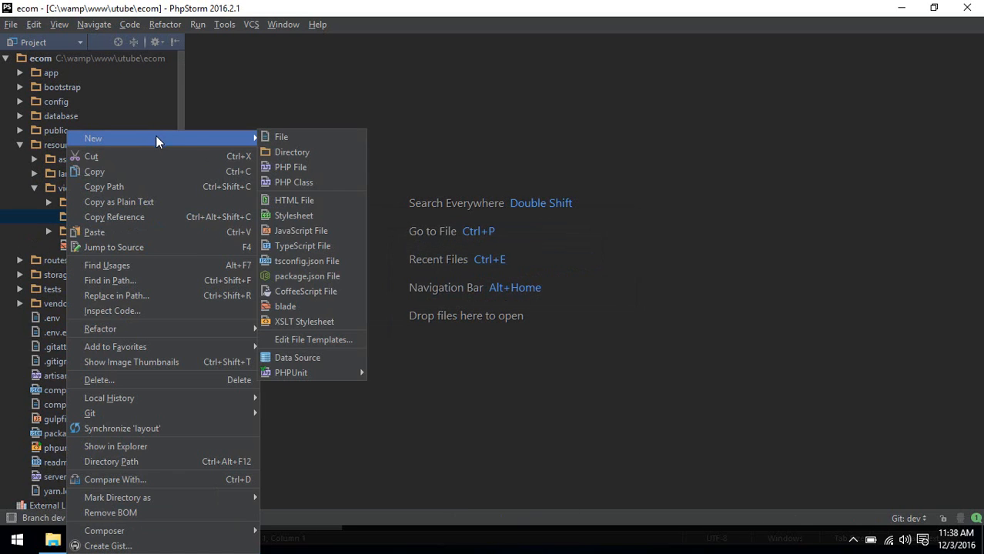
click(285, 305)
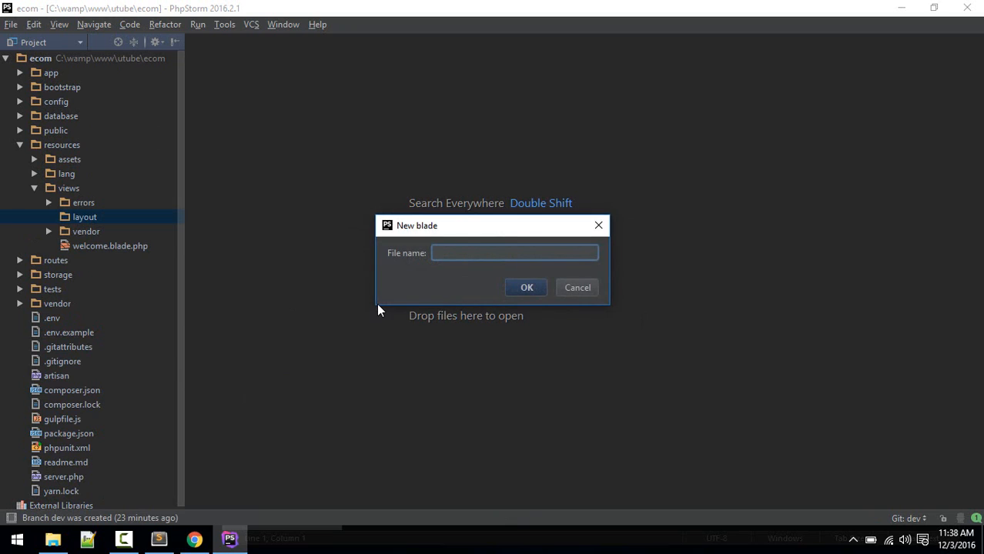
text(main)
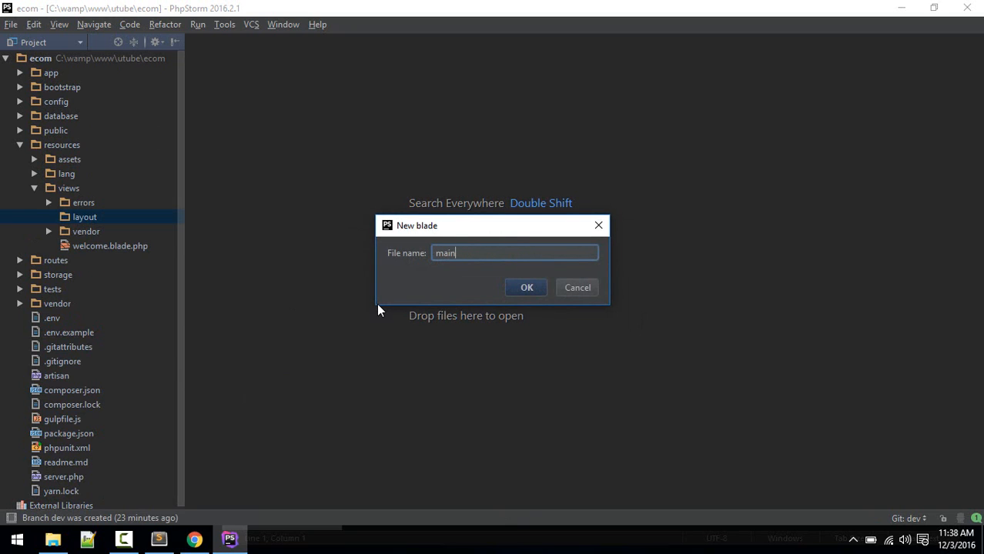
click(527, 288)
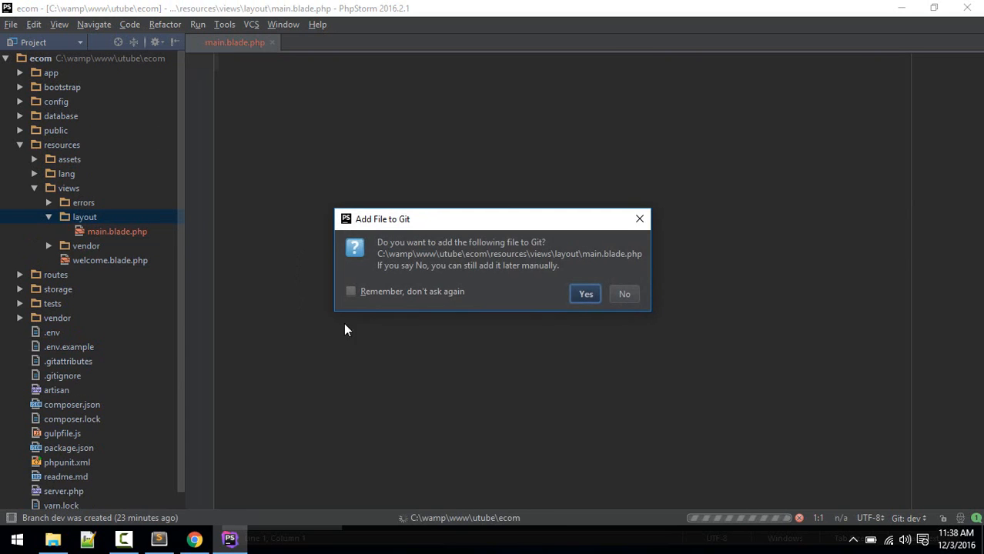
click(624, 294)
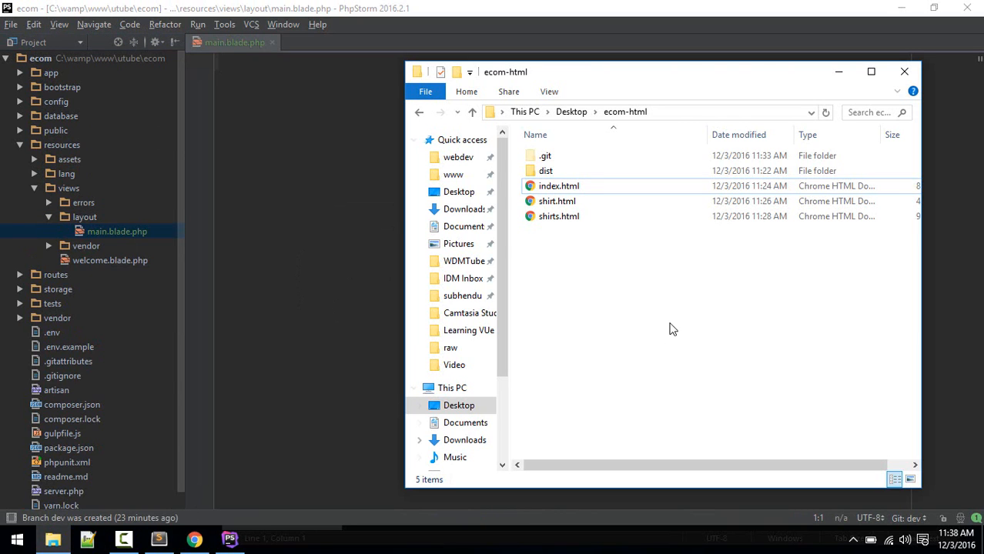
Step: View index.html's source from the ecom-html folder in Sublime Text, then return to the empty main.blade.php
click(557, 185)
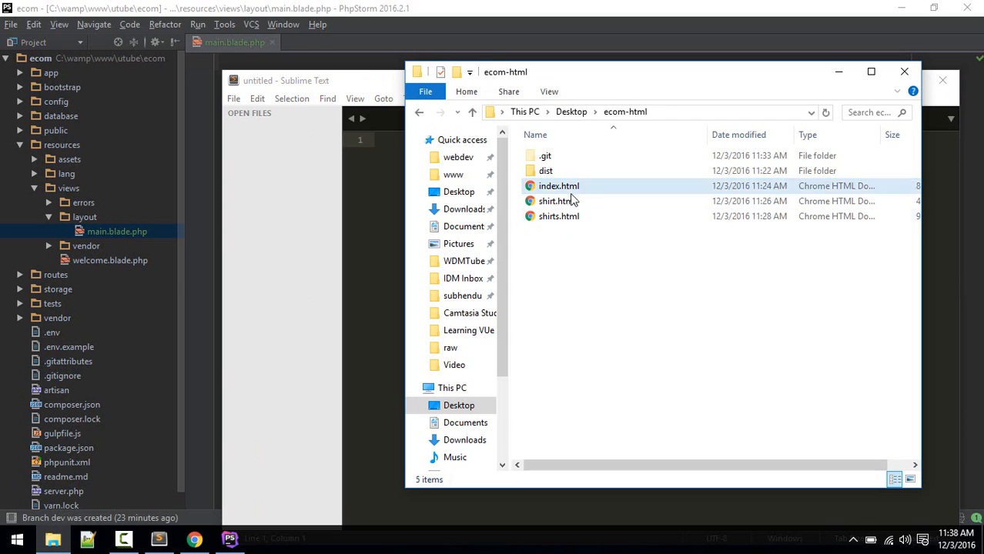
click(418, 111)
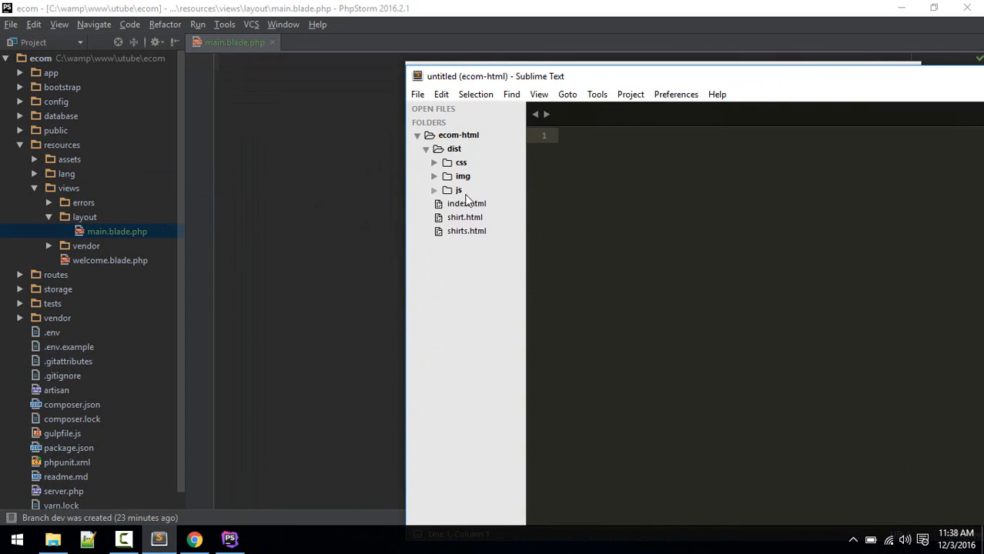
double_click(465, 203)
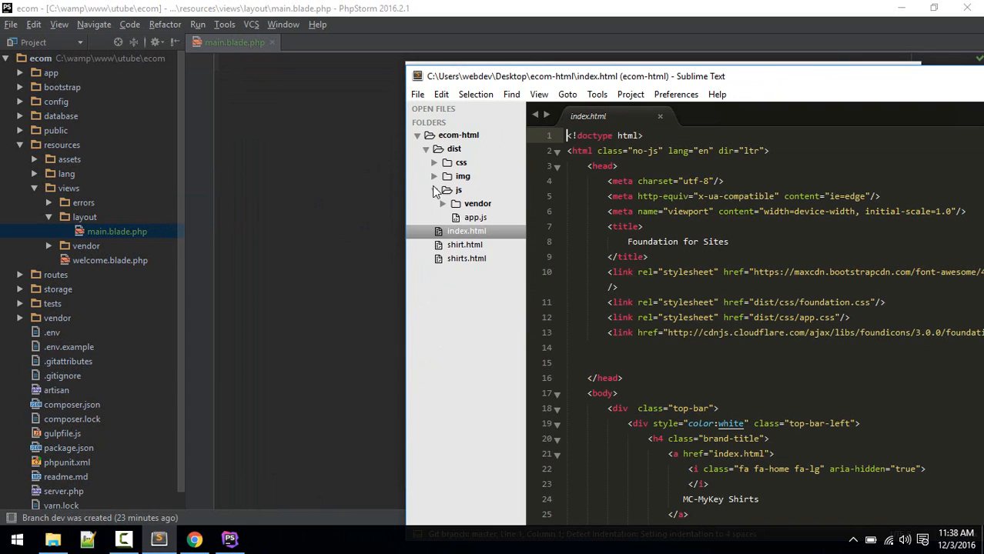
click(416, 136)
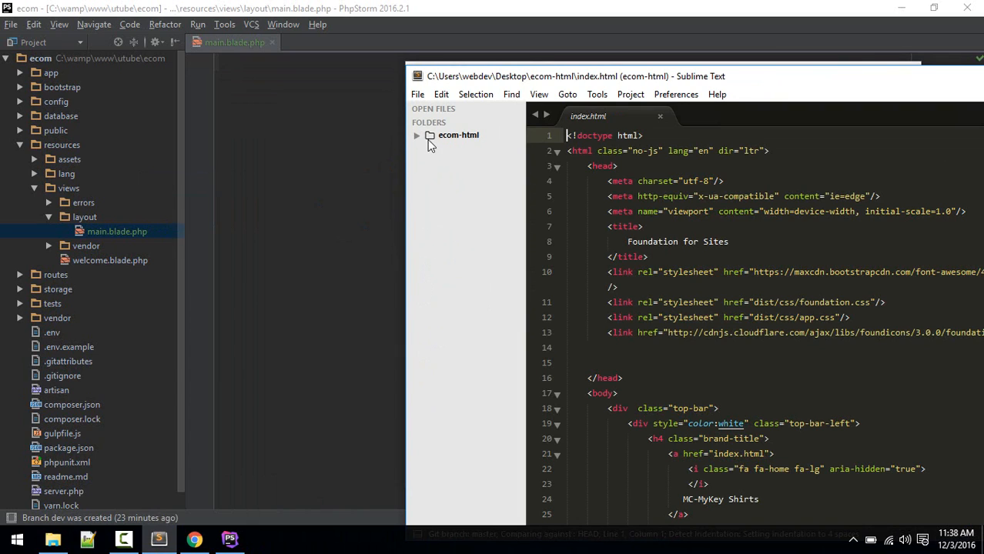
click(416, 135)
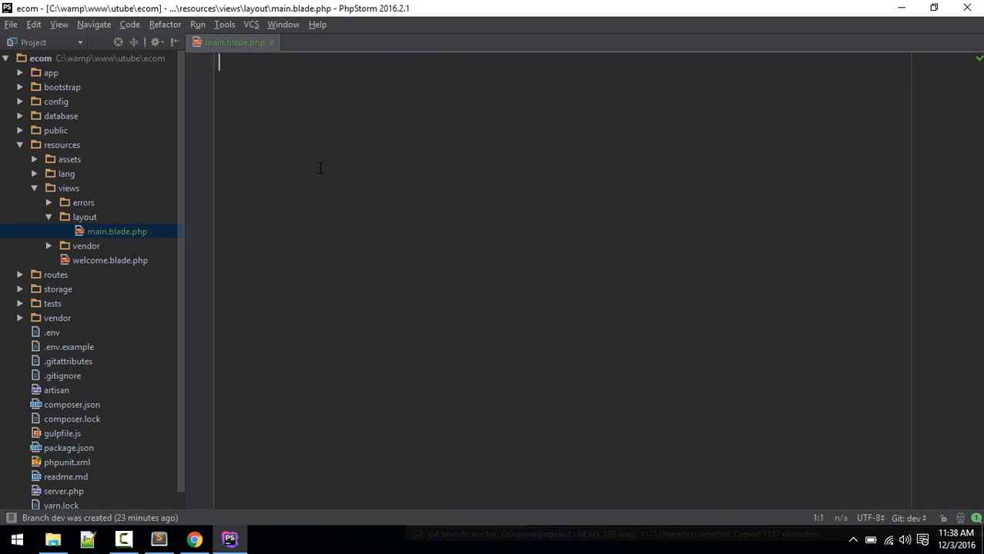
mouse_move(328, 185)
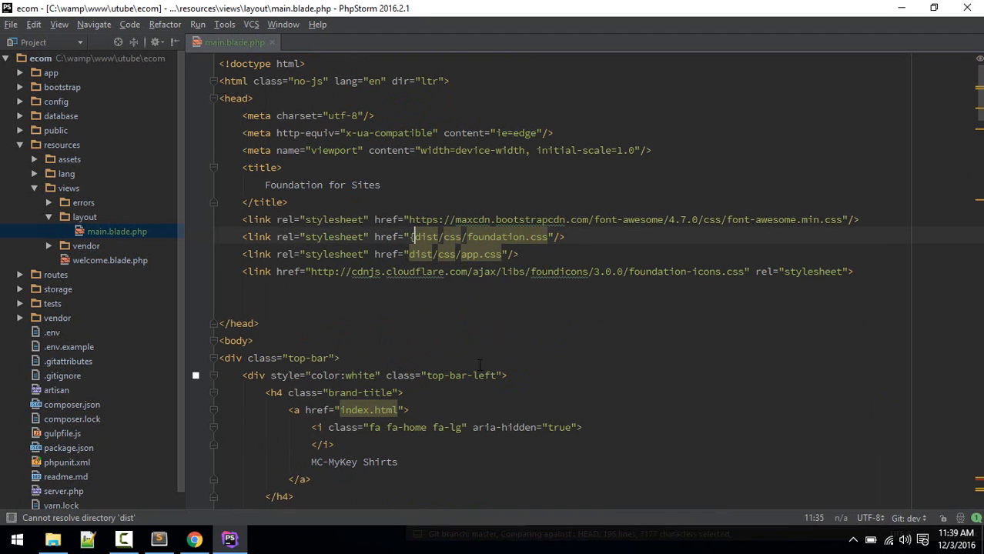
Step: Wrap the pasted layout's stylesheet links in {{asset('dist/css/...')}} calls
text({{asset(')
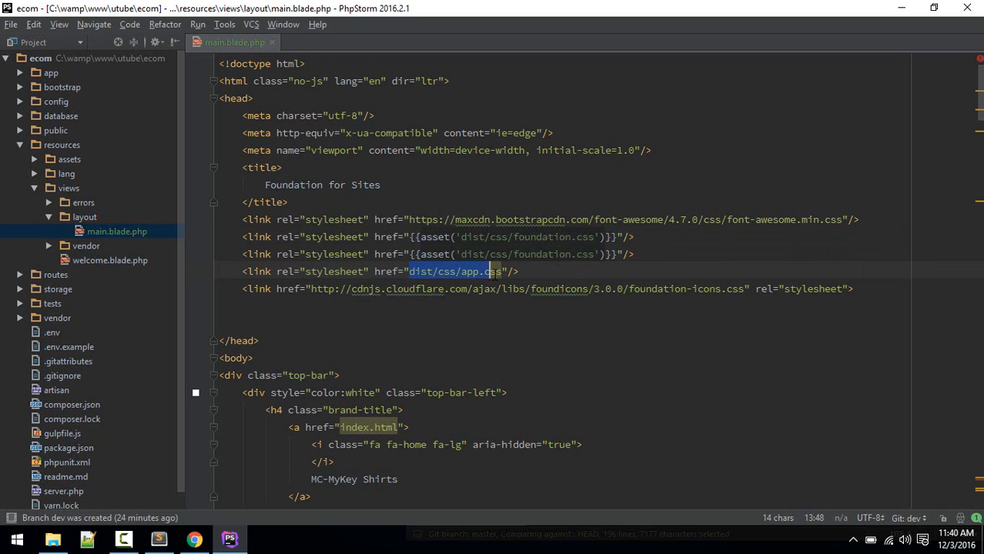
key(Delete)
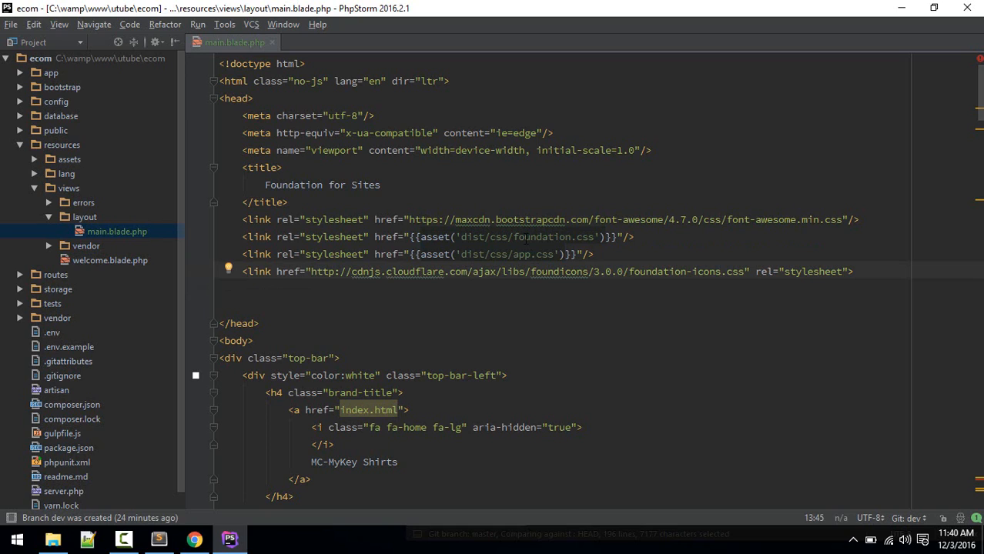
mouse_move(61, 231)
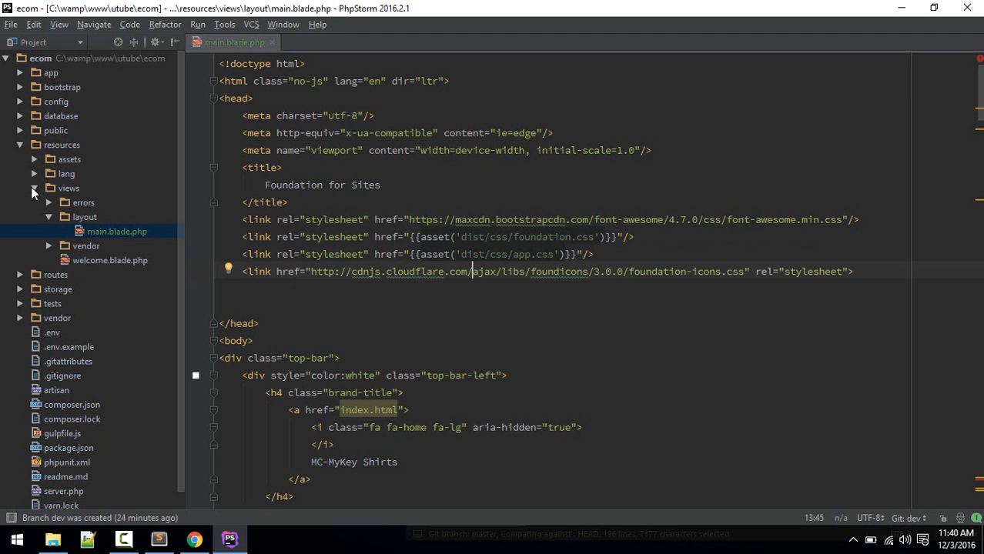
Step: Move the dist folder from ecom-html into the ecom project's public folder
click(18, 129)
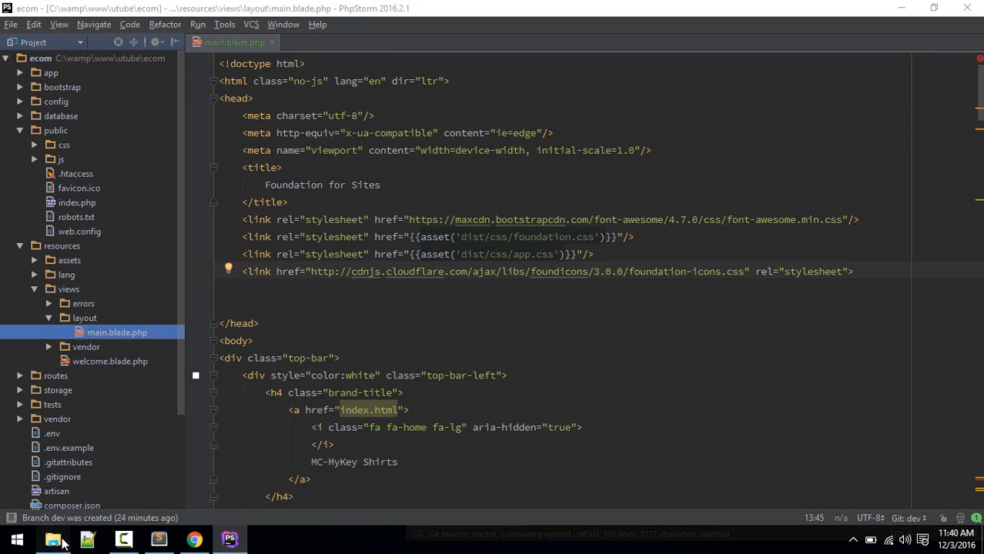
click(53, 539)
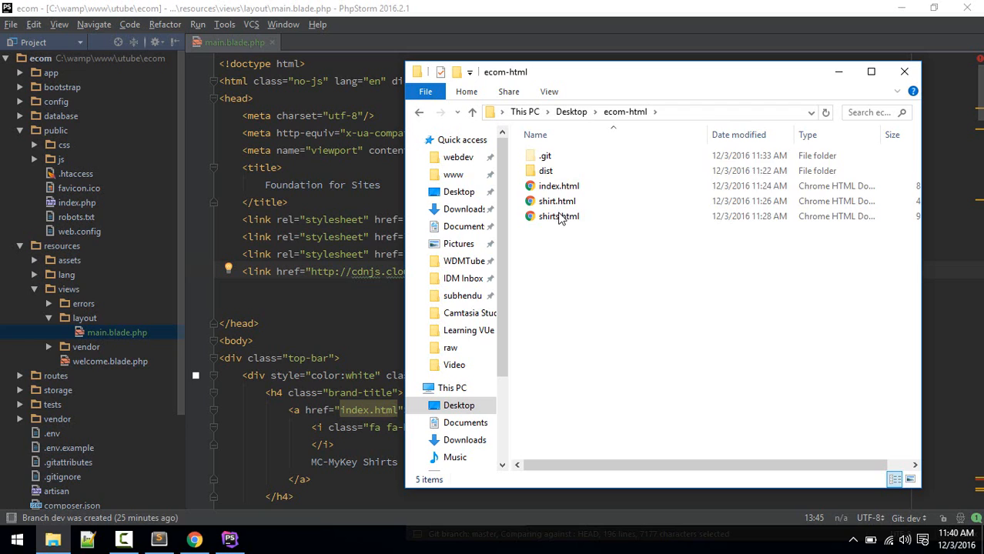
click(545, 170)
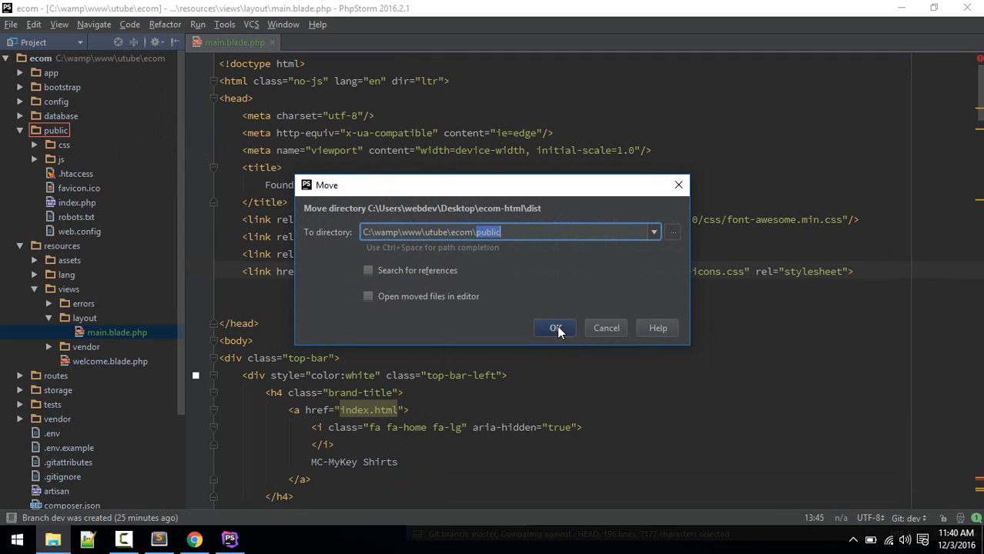
click(554, 327)
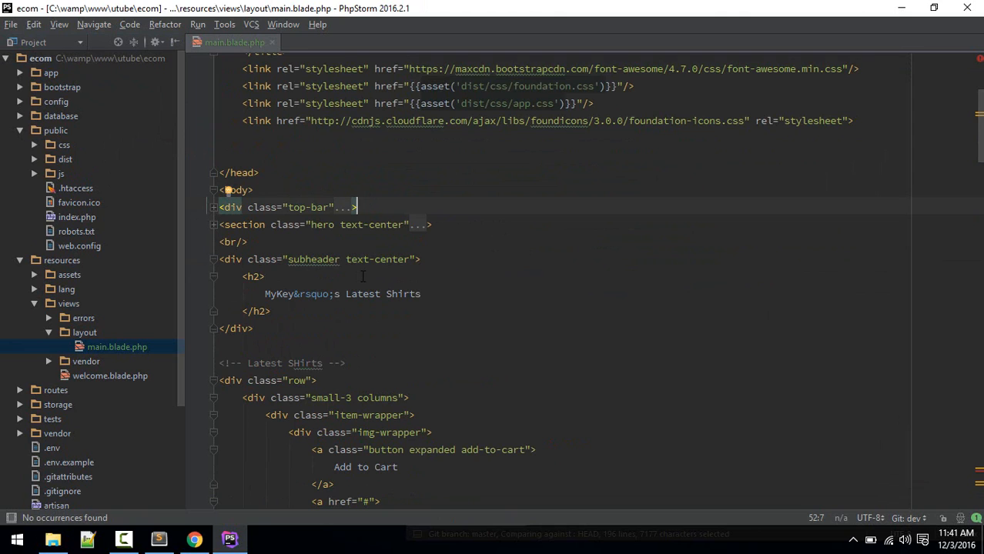
Step: Delete the hero, subheader and latest-shirts markup, keeping only the top bar and footer
click(214, 262)
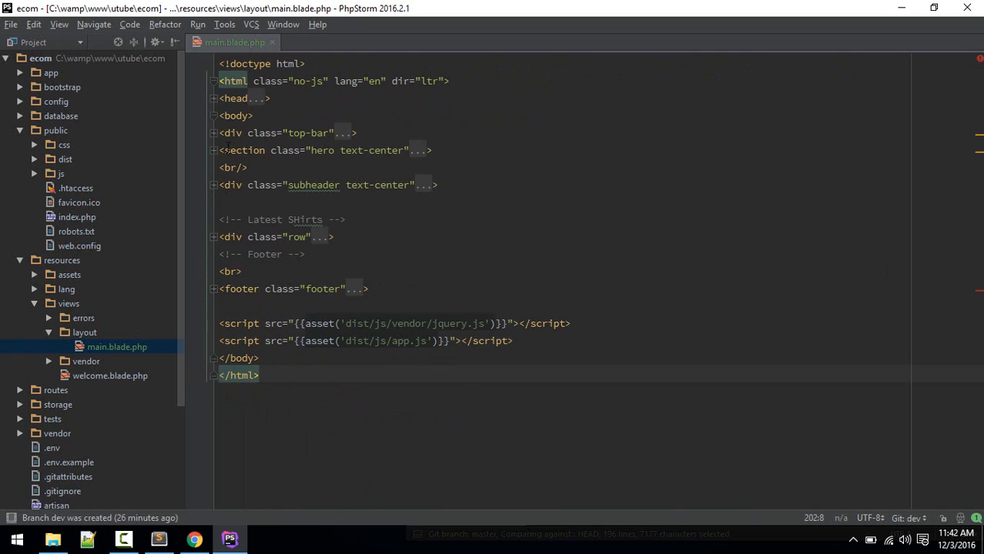
drag(219, 151, 249, 166)
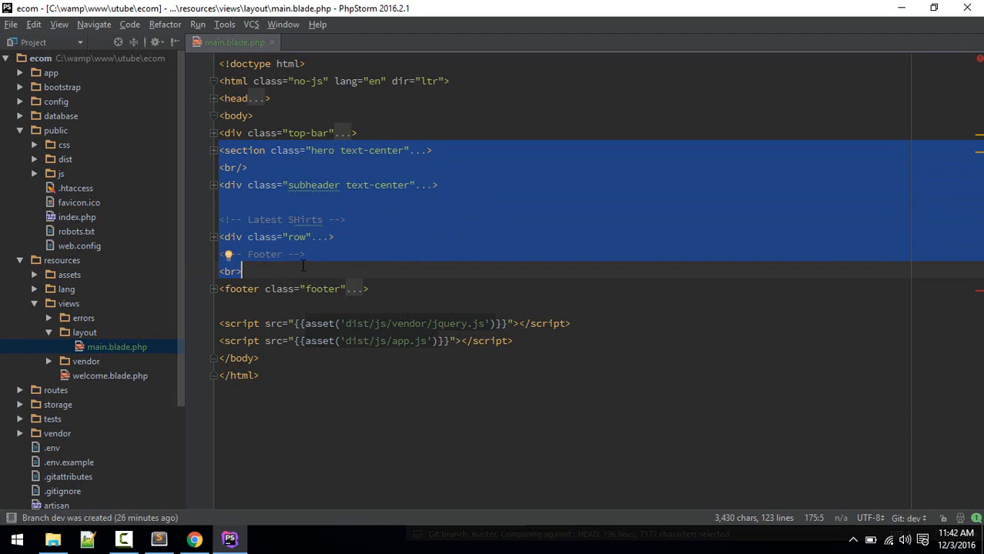
key(Delete)
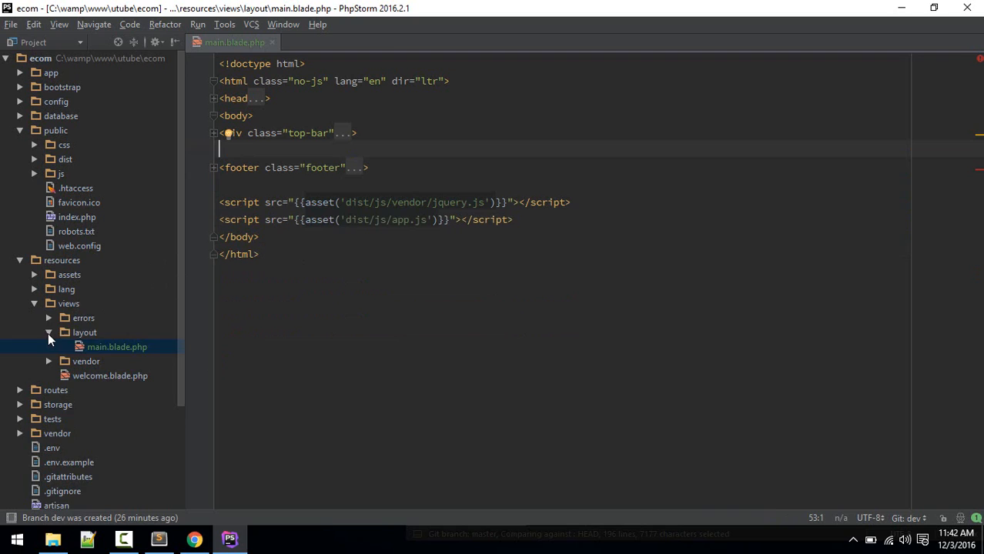
Step: Create a new directory named front inside resources/views
click(47, 333)
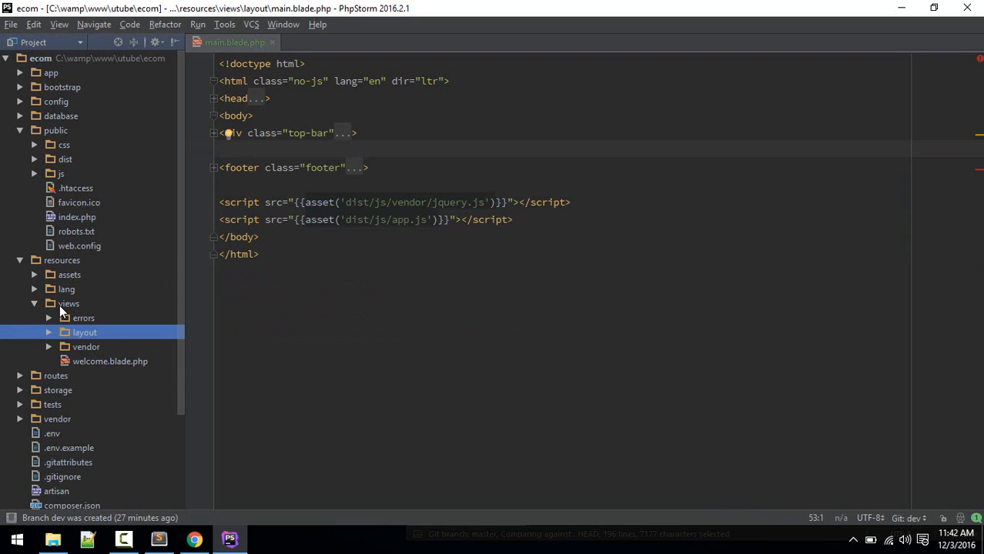
right_click(84, 333)
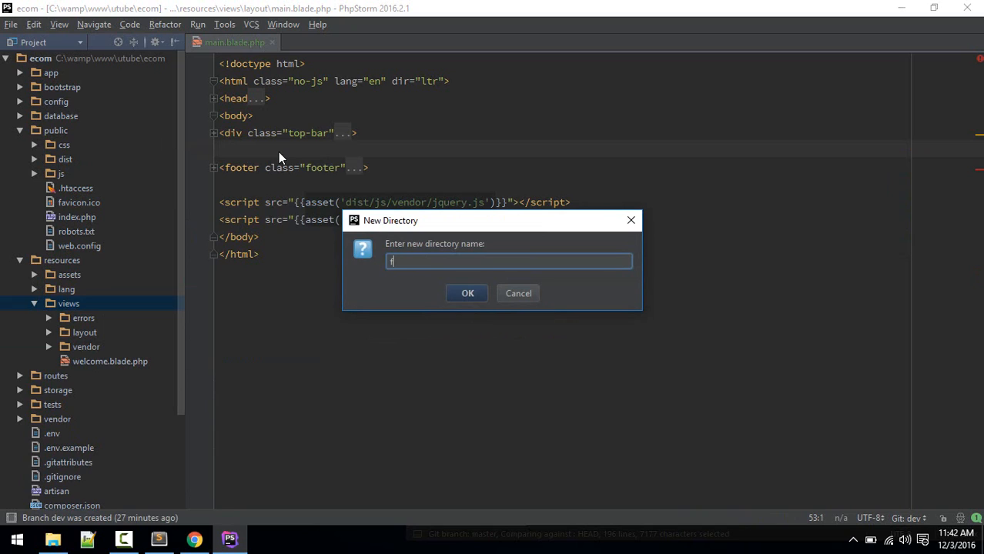
text(ront)
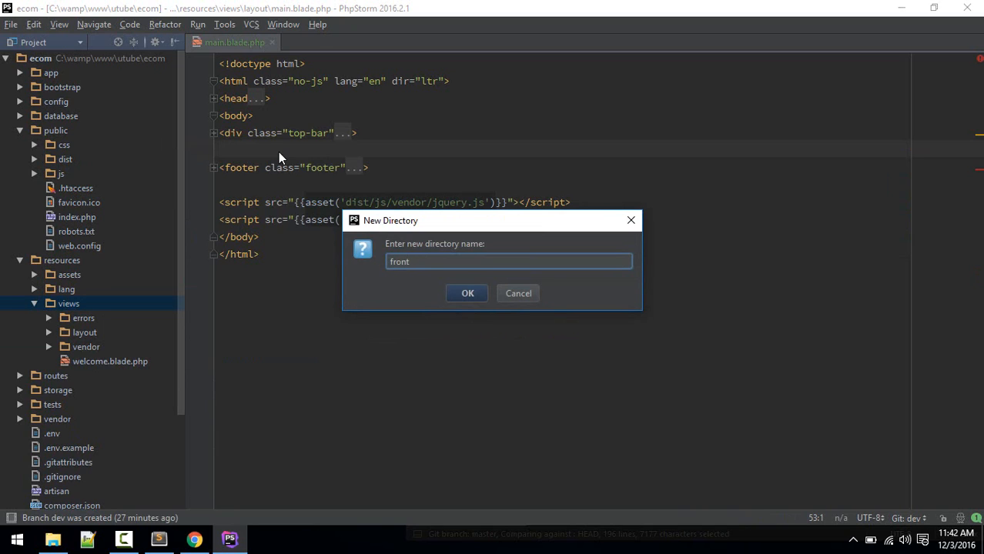
click(468, 293)
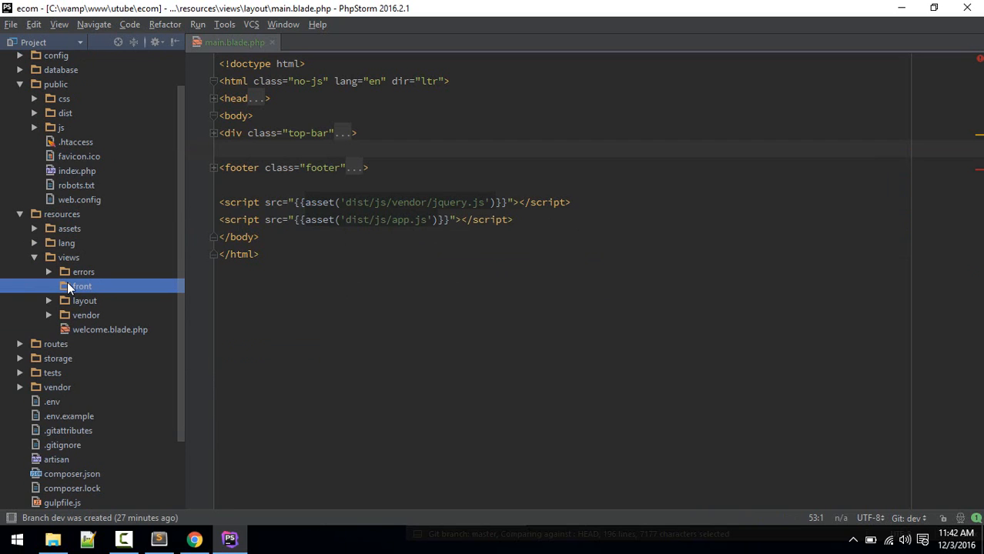
Step: Create an empty home.blade.php Blade view inside the front folder
right_click(82, 285)
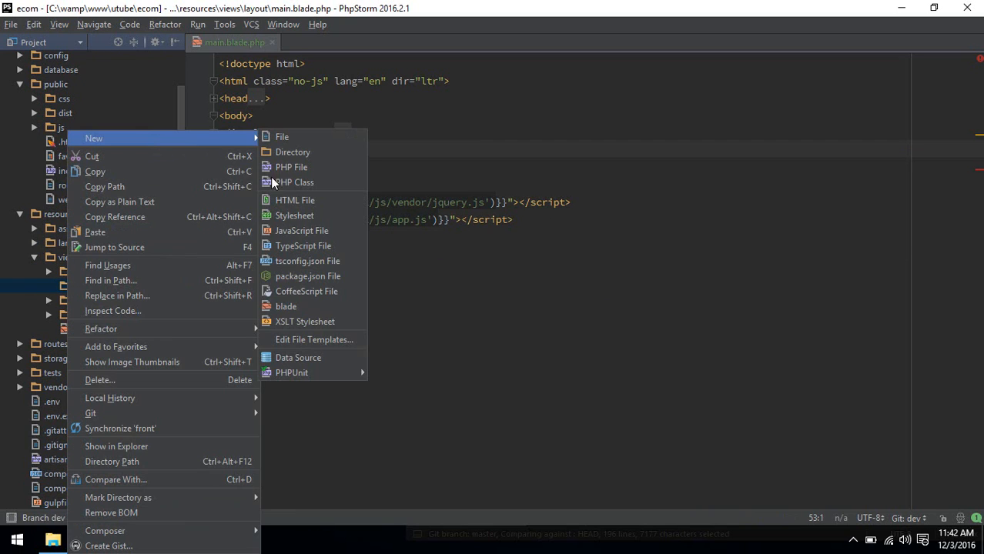
click(287, 307)
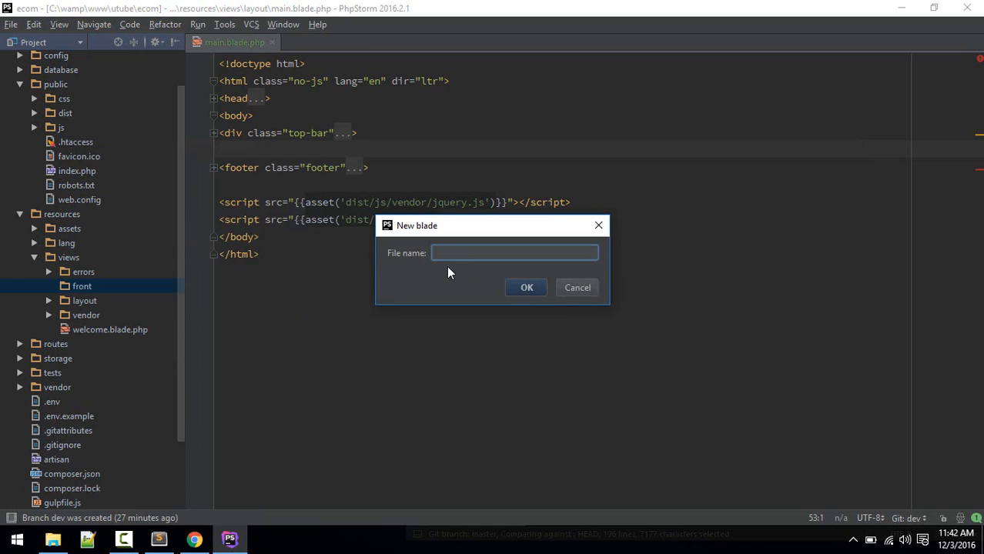
text(home)
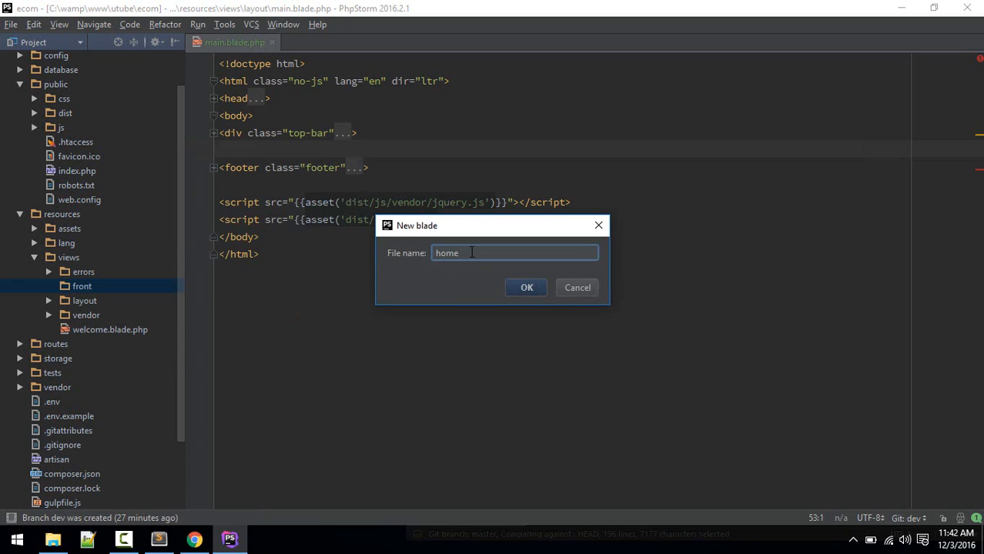
click(526, 288)
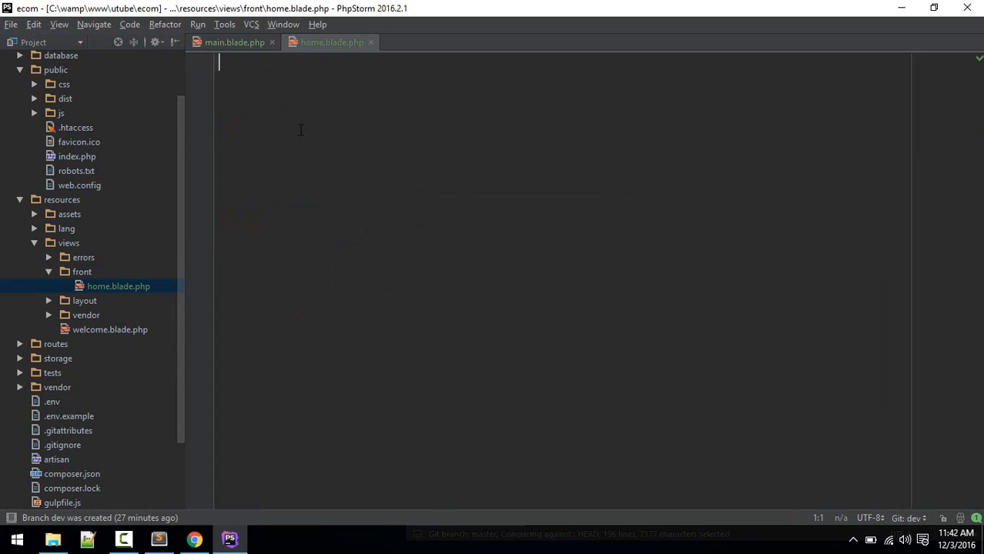
text(@ex)
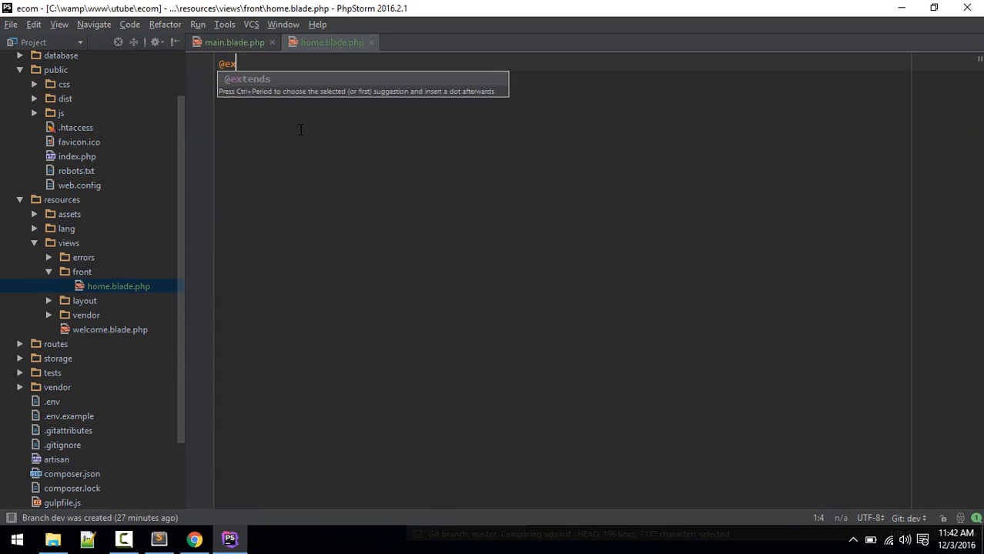
key(Tab)
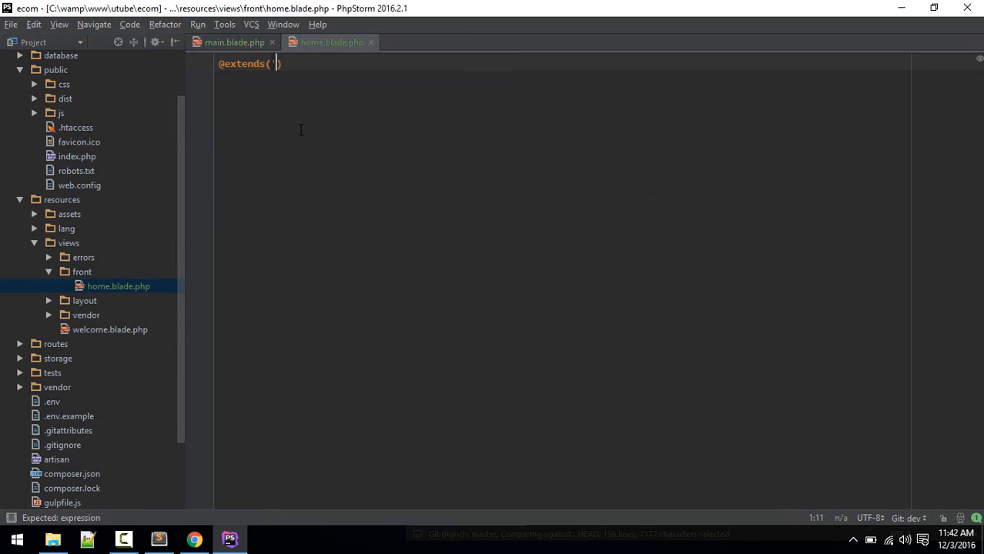
text('layout.main)
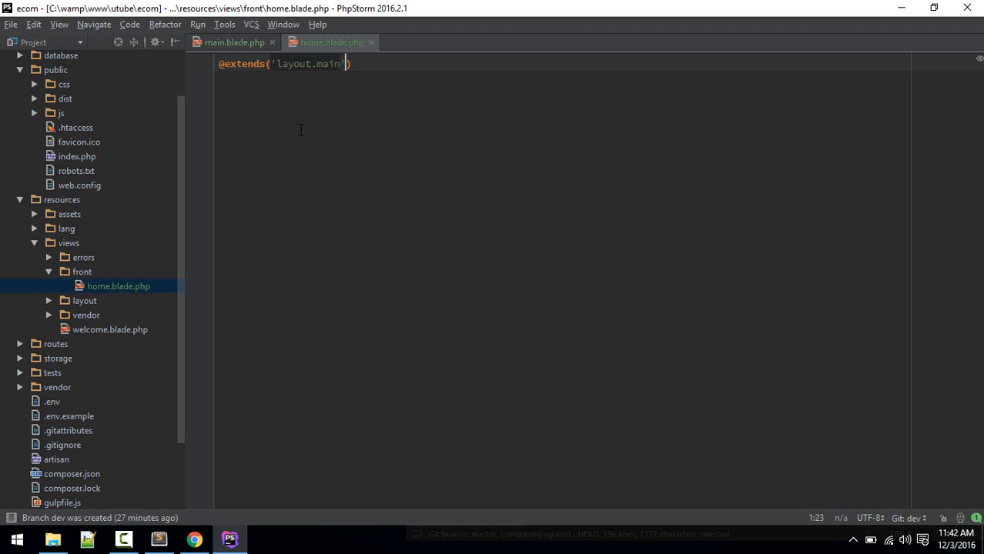
key(enter)
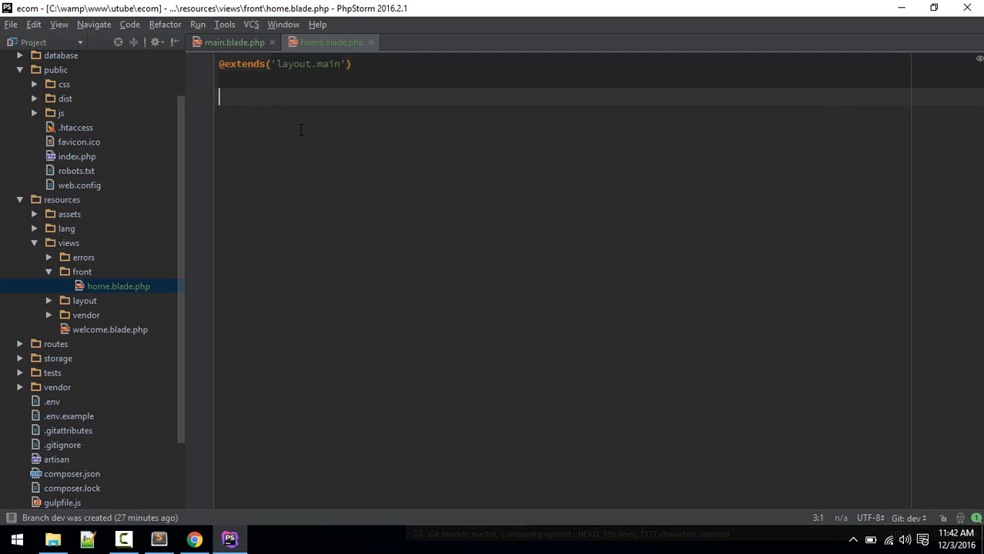
text(@section('con)
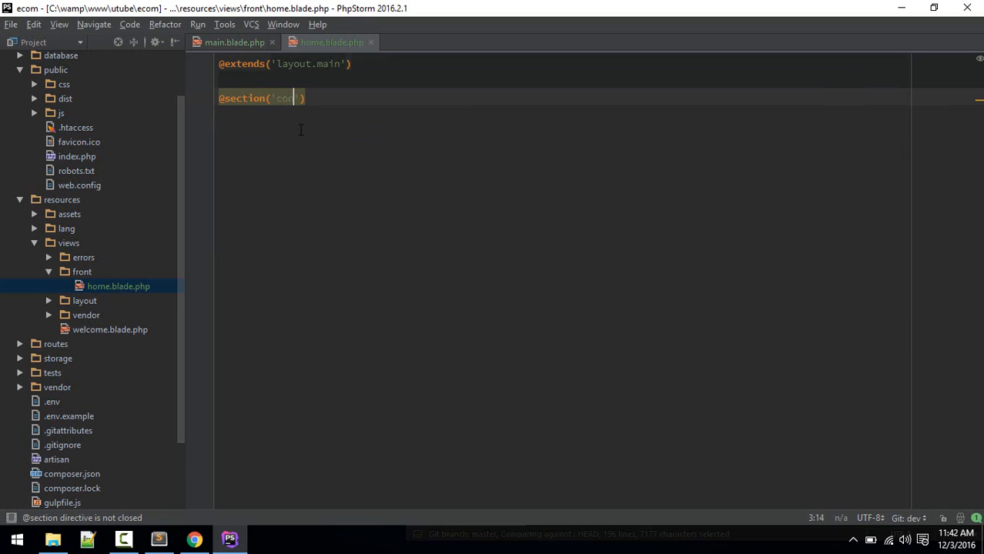
text(ntent)
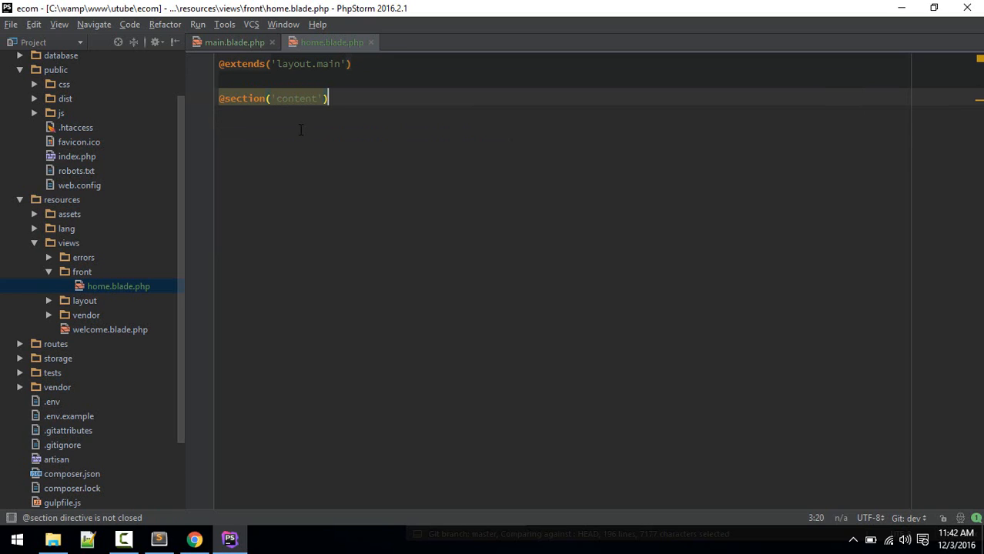
text(@endsection)
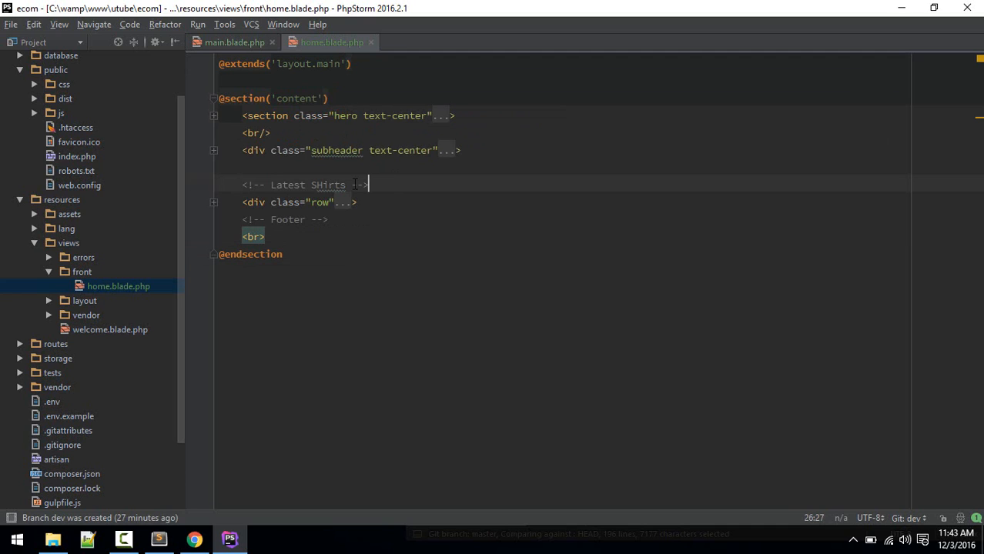
click(214, 116)
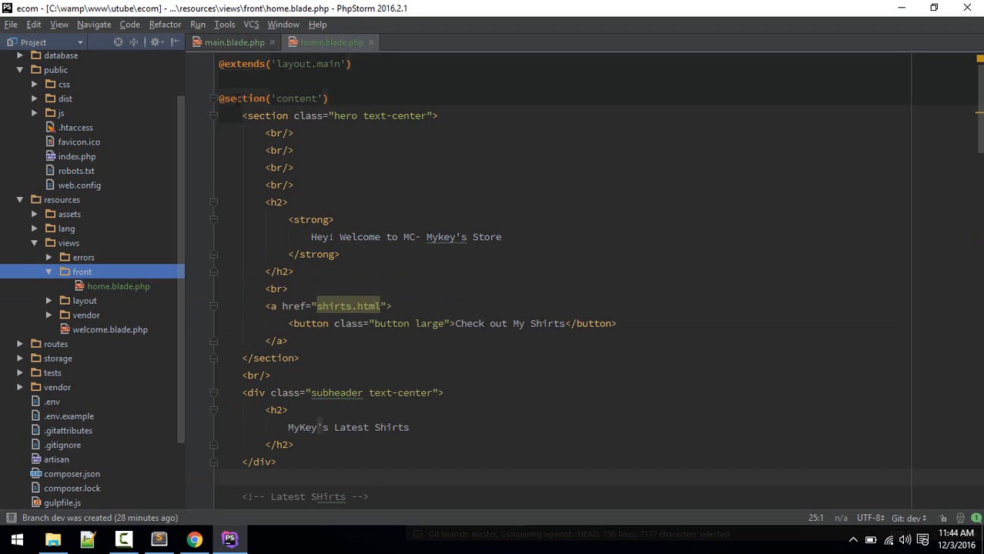
click(234, 44)
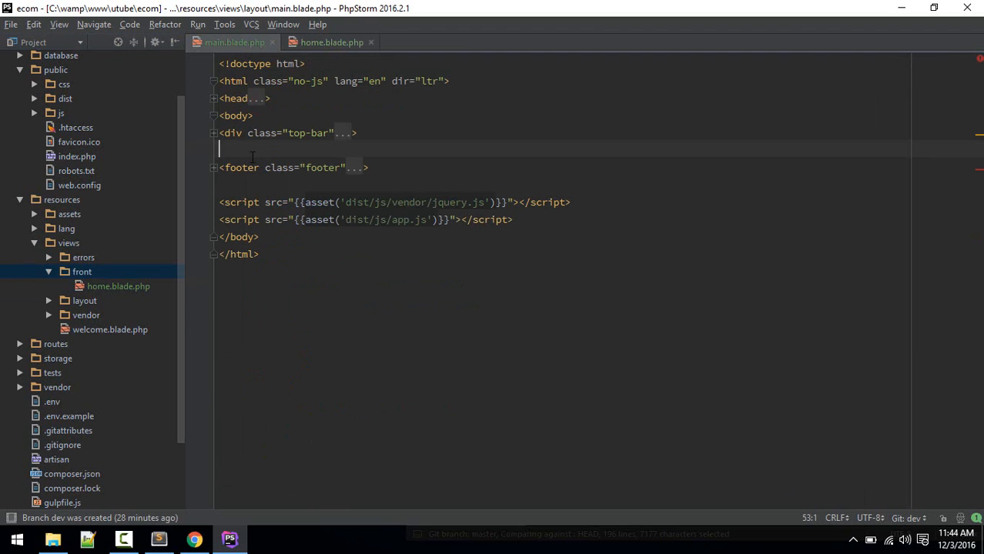
key(enter)
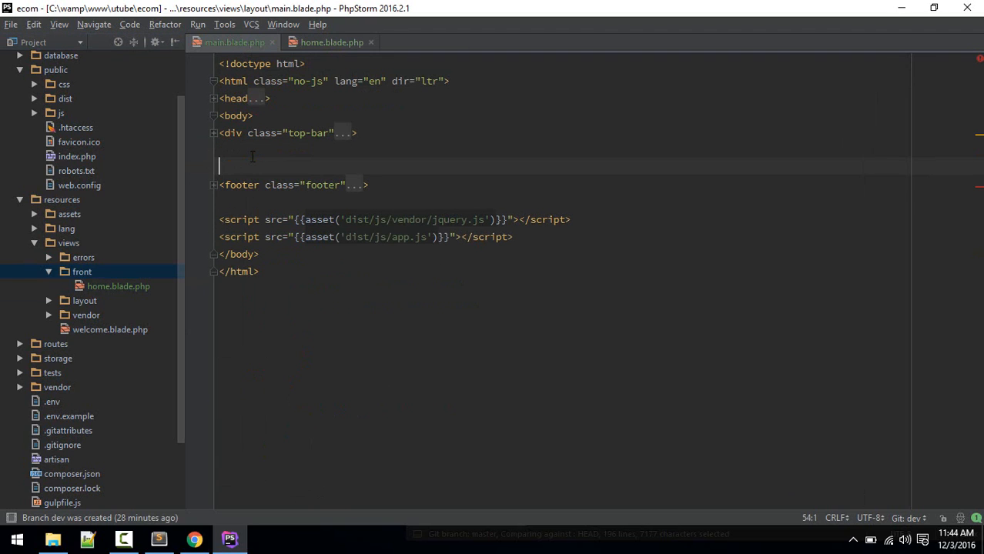
text(@yield(')
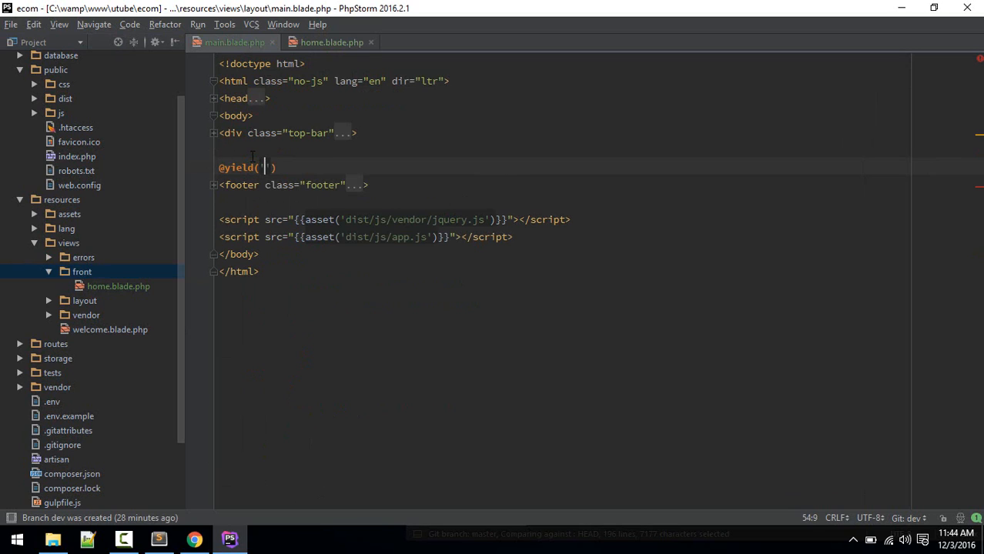
text(content)
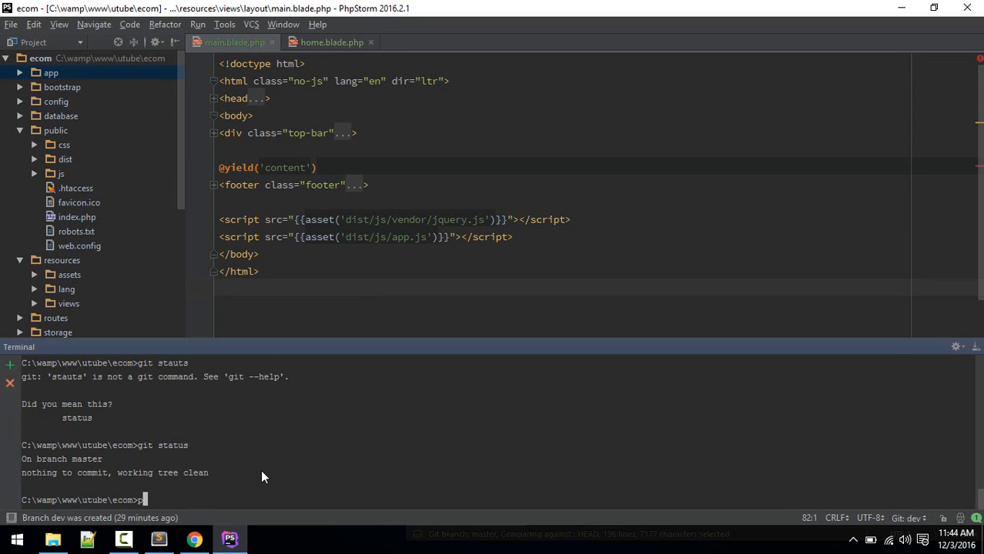
Step: Run php artisan make:controller HomeController in the terminal to generate the controller
text(php artisan make:cont)
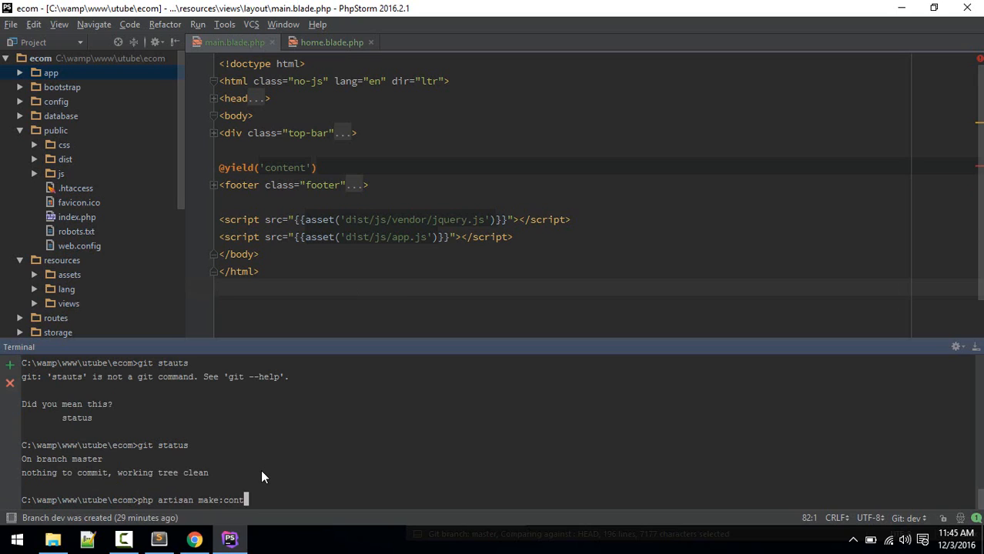
text(roller)
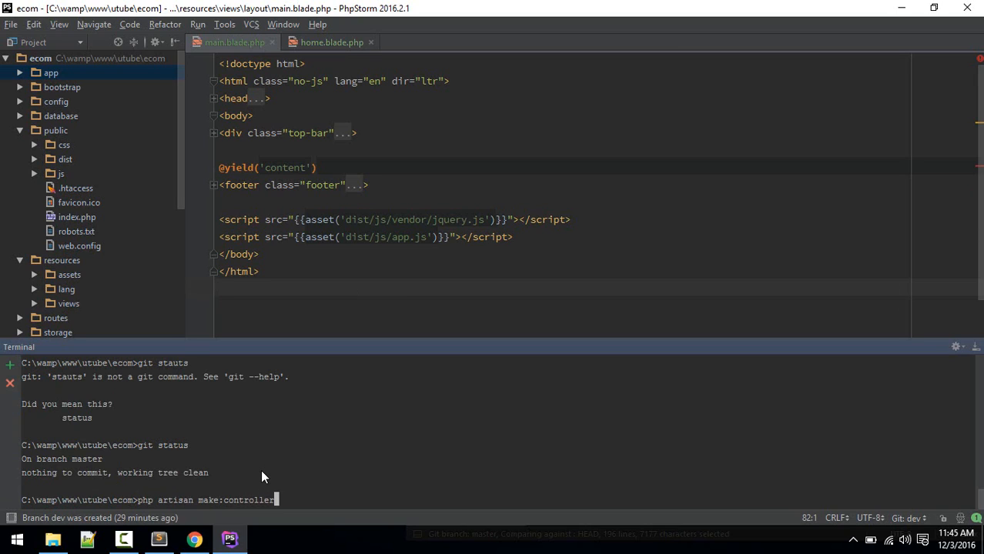
text(B)
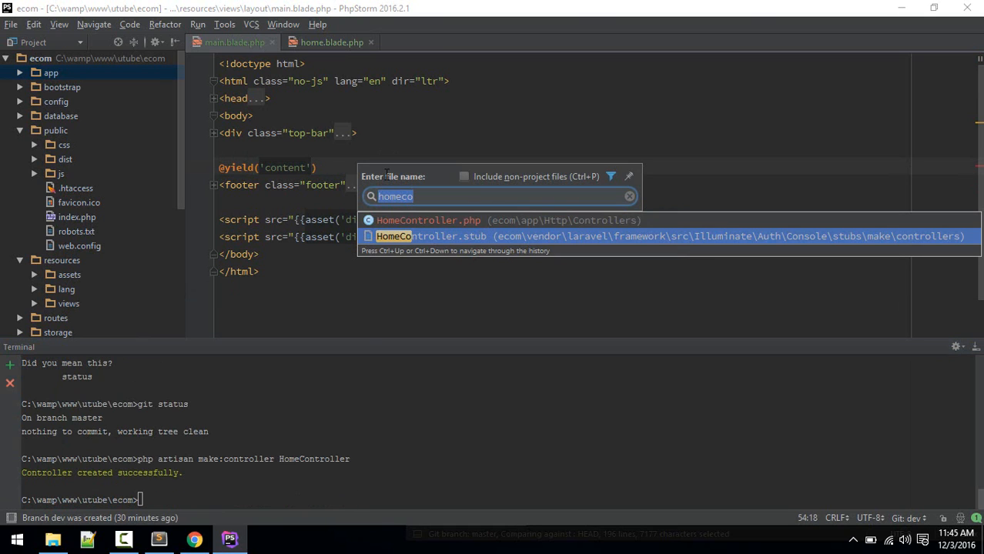
Step: Locate HomeController.php via Go to File and add an empty public index method
key(Backspace)
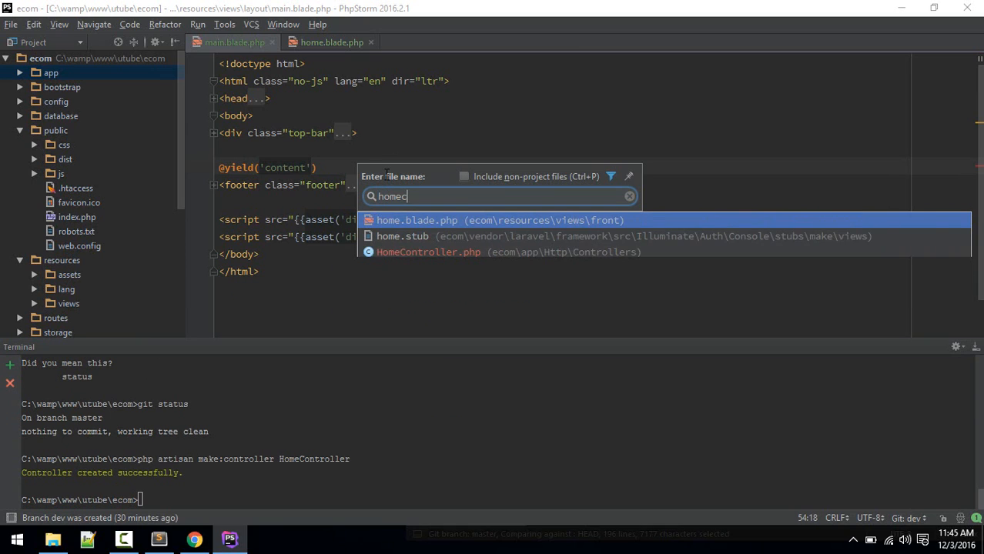
click(428, 253)
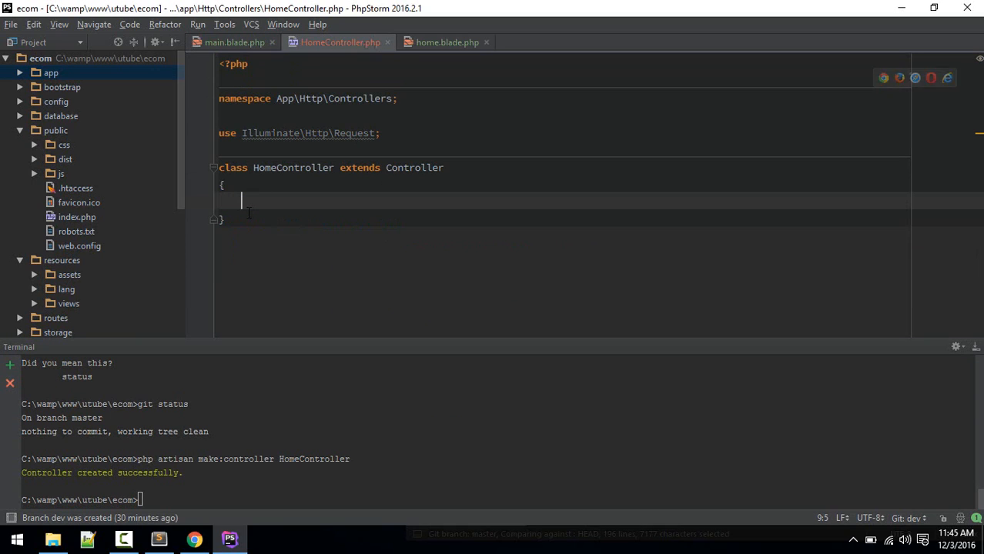
text(met)
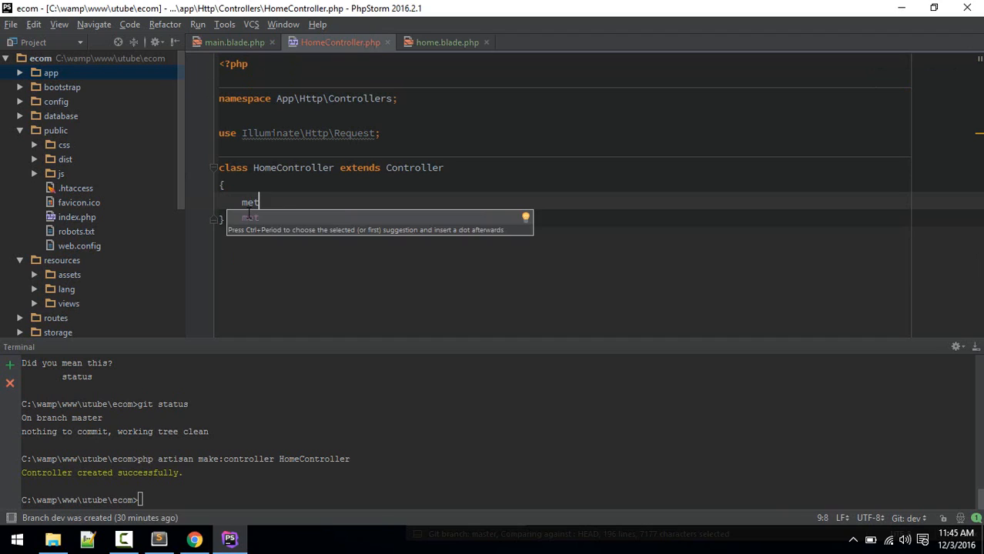
key(Tab)
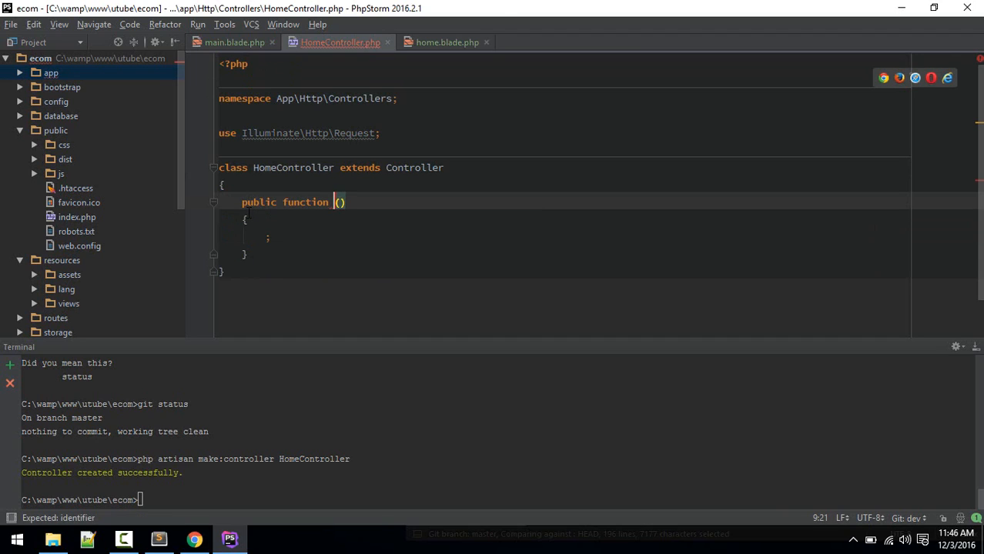
text(in)
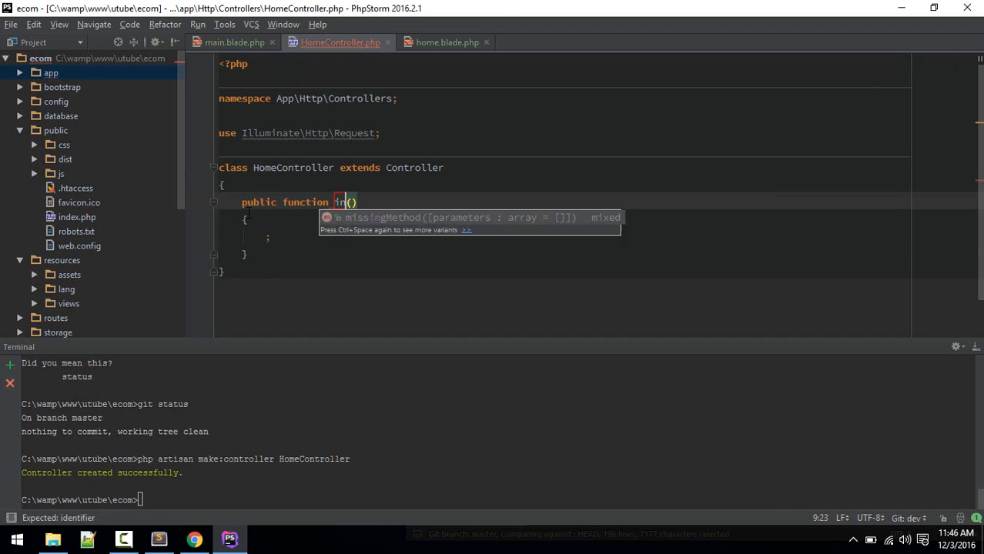
text(dex)
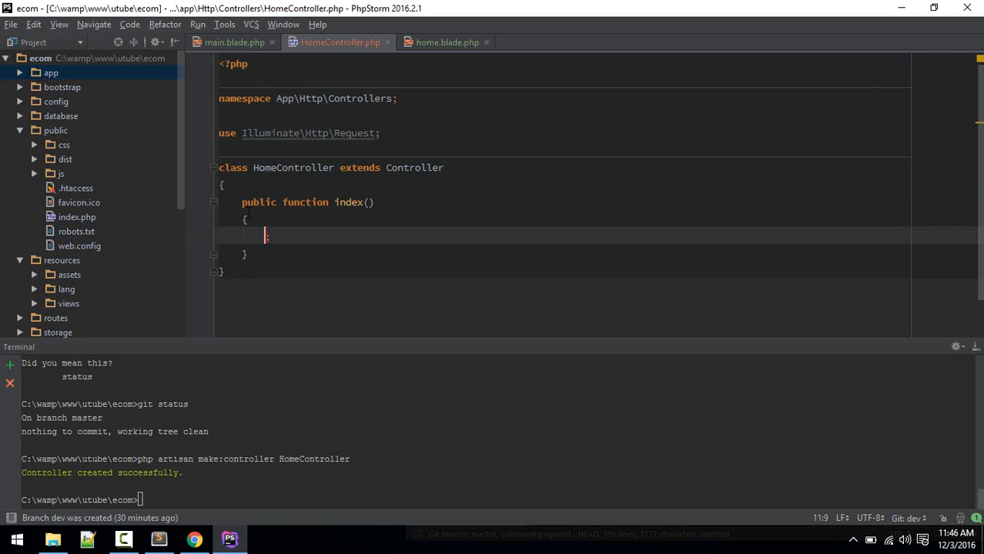
Step: Have index return view('front.home'), then search for HomeController again
text(retur)
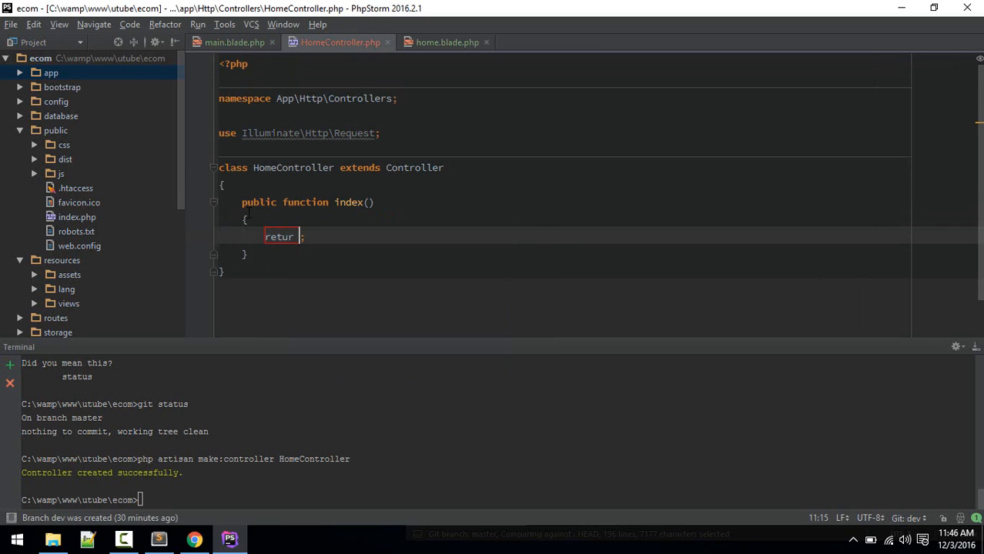
text(view(')
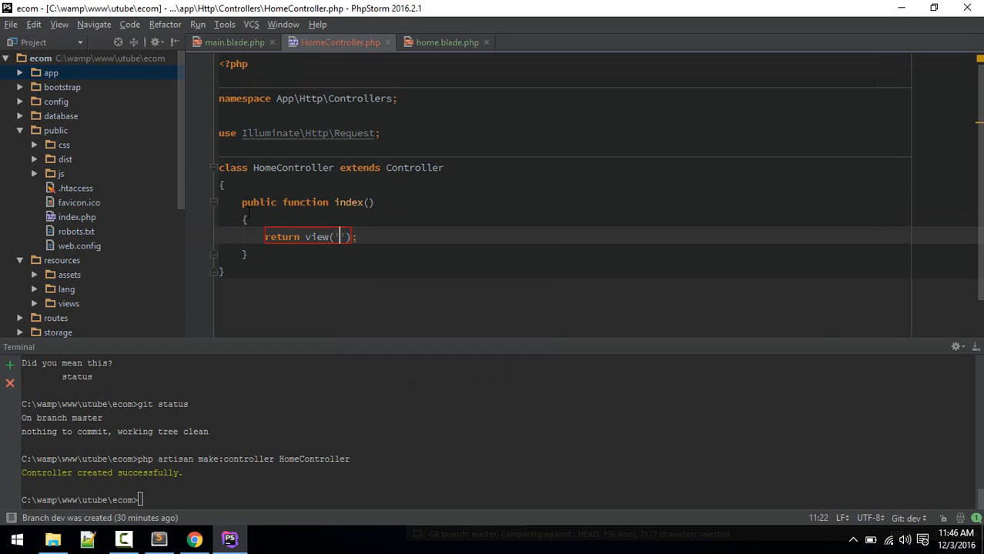
text(front.)
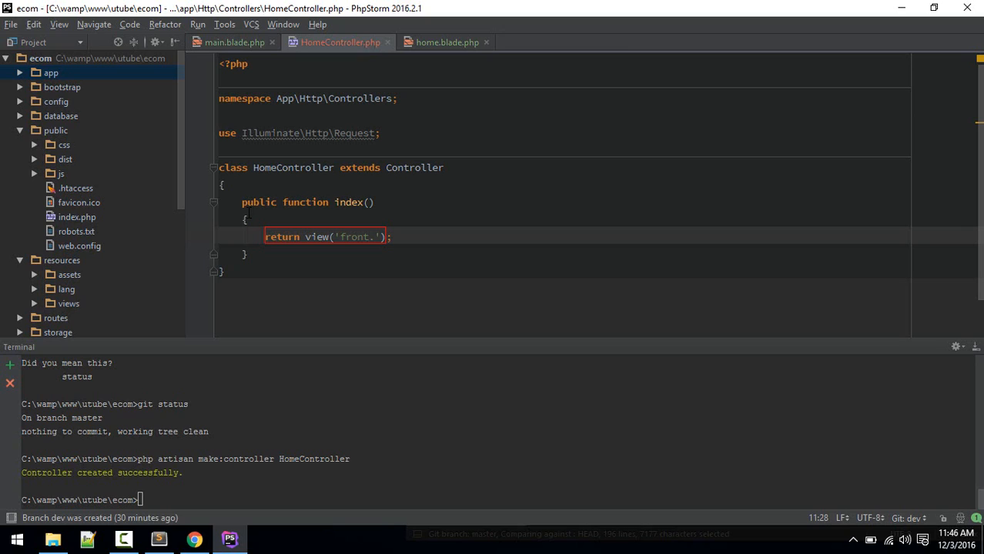
text(home)
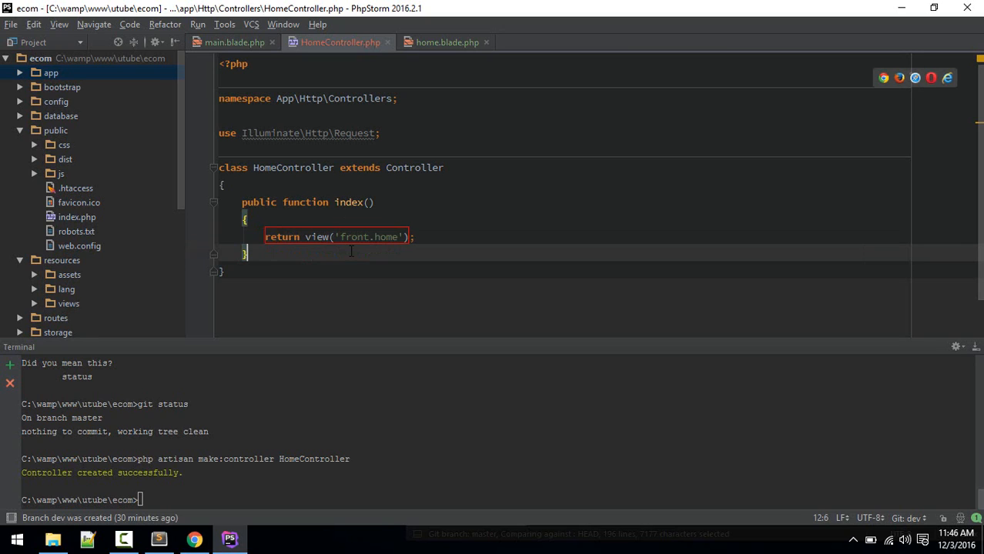
text(homecon)
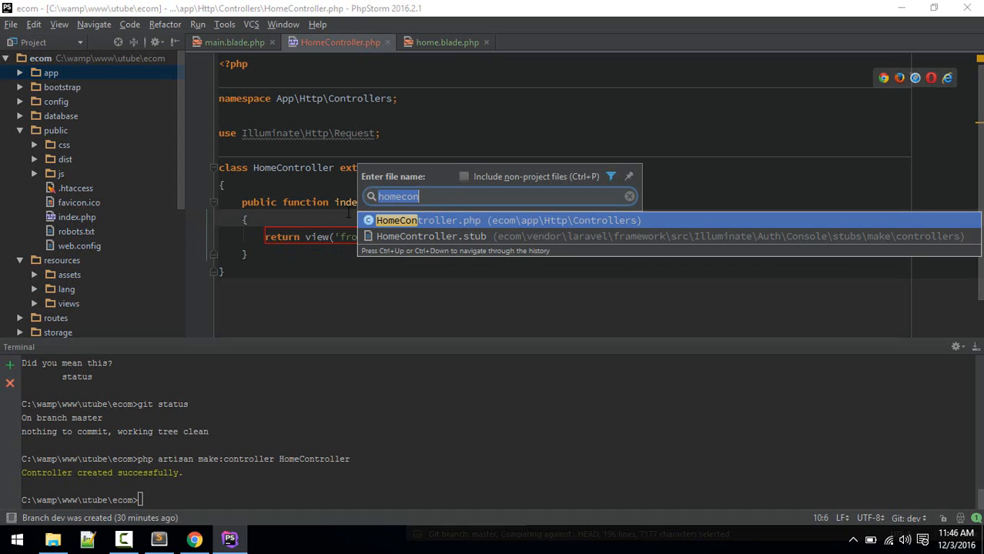
Step: Go to routes/web.php and start a Route::get('home', ...) after the welcome route
text(web)
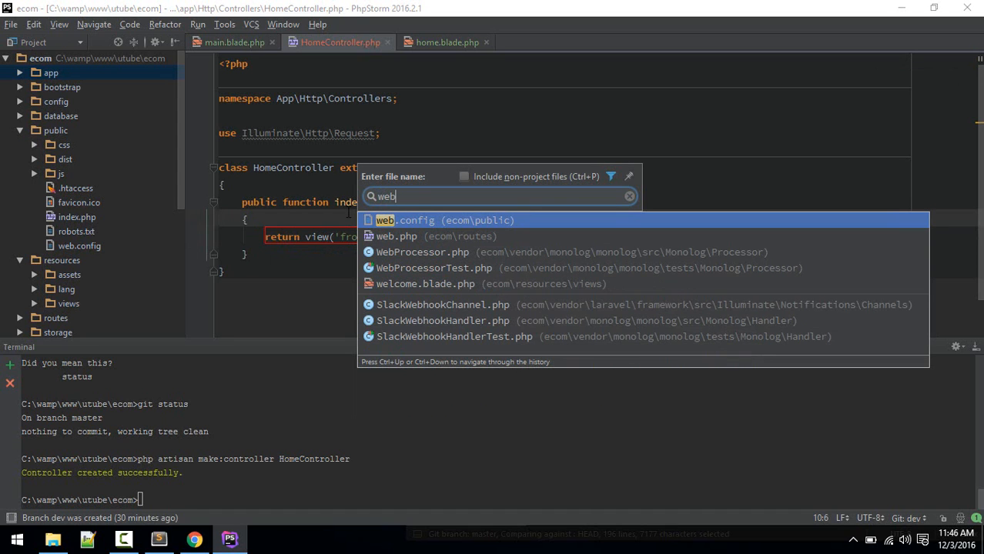
key(Down)
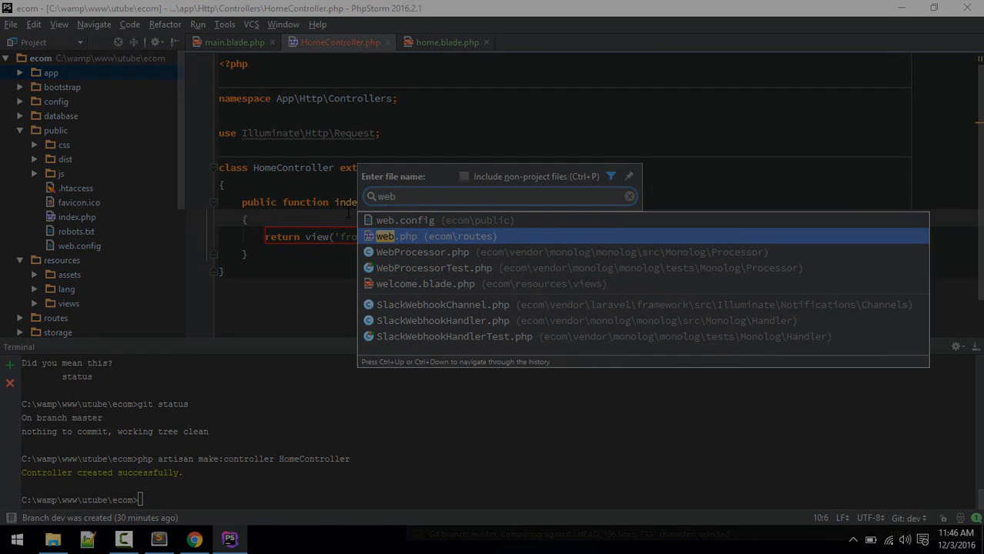
click(398, 237)
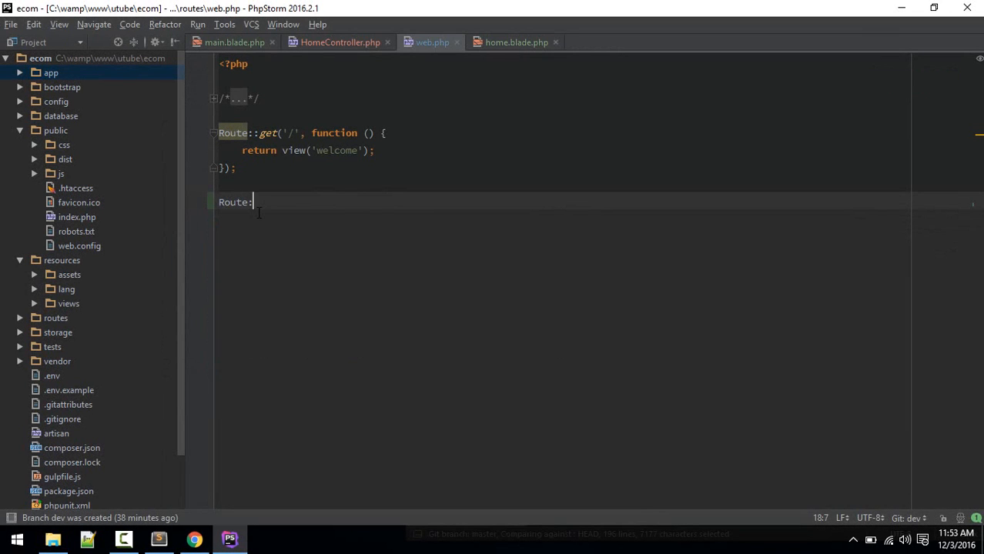
text(:get('/', function () {)
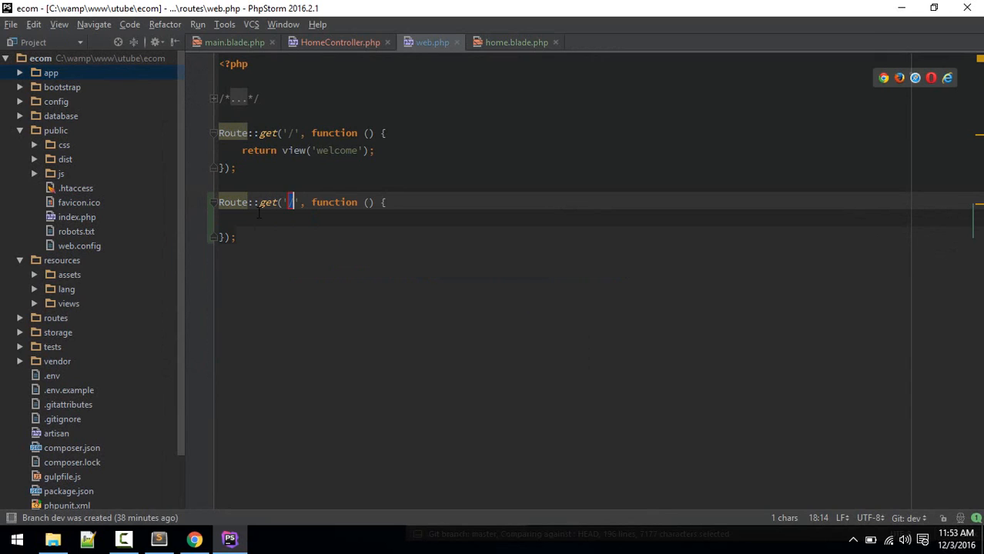
key(Backspace)
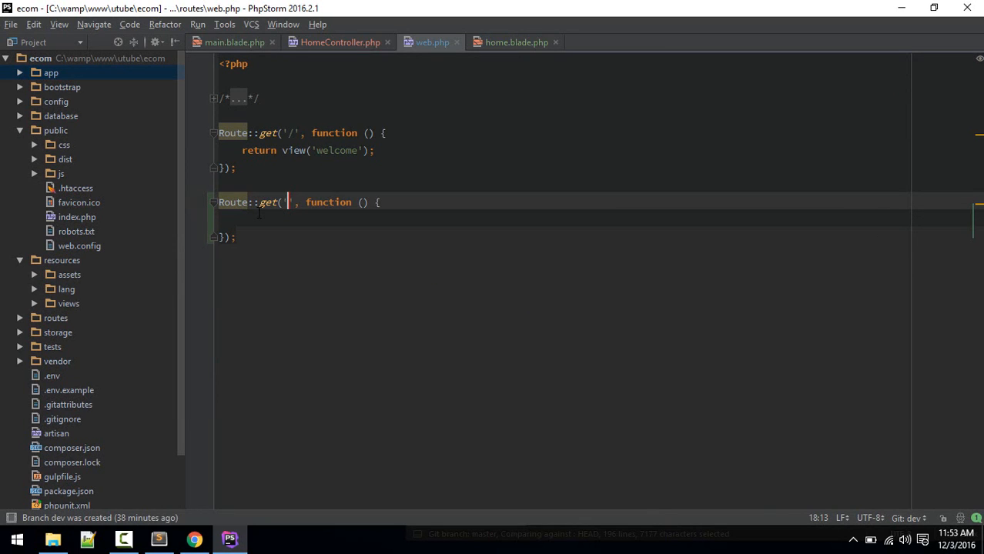
text(home)
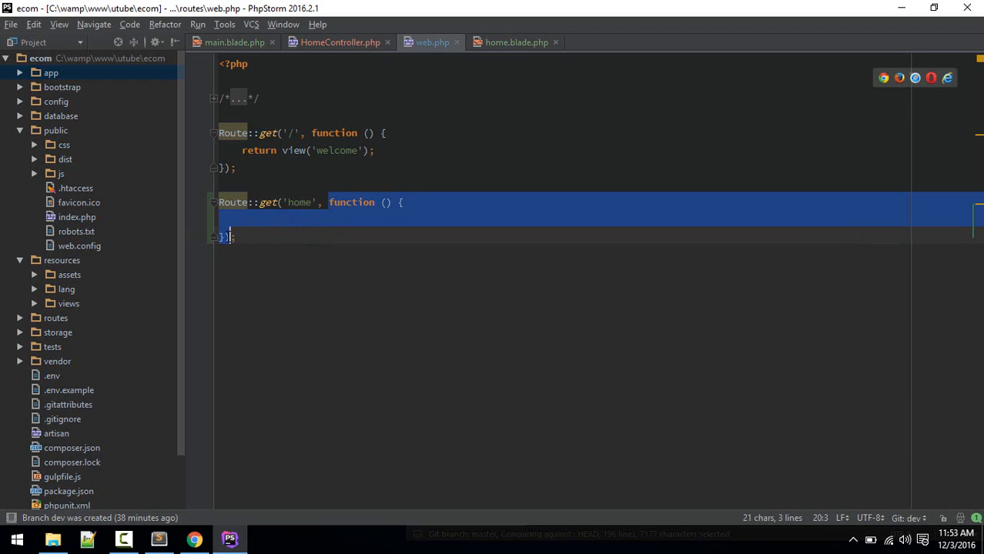
Step: Replace the placeholder closure with 'HomeController@index' and return to HomeController
key(Delete)
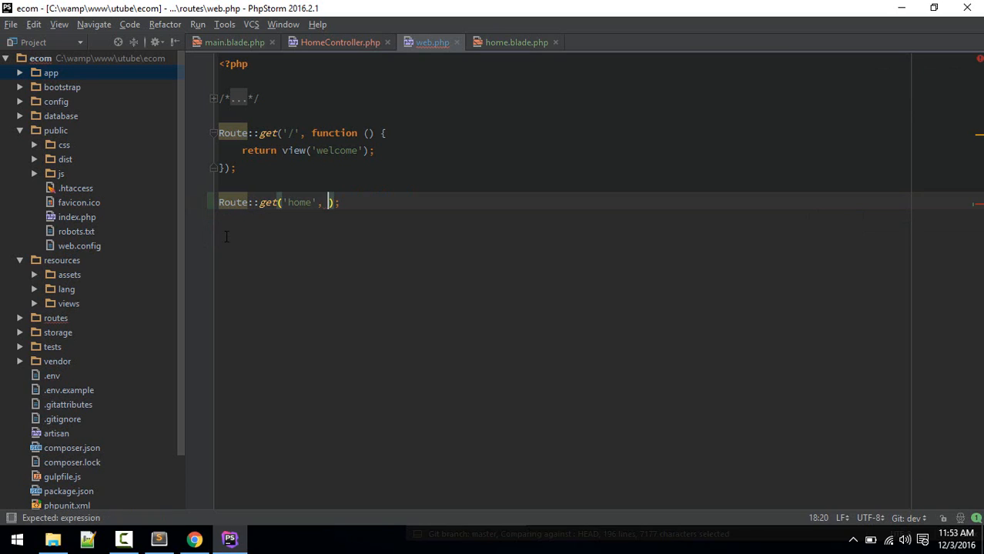
text('')
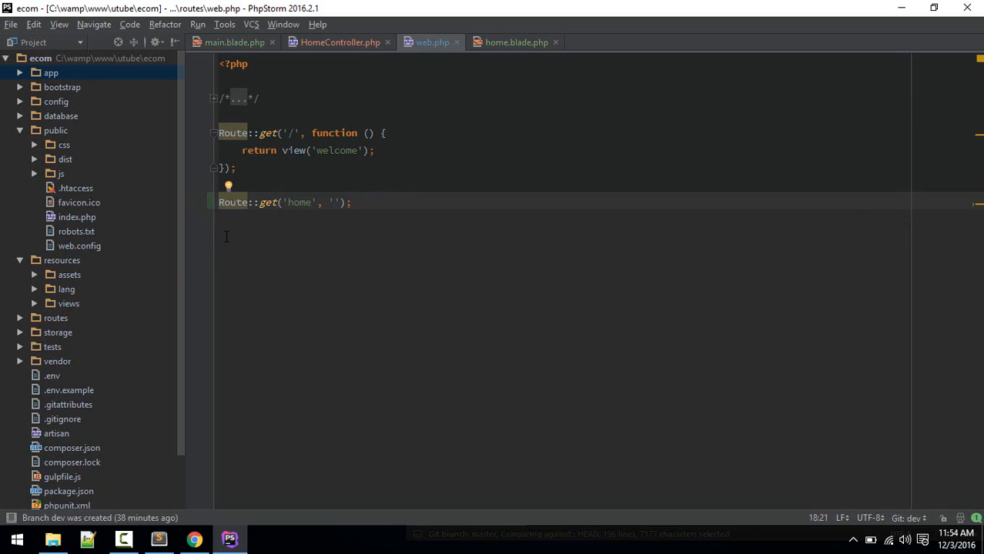
text(h)
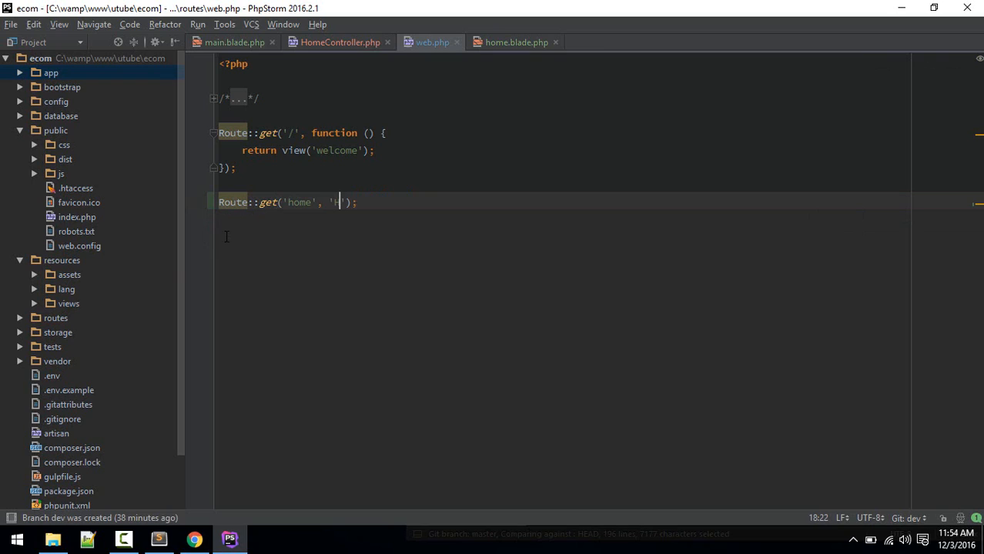
text(HomeCont)
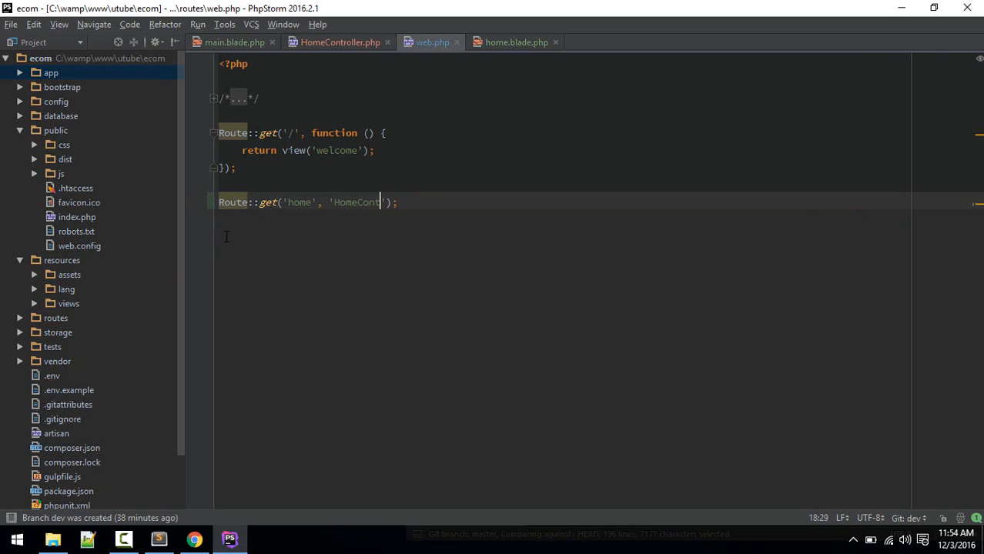
text(roller)
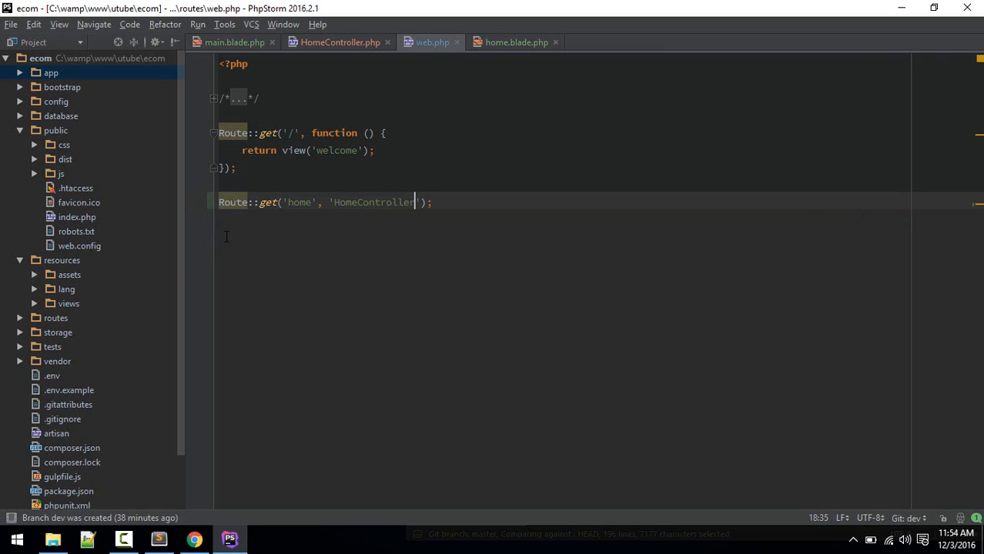
text(@inde)
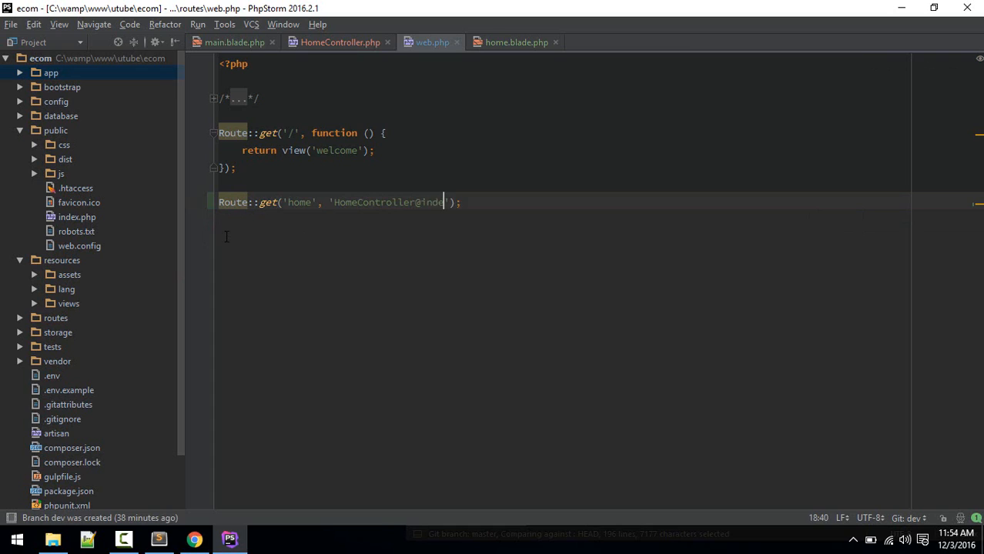
click(339, 43)
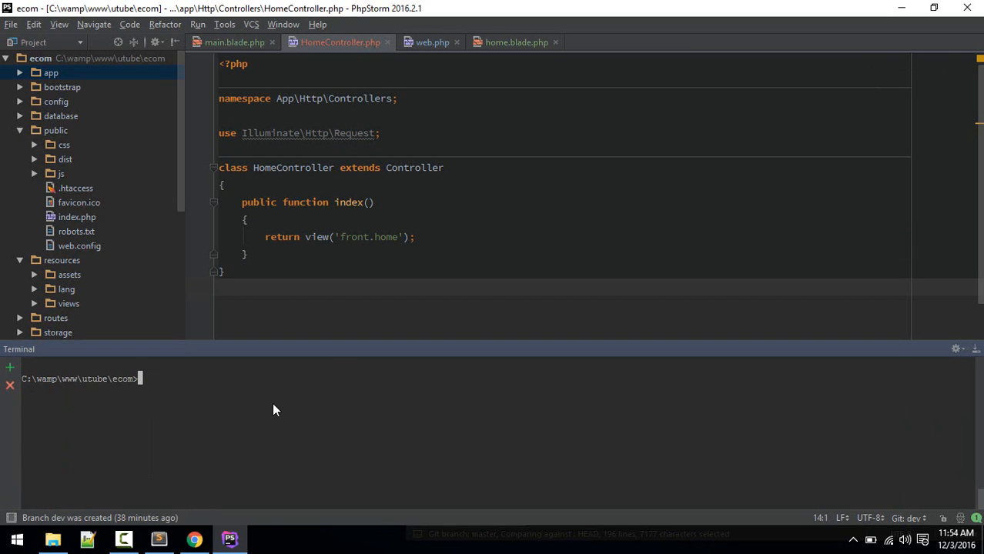
Step: Run php artisan route:list to verify home maps to HomeController@index, then hide the terminal
text(php)
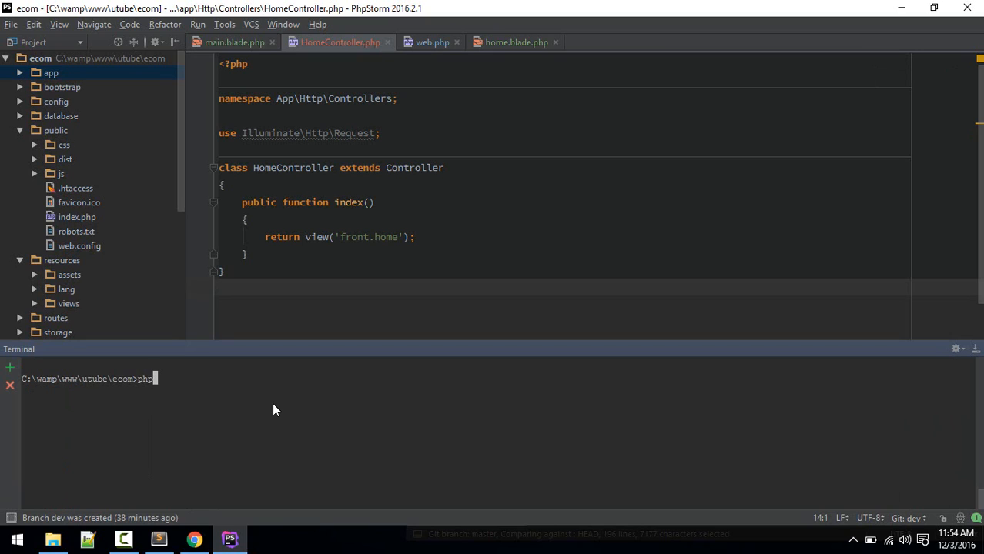
text(artisan)
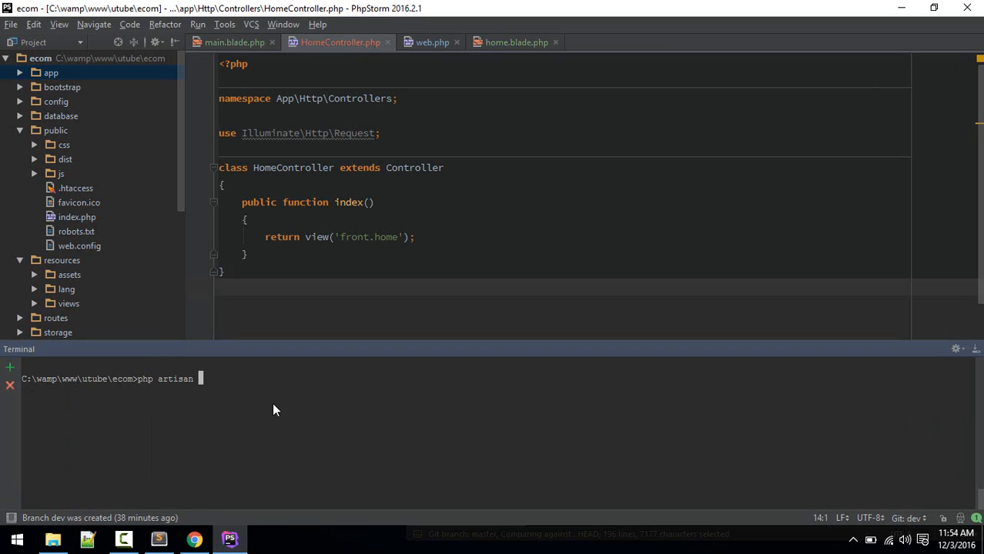
text(route:list)
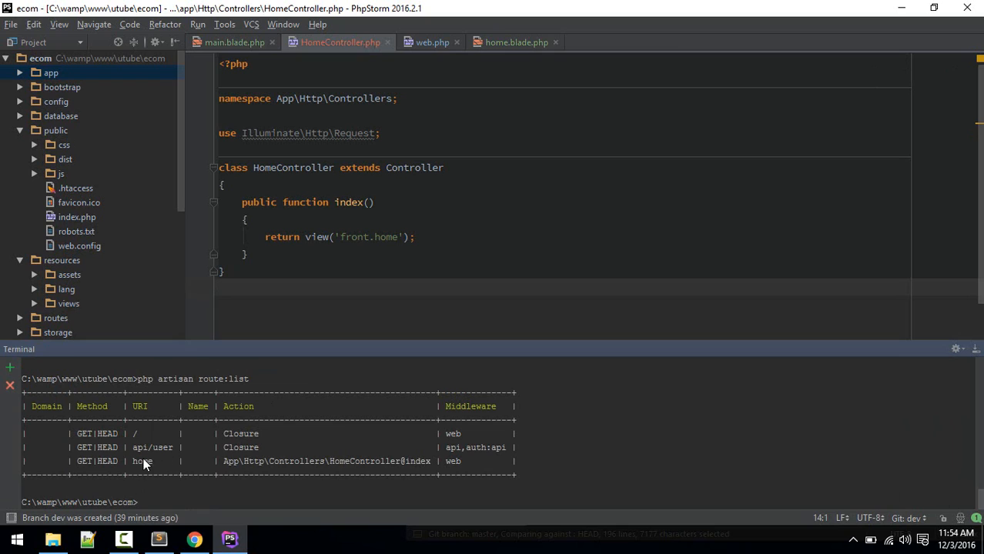
double_click(142, 460)
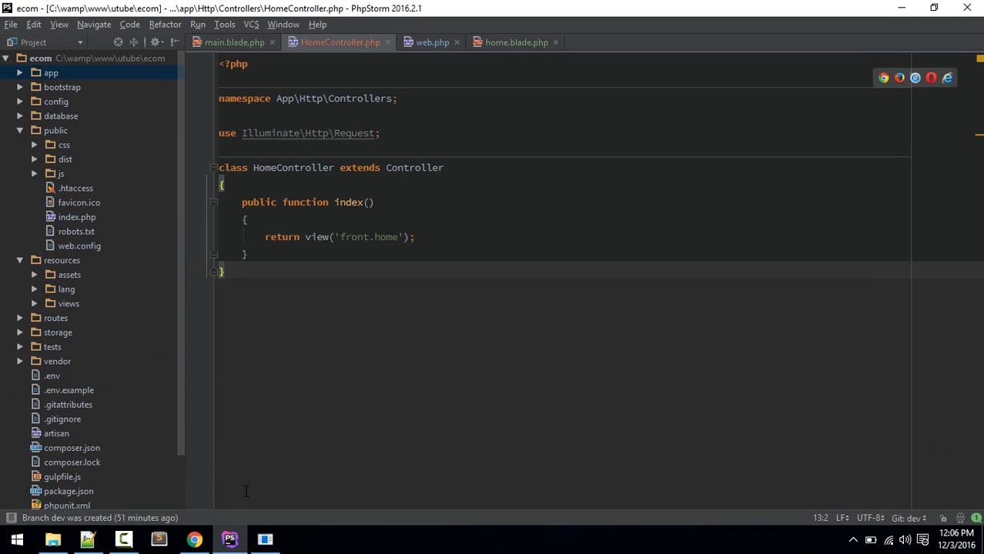
Step: Load ecom.dev/home in Chrome to see the welcome page, then return to web.php in PhpStorm
click(194, 539)
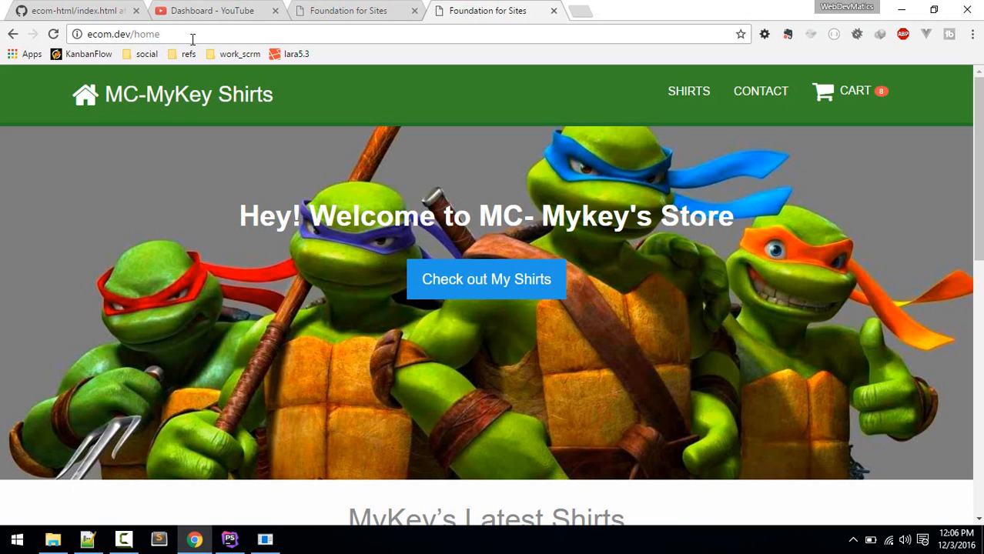
click(230, 539)
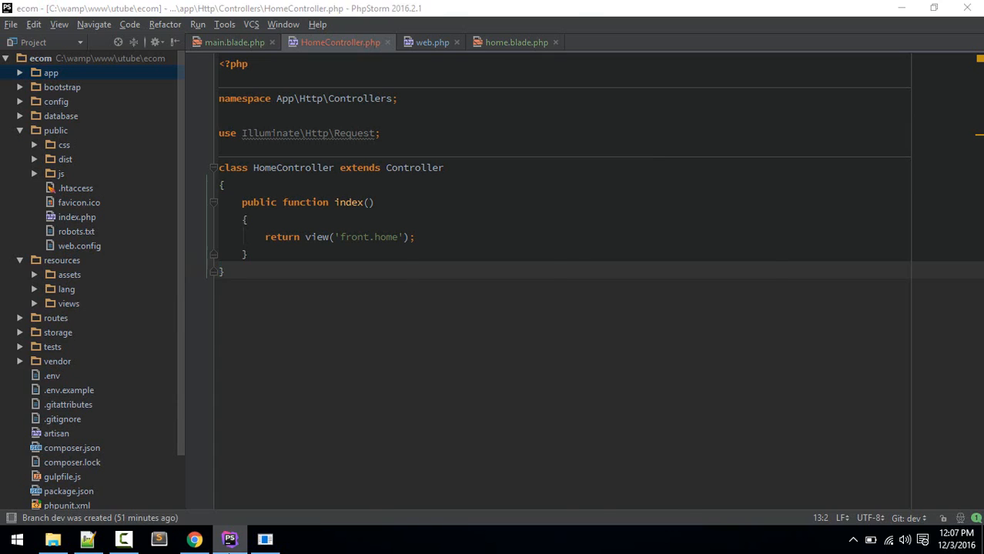
click(194, 539)
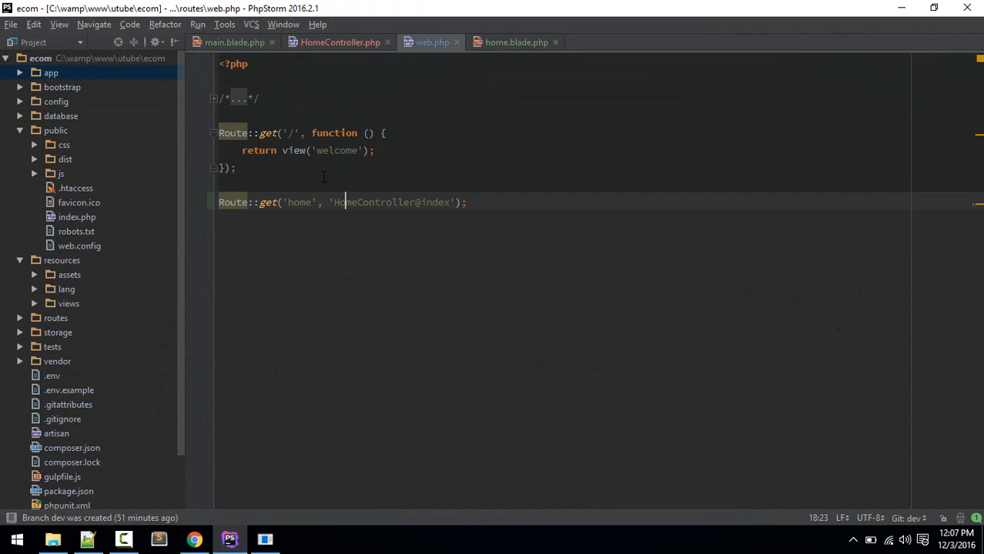
Step: Change the route URI from 'home' to '/' and delete the old welcome closure route
double_click(299, 202)
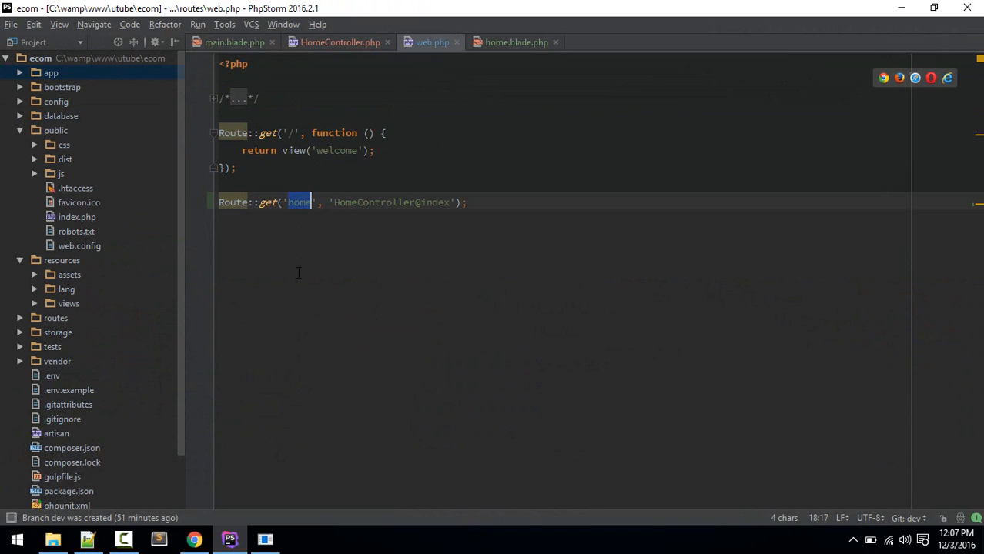
text(/)
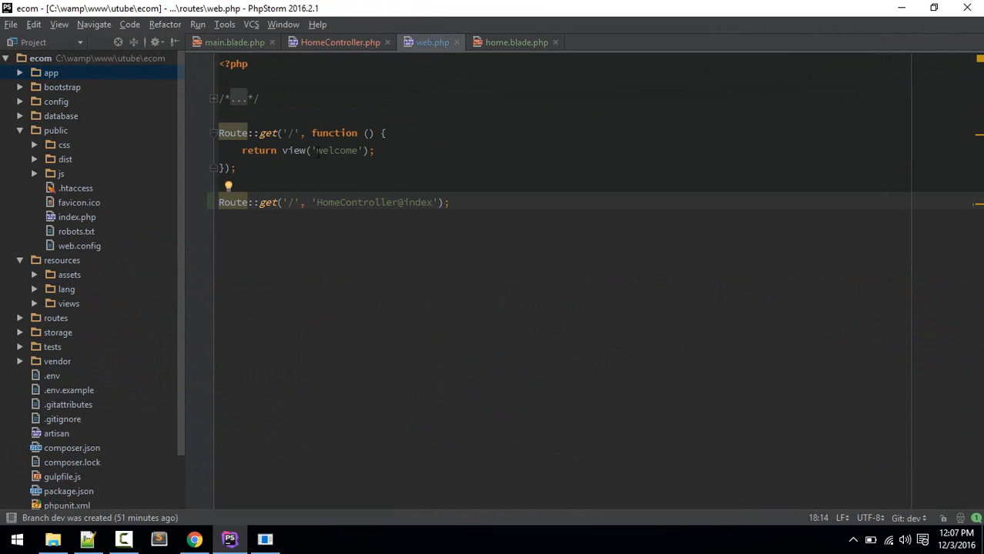
drag(219, 132, 237, 168)
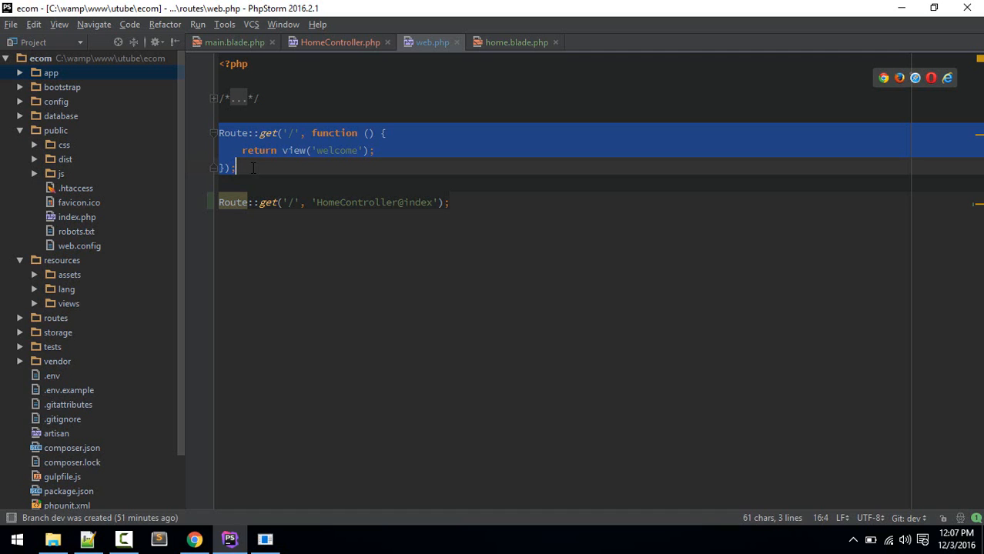
key(Delete)
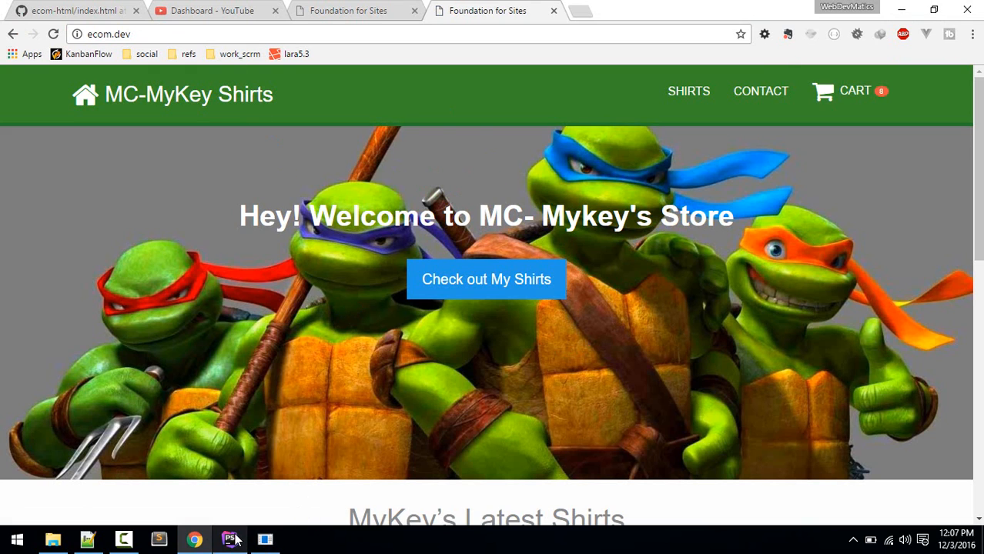
click(230, 539)
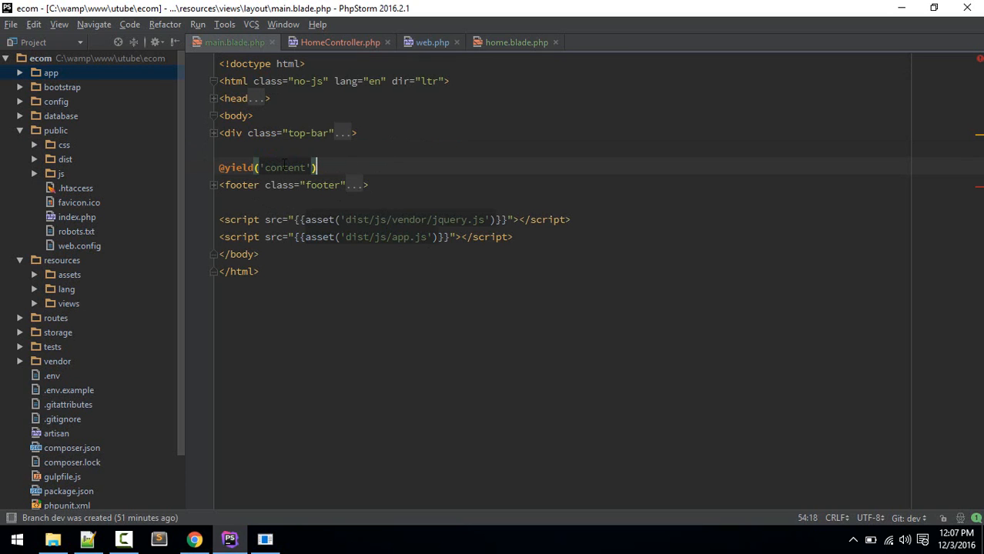
click(213, 132)
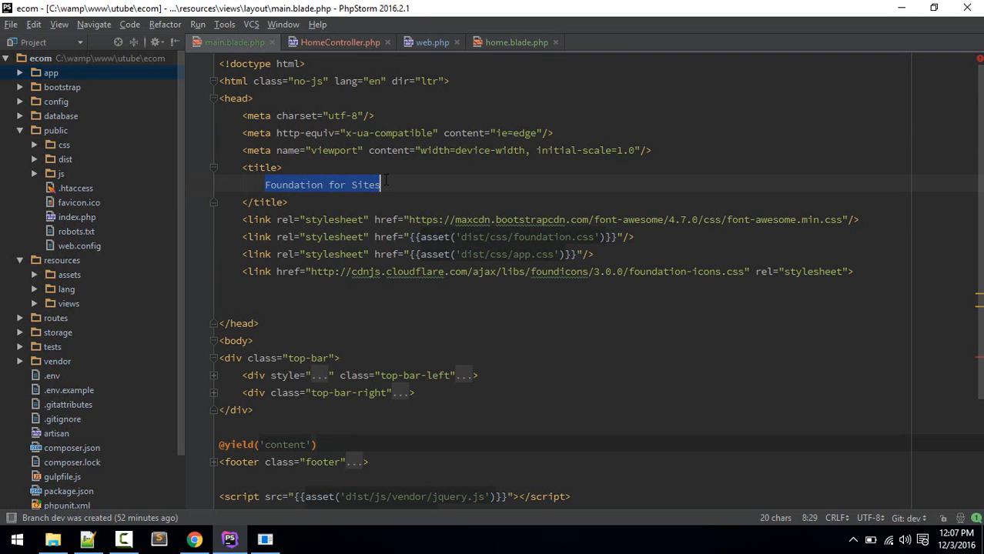
text(@yield('tit)
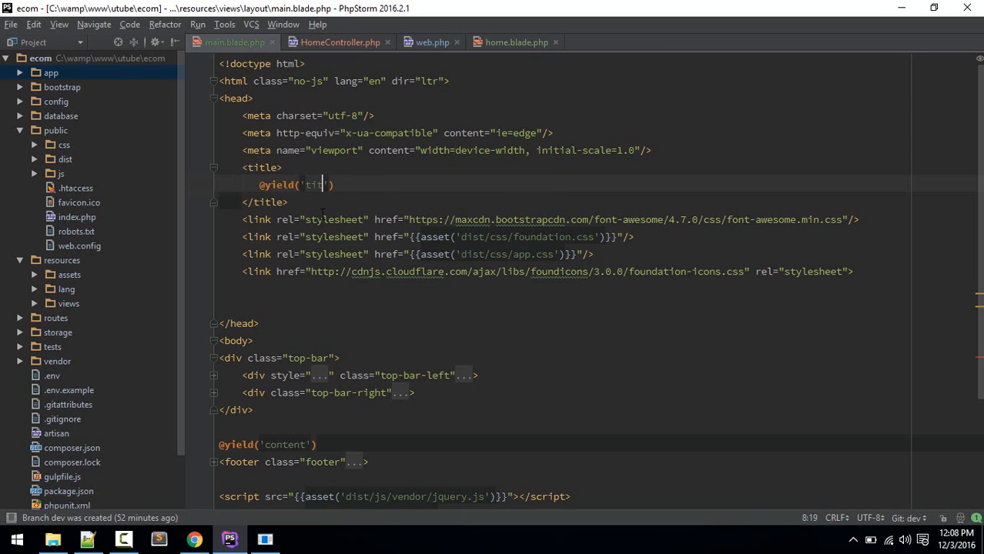
text(le',)
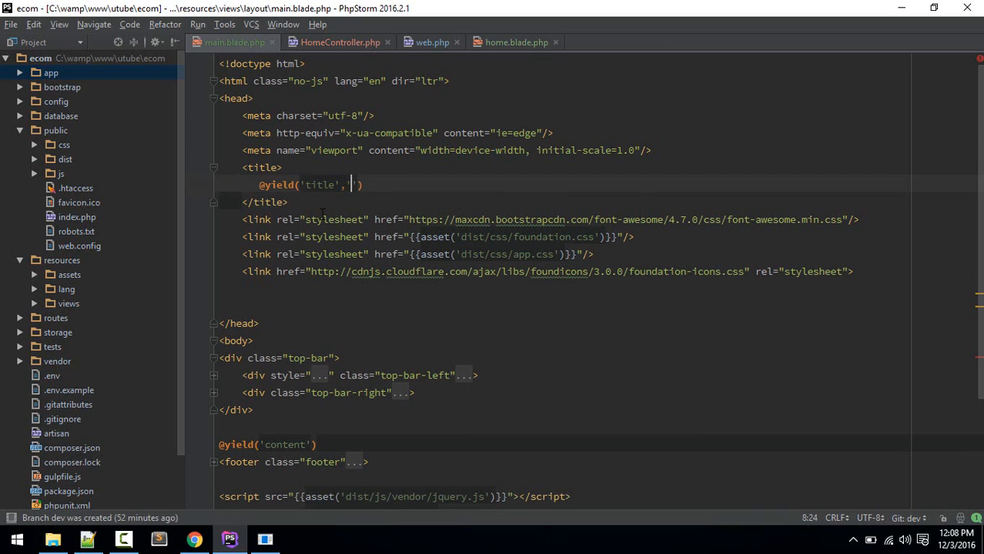
text(Mickey)
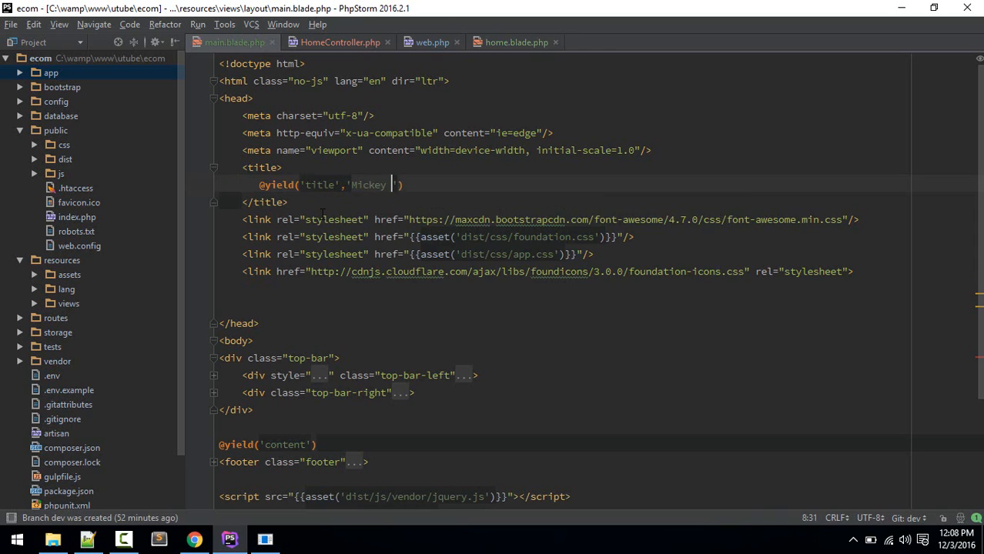
text(Shirts)
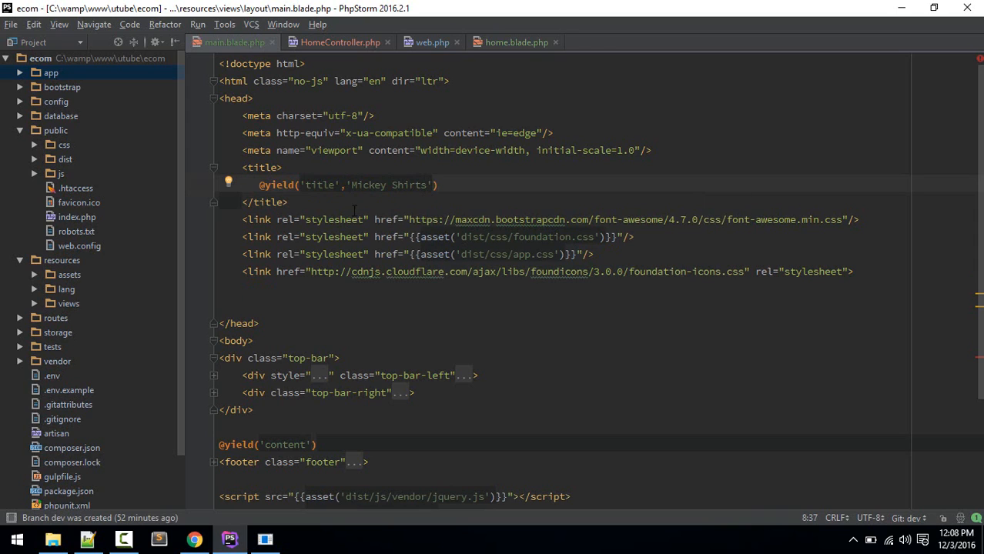
click(194, 539)
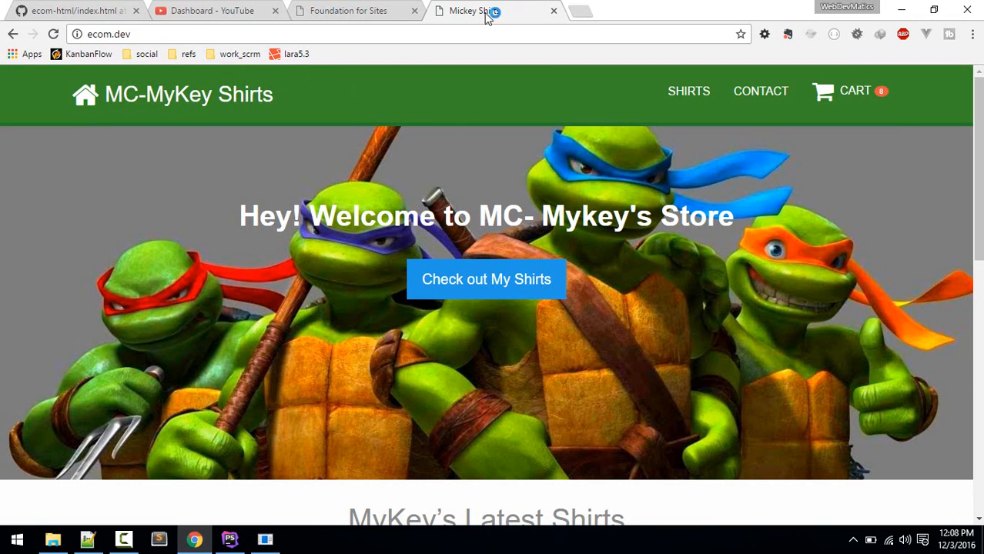
Step: Scroll through main.blade.php in PhpStorm, then switch back to the browser
click(230, 539)
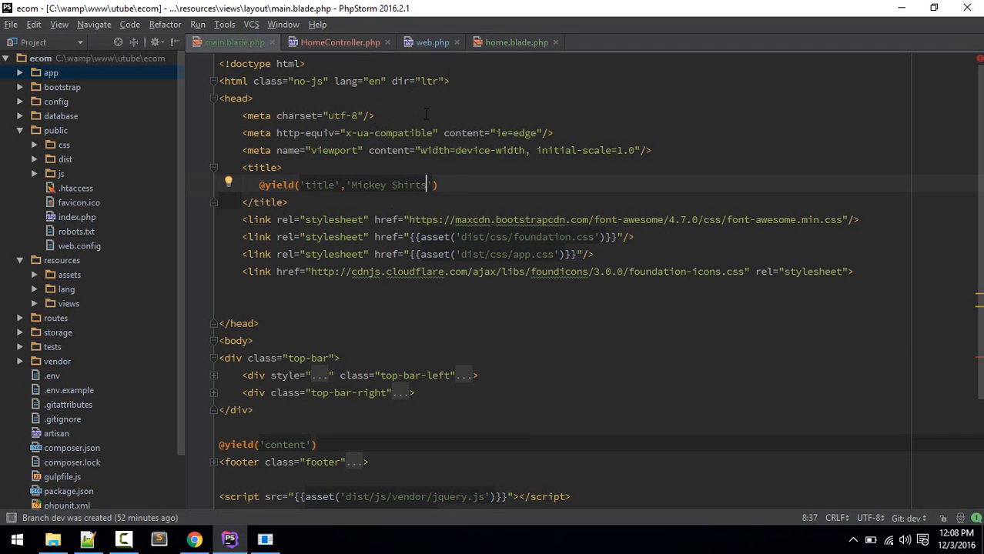
scroll(down, 3)
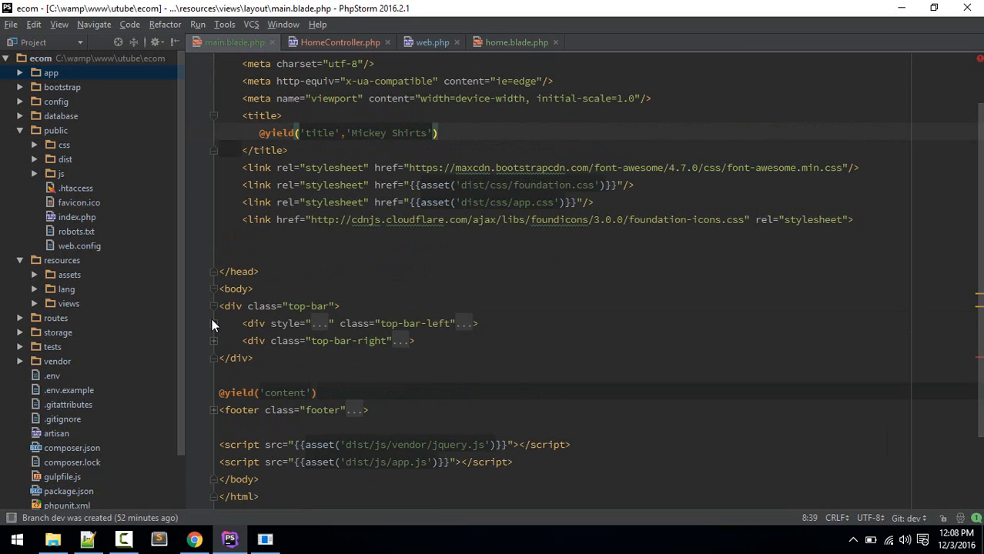
click(215, 323)
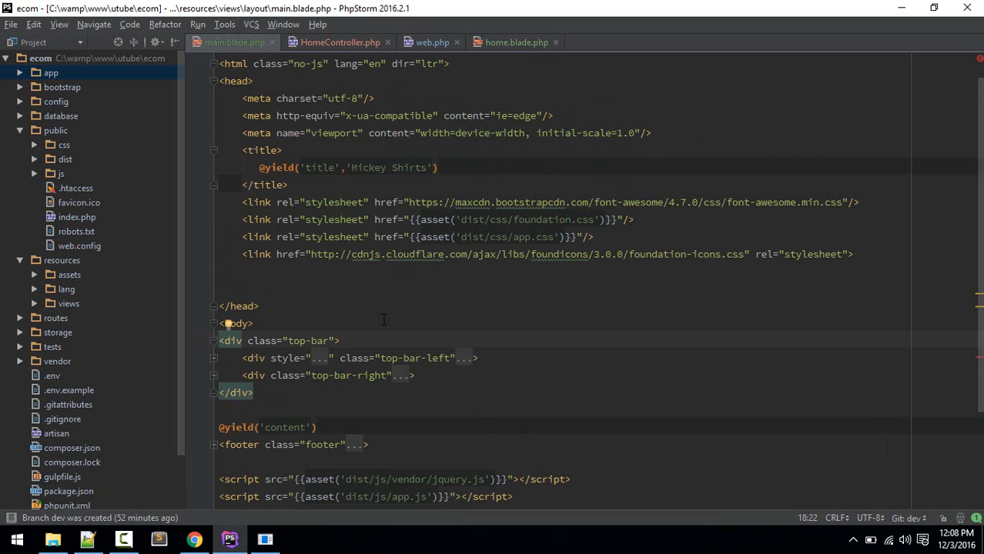
click(194, 539)
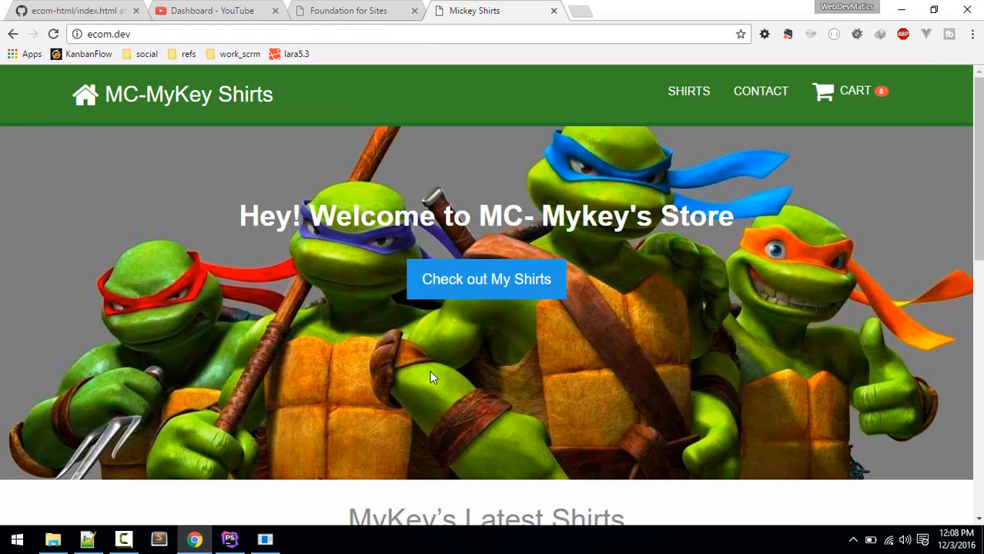
mouse_move(625, 135)
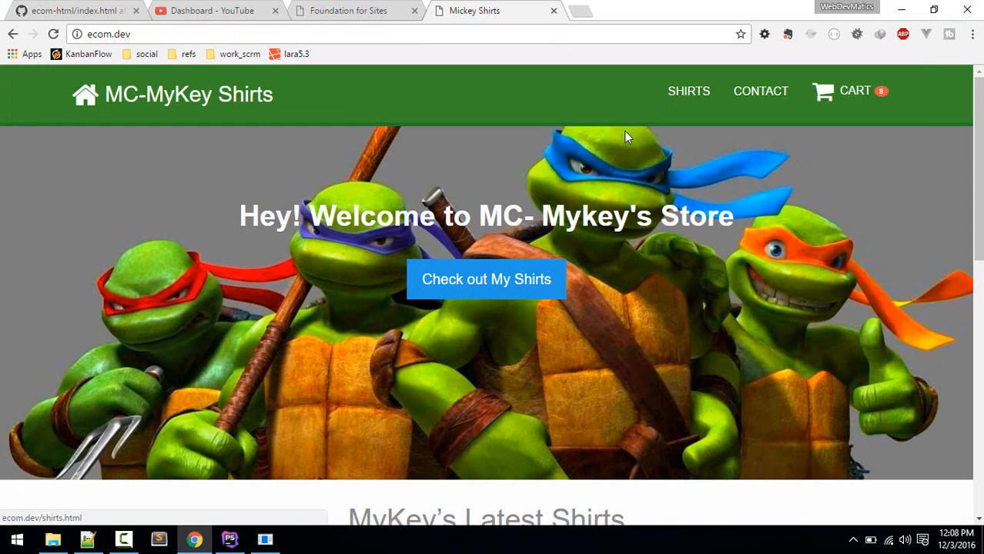
mouse_move(542, 270)
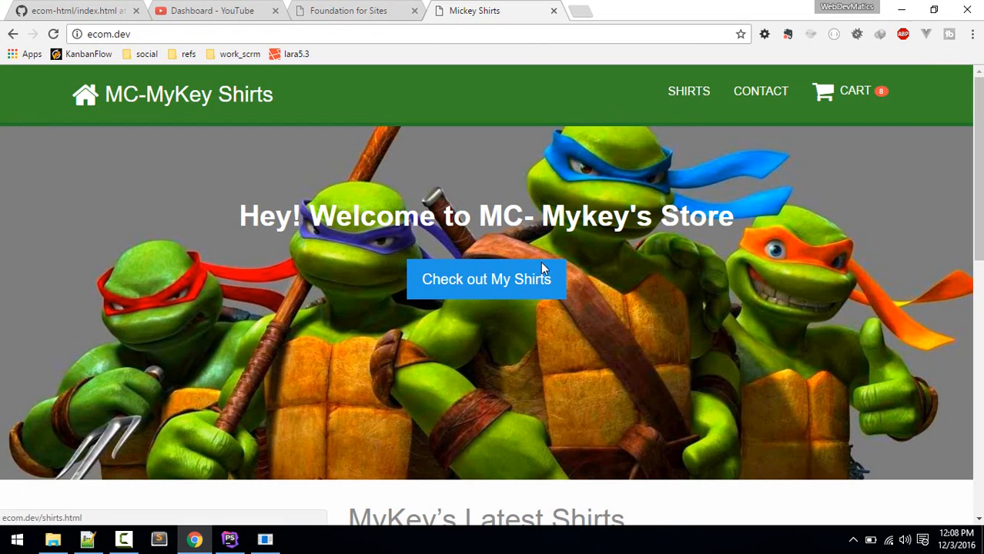
Step: Follow the Check out My Shirts link to ecom.dev/shirts.html, then expand the views folder in PhpStorm
click(486, 278)
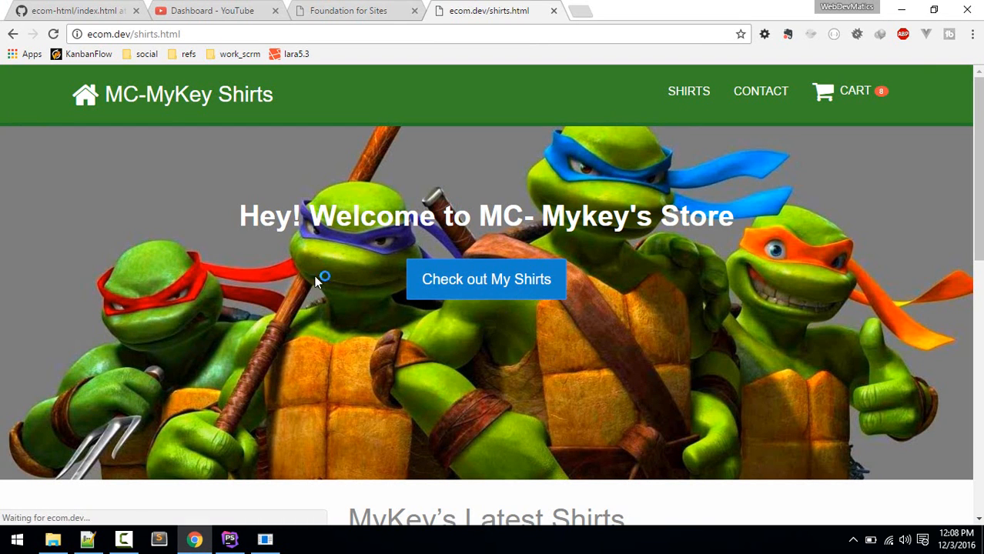
click(229, 539)
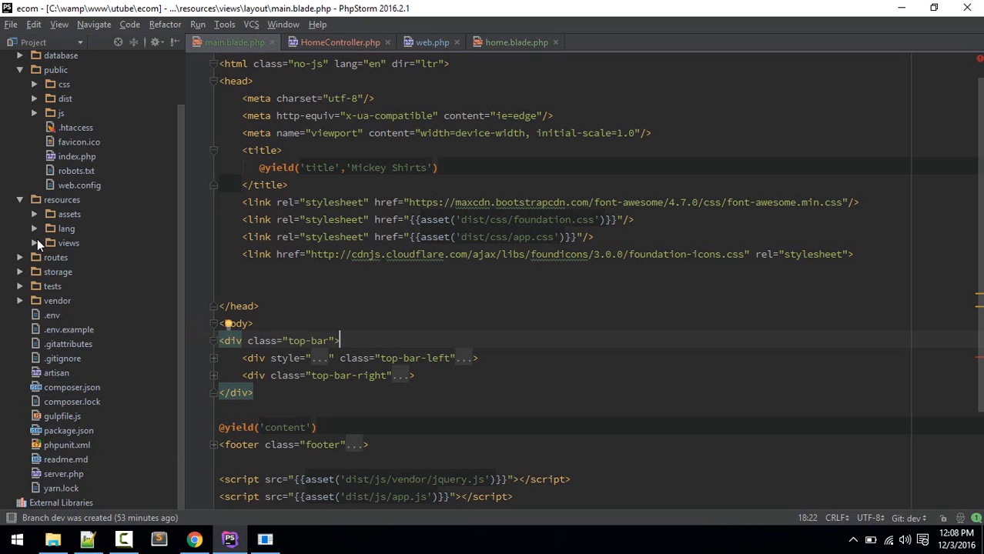
click(69, 243)
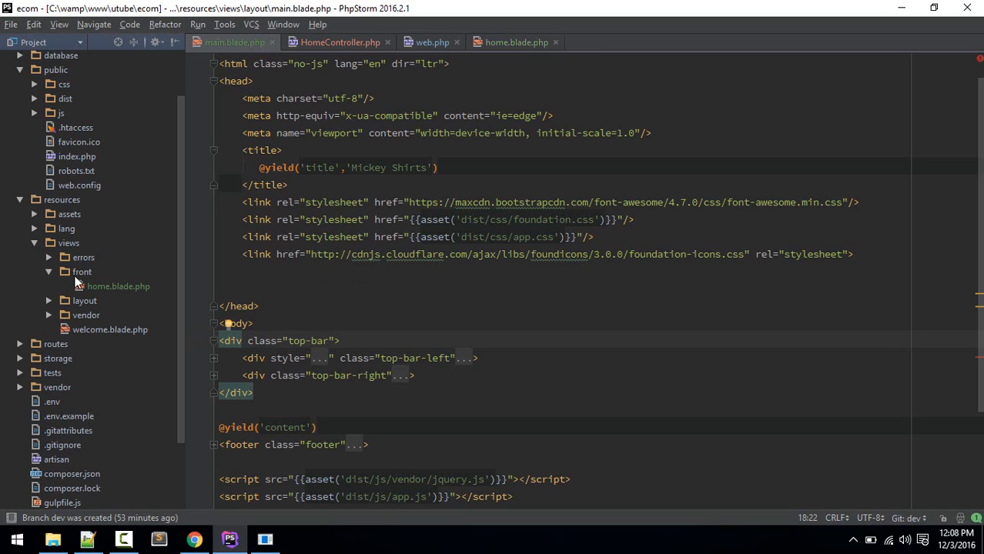
Step: Create shirts.blade.php in resources/views/front, add it to Git, and bring up the static HTML files
right_click(82, 271)
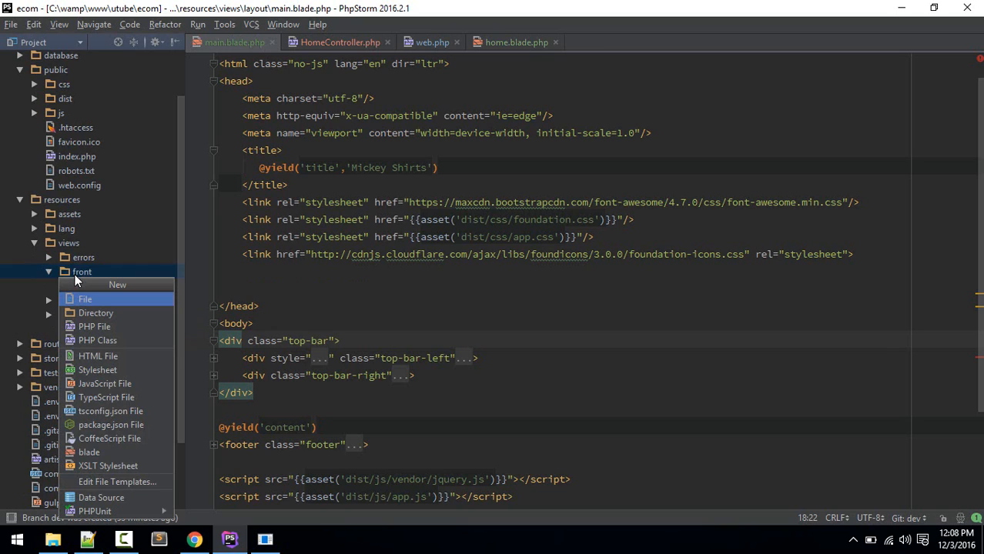
click(88, 452)
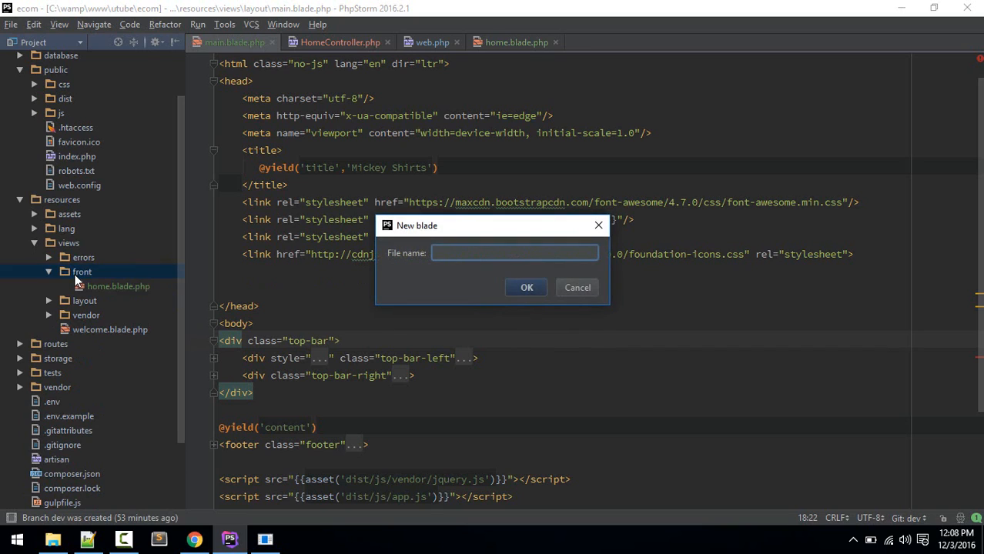
text(shirt)
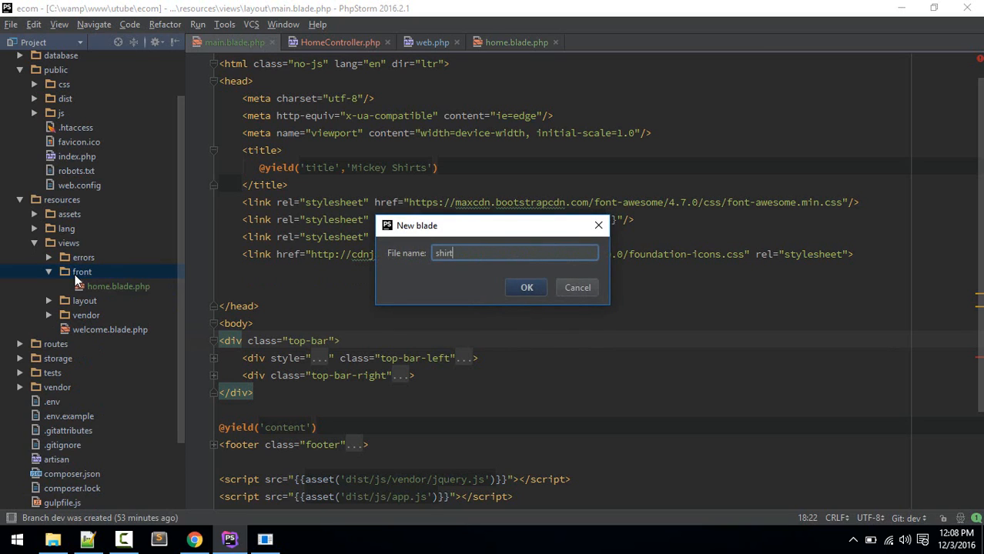
click(526, 288)
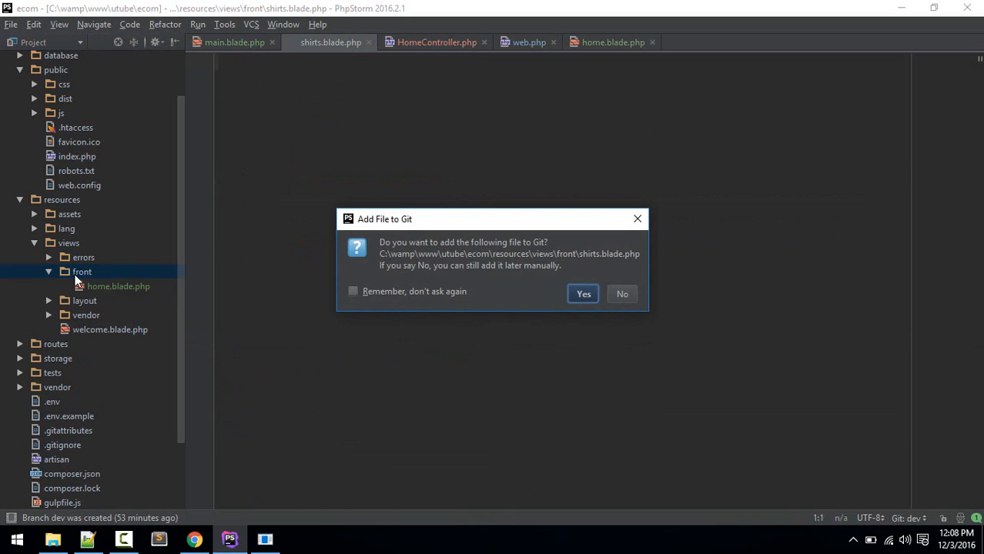
click(353, 291)
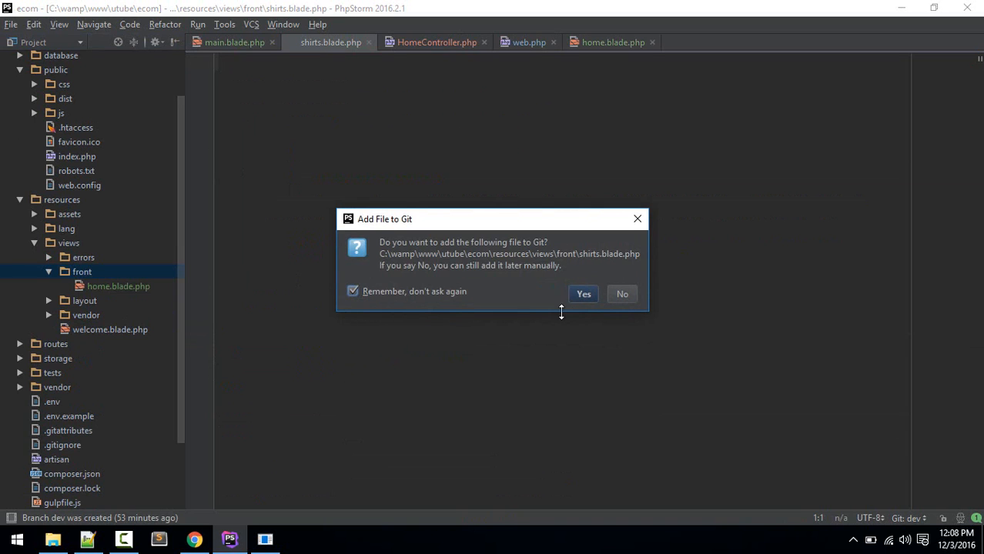
click(582, 294)
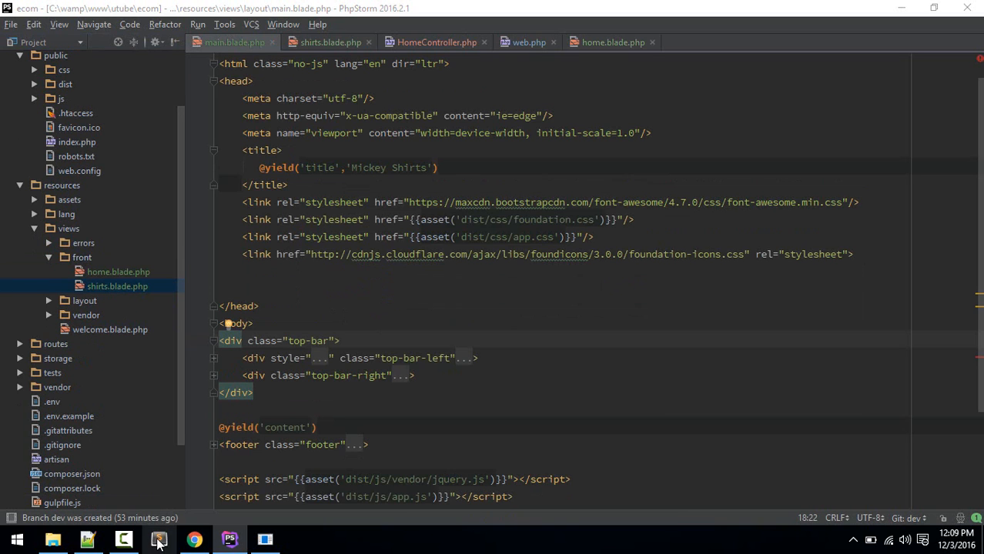
click(159, 539)
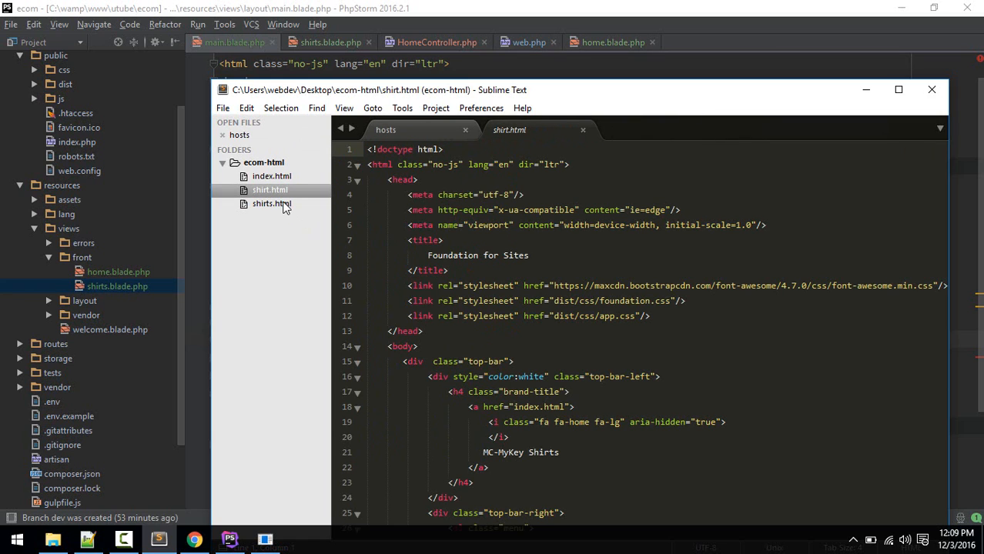
Step: Bring up shirts.html, fold the top-bar div and copy the products listing of shirt items
click(271, 203)
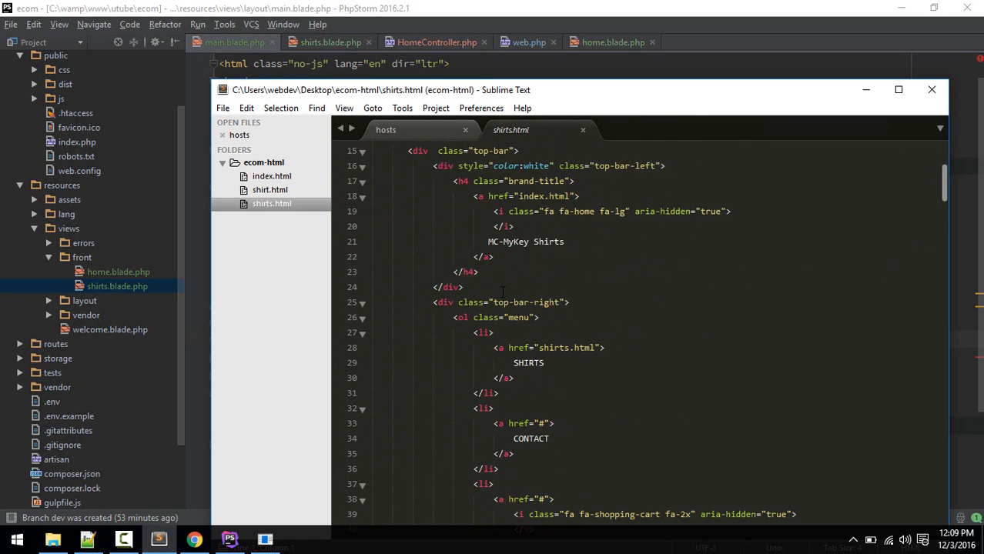
click(362, 285)
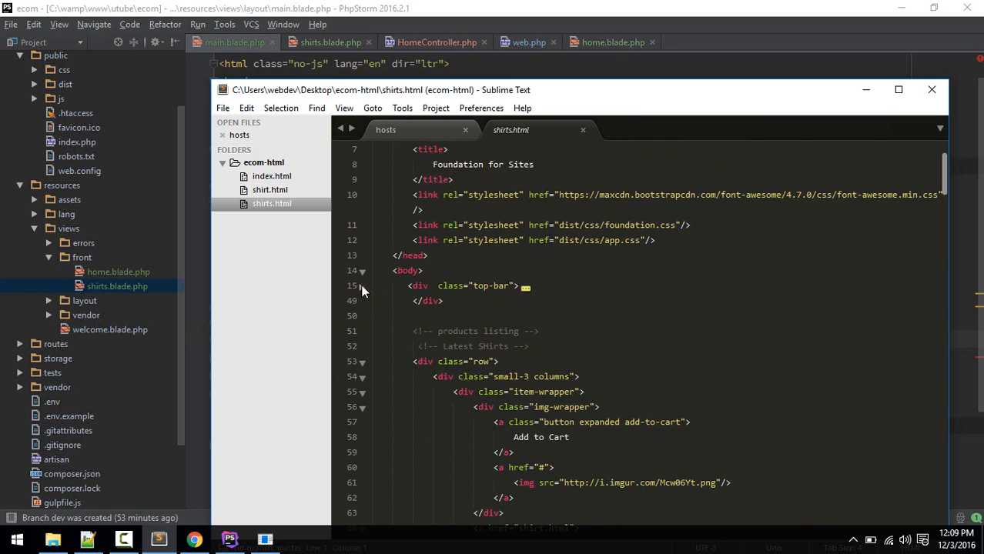
scroll(down, 3)
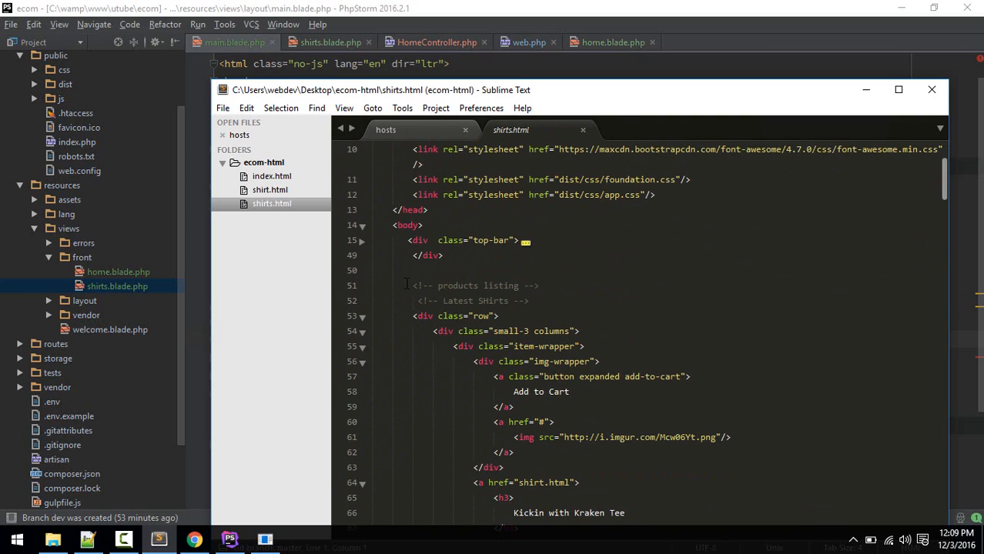
scroll(down, 3)
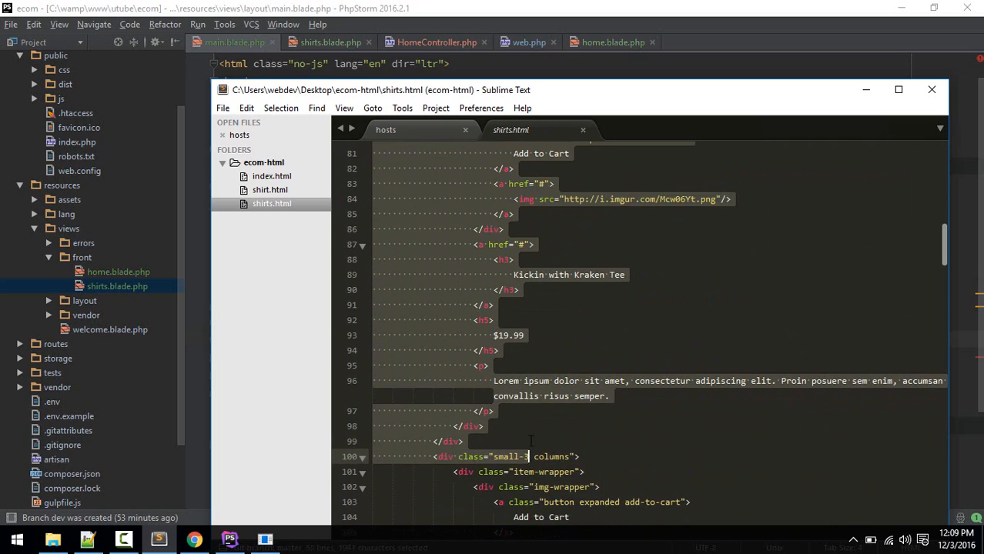
scroll(down, 3)
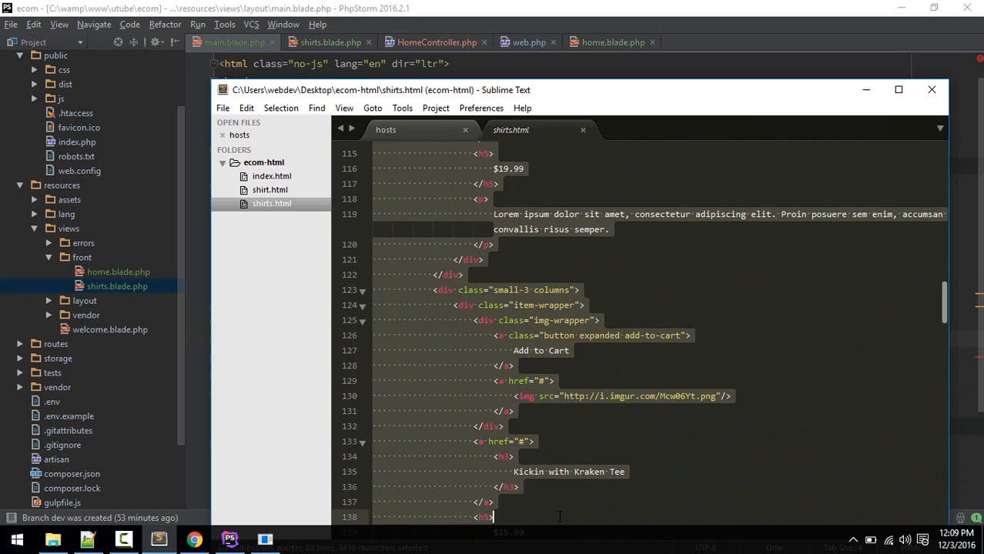
scroll(down, 3)
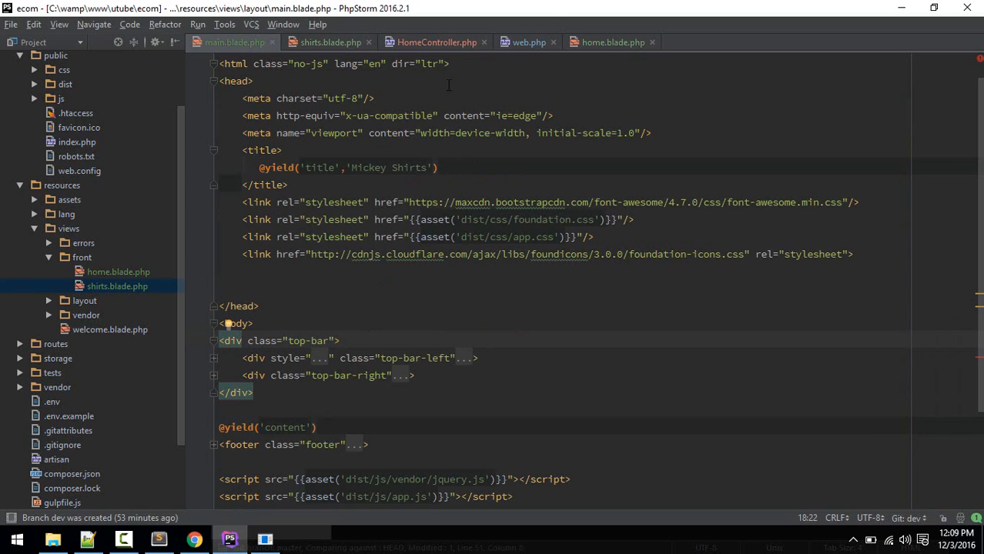
click(330, 42)
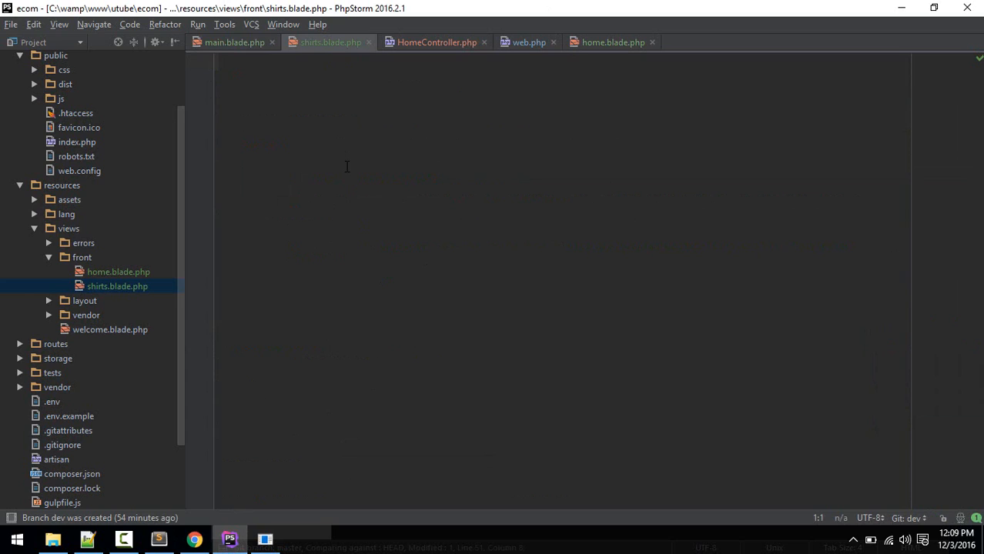
text(@extends(')
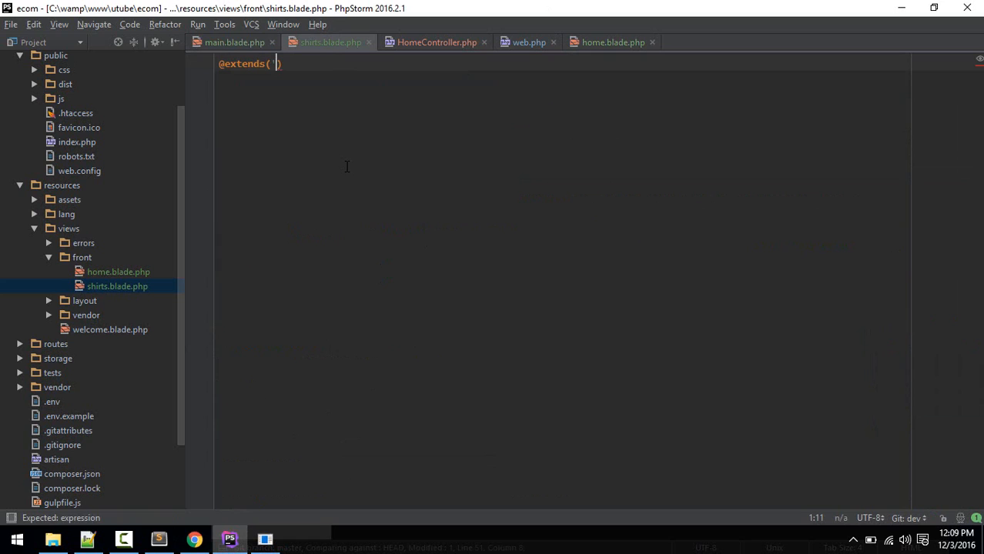
text(layout.)
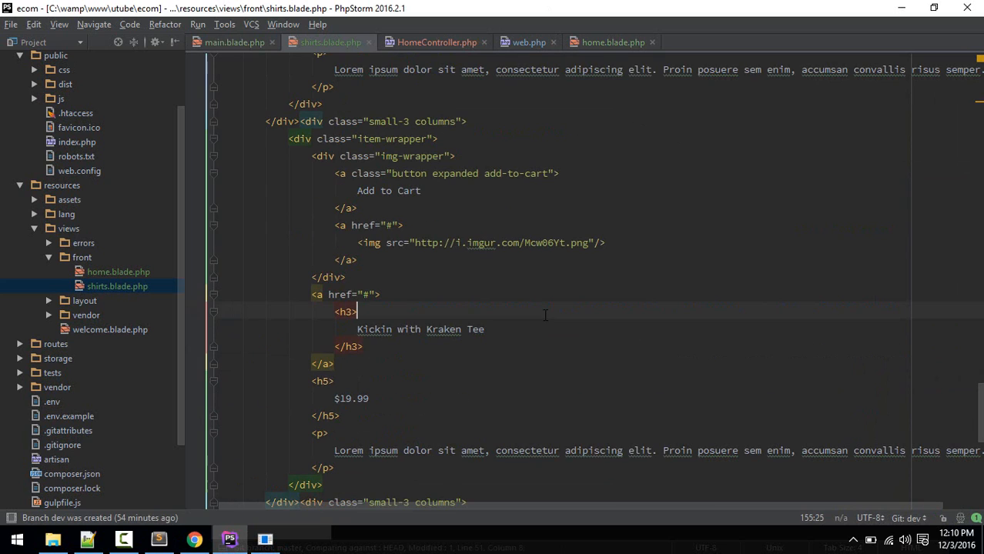
scroll(down, 3)
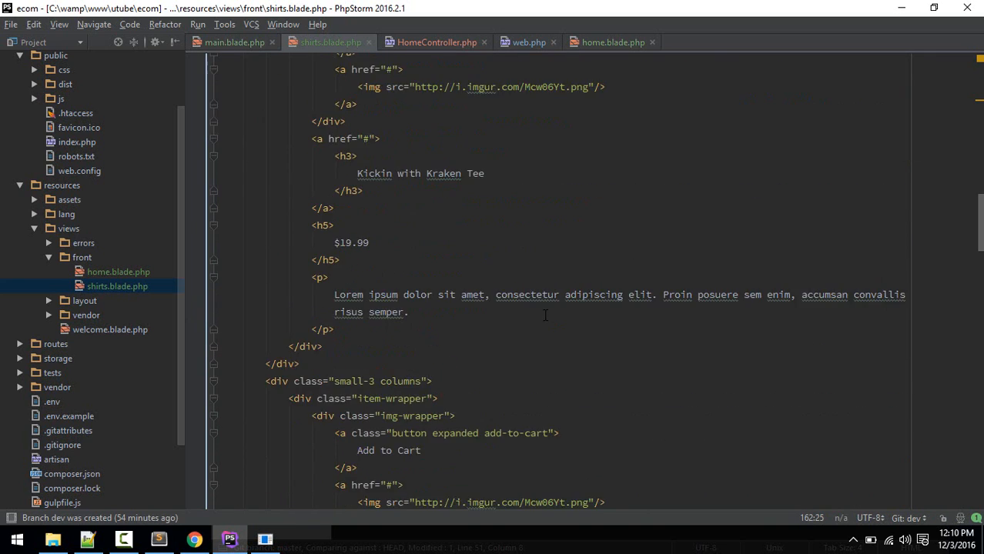
scroll(up, 3)
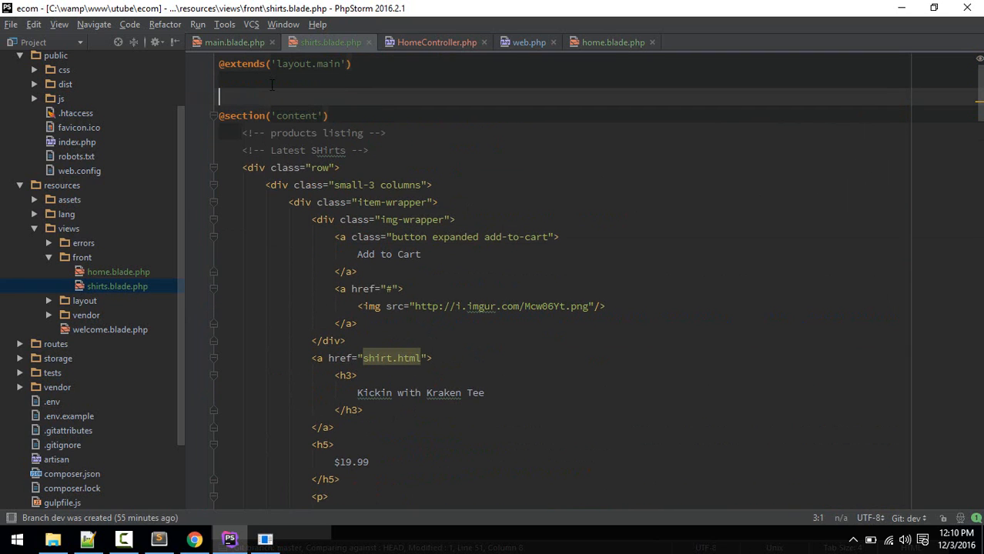
text(@section('title','Shirts)
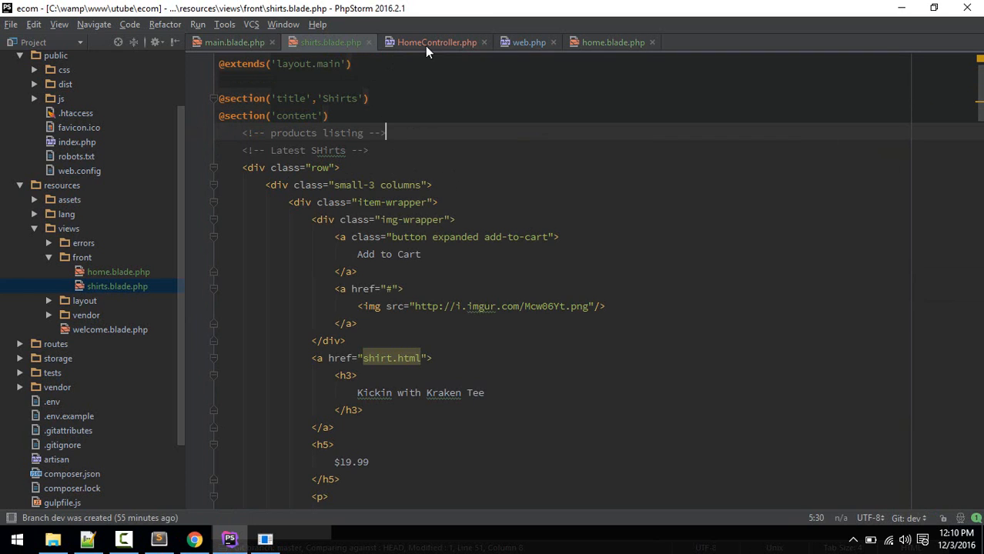
Step: Add public function shirts() returning view('front.shirts') to HomeController
click(438, 43)
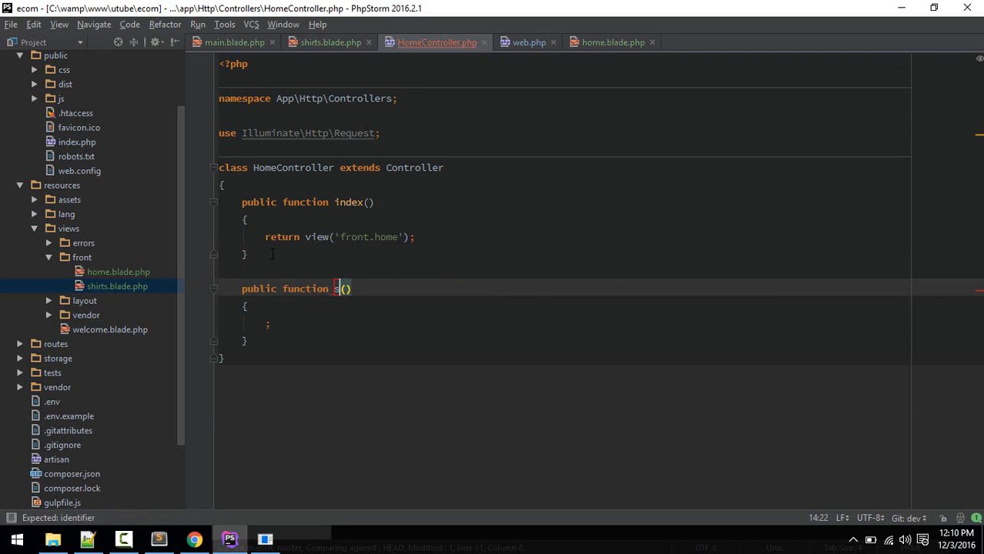
text(hirts)
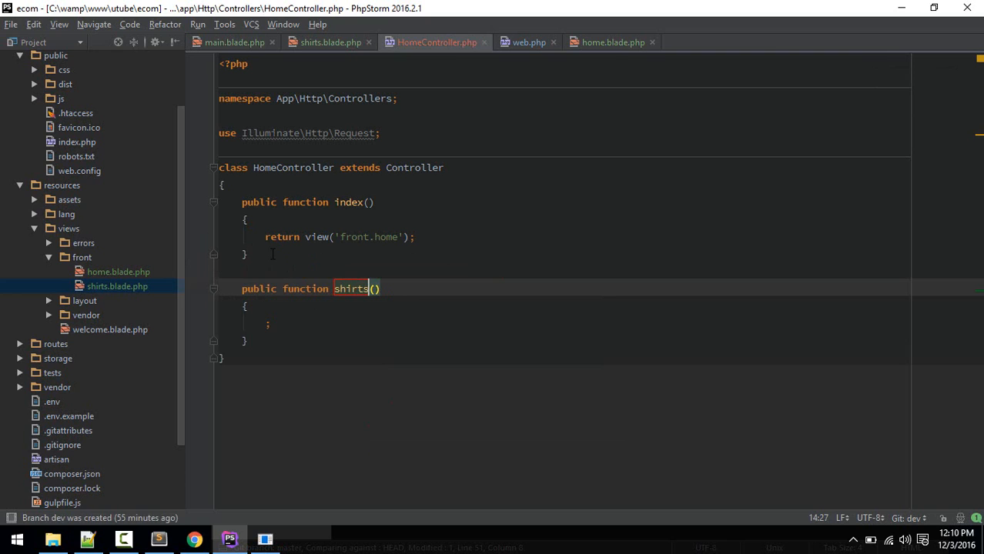
text(return)
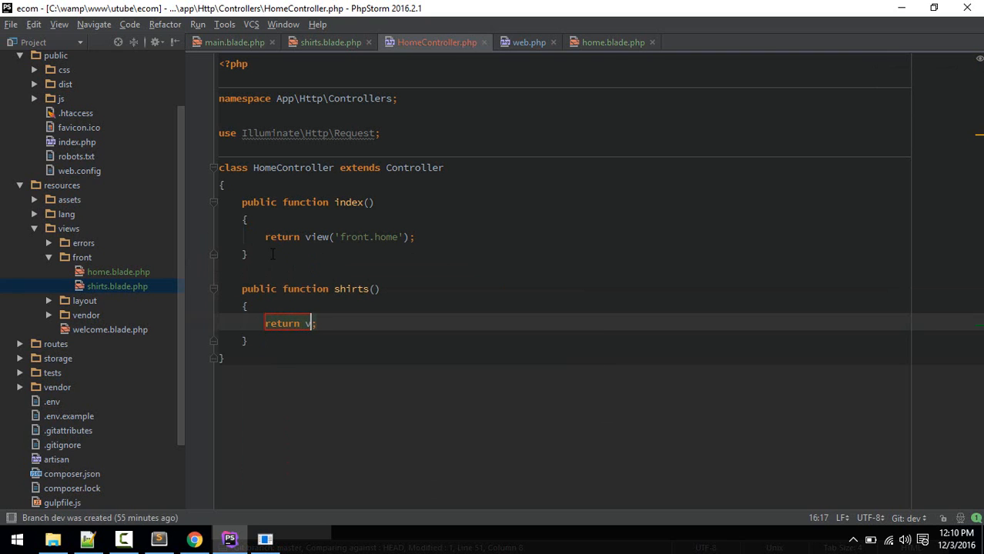
text(view('f')
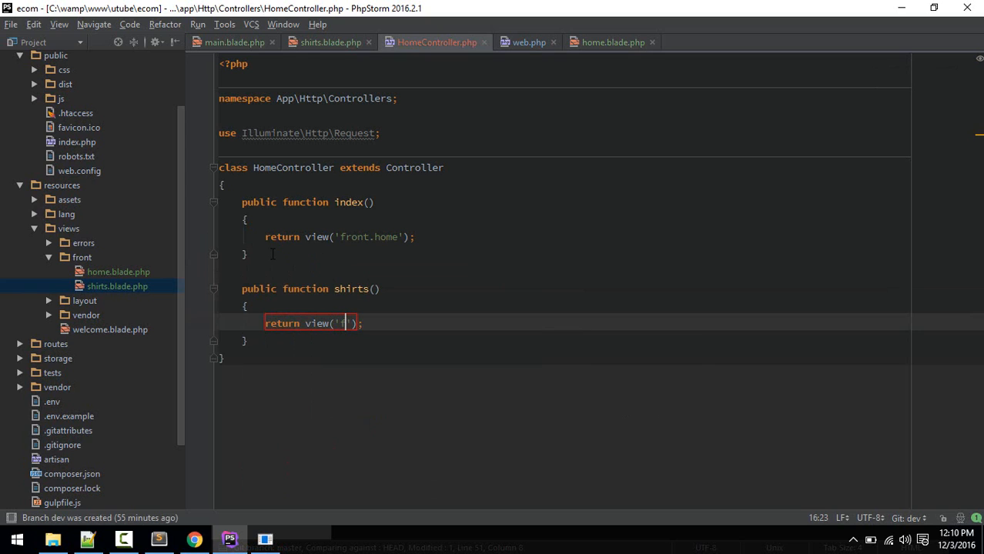
text(ront.)
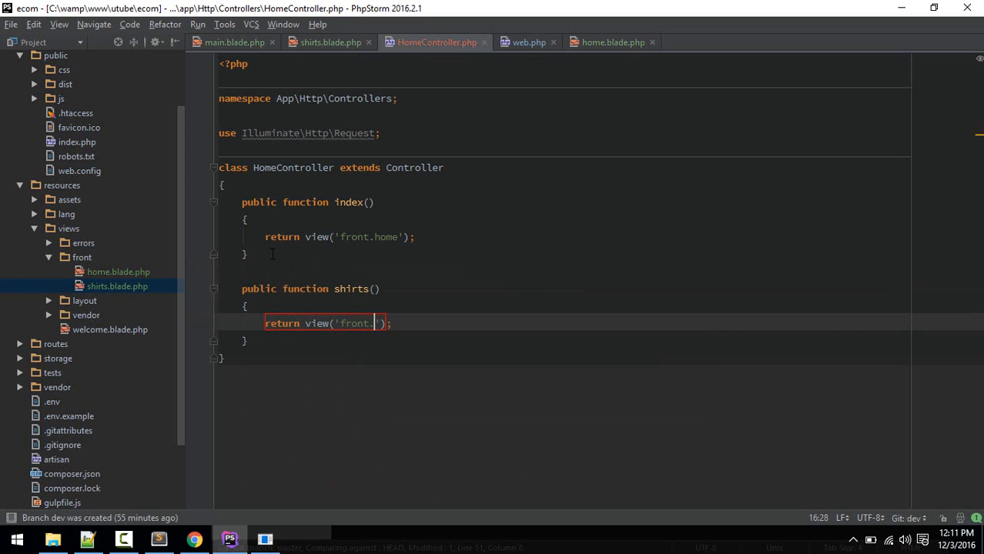
text(shirt)
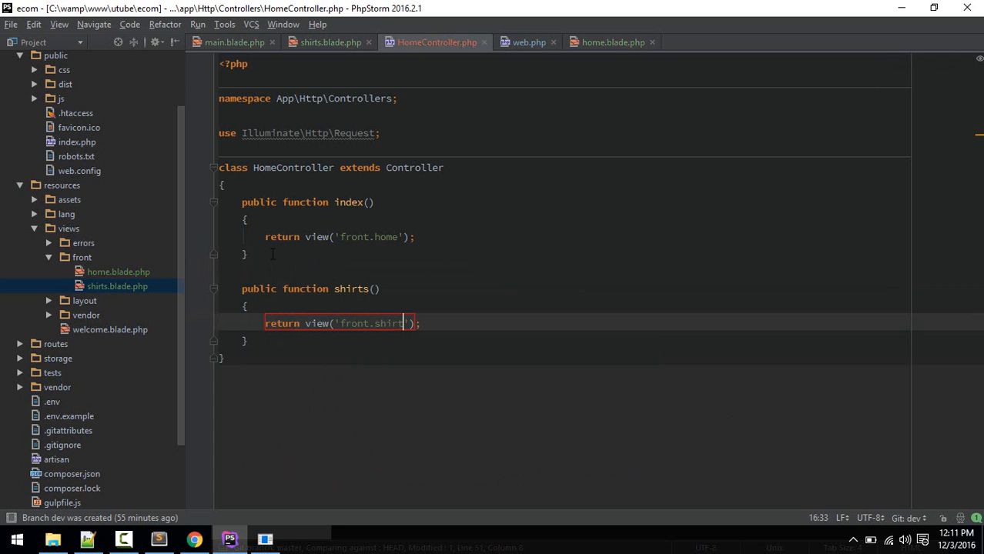
text(s)
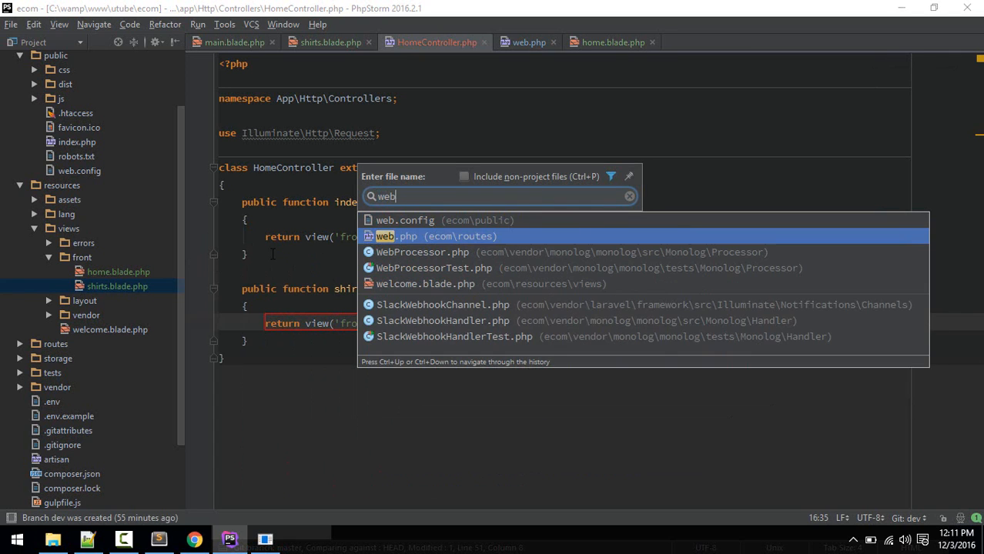
Step: In web.php add Route::get('/shirts', 'HomeController@shirts') duplicated from the home route
click(416, 237)
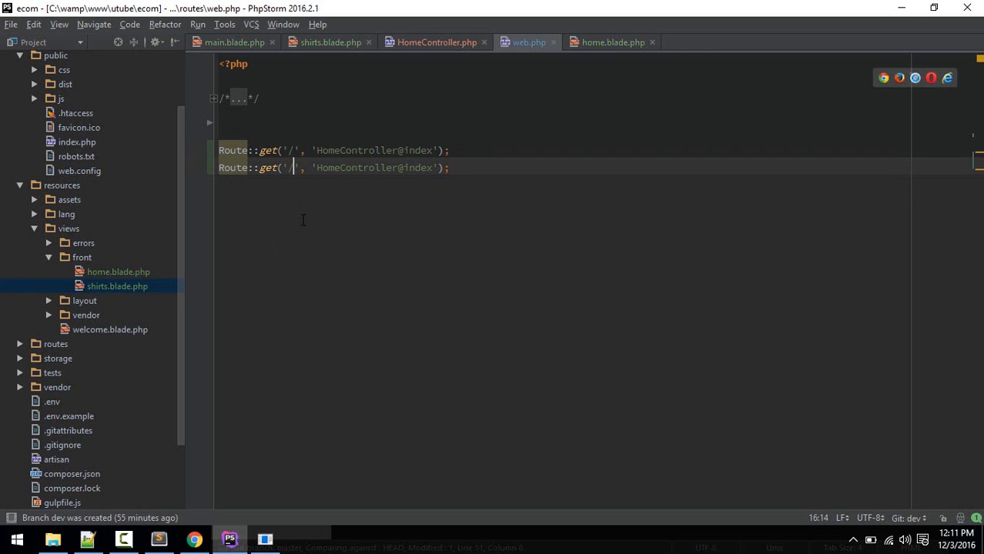
text(shirt)
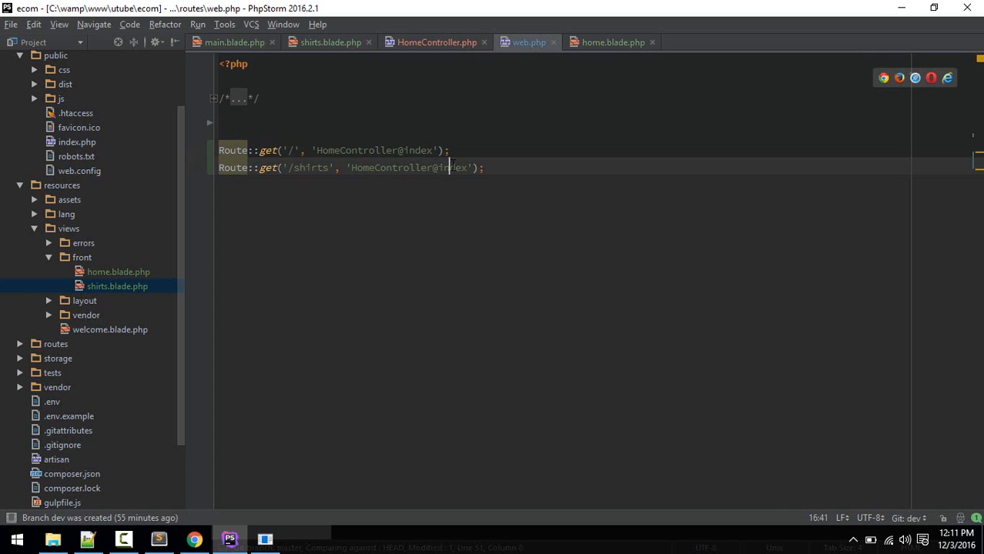
text(shirts)
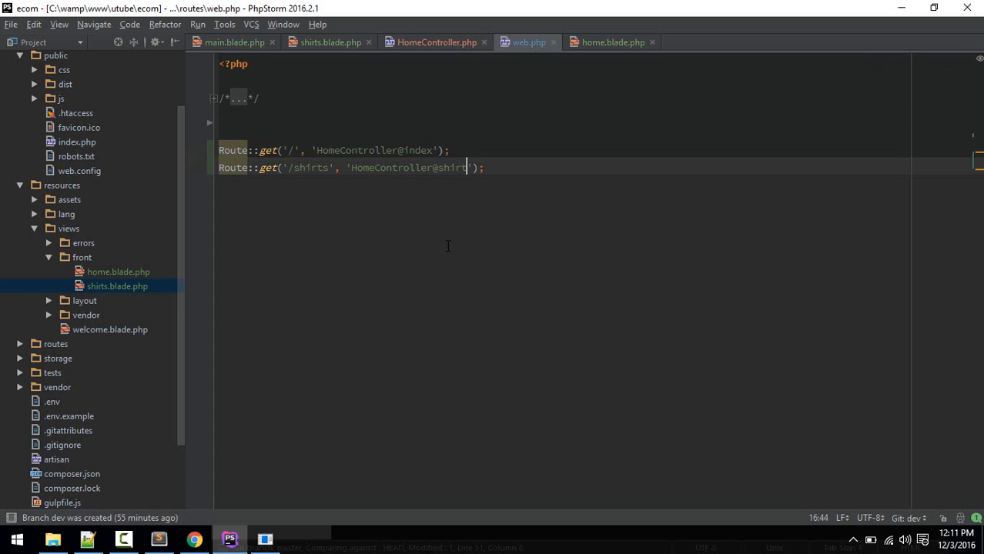
text(s)
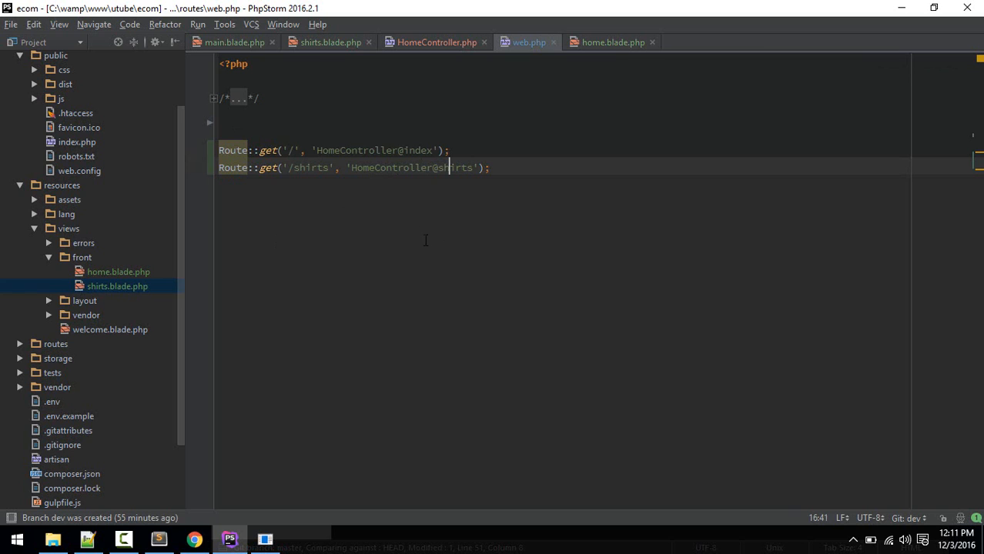
click(234, 42)
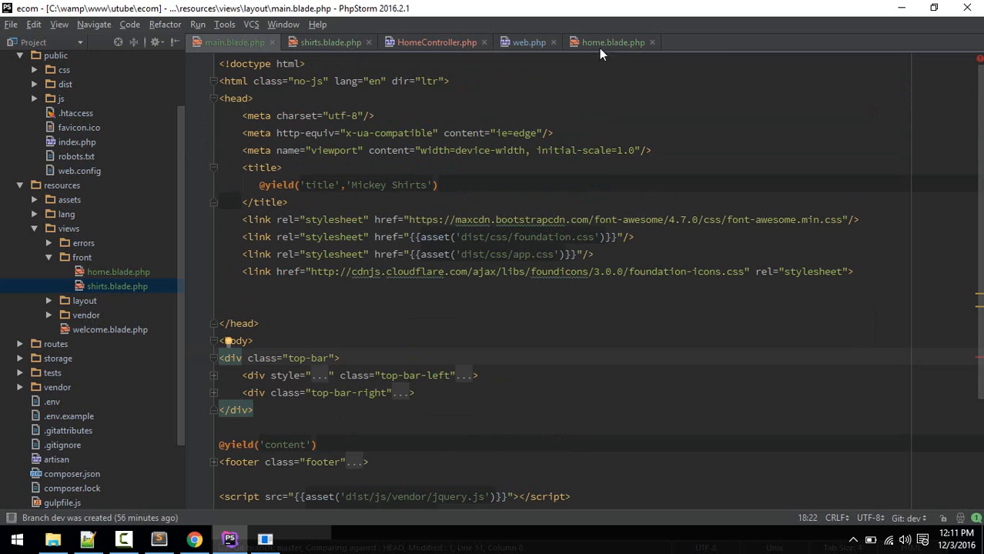
Step: Replace the button's shirts.html href in home.blade.php with {{url('/shirts')}}
click(613, 43)
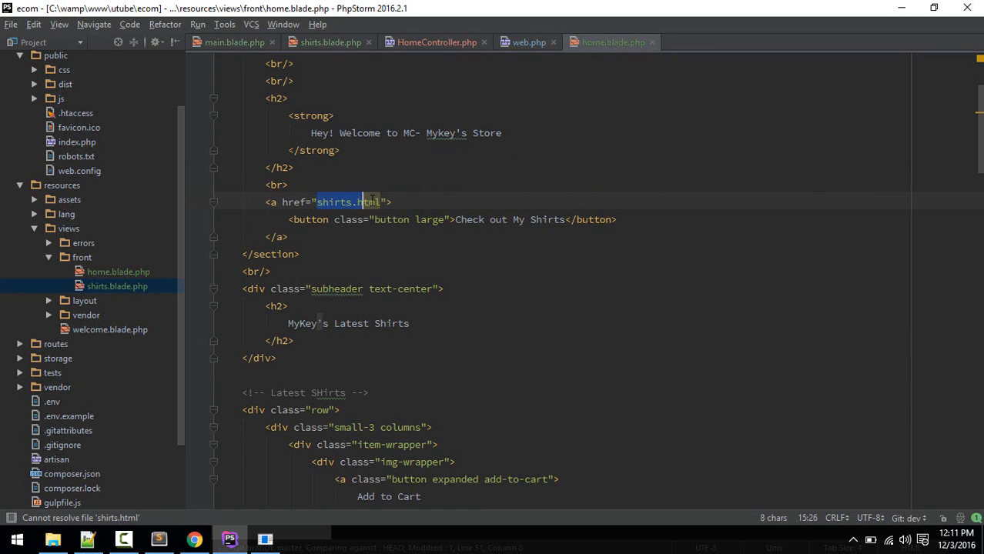
key(Delete)
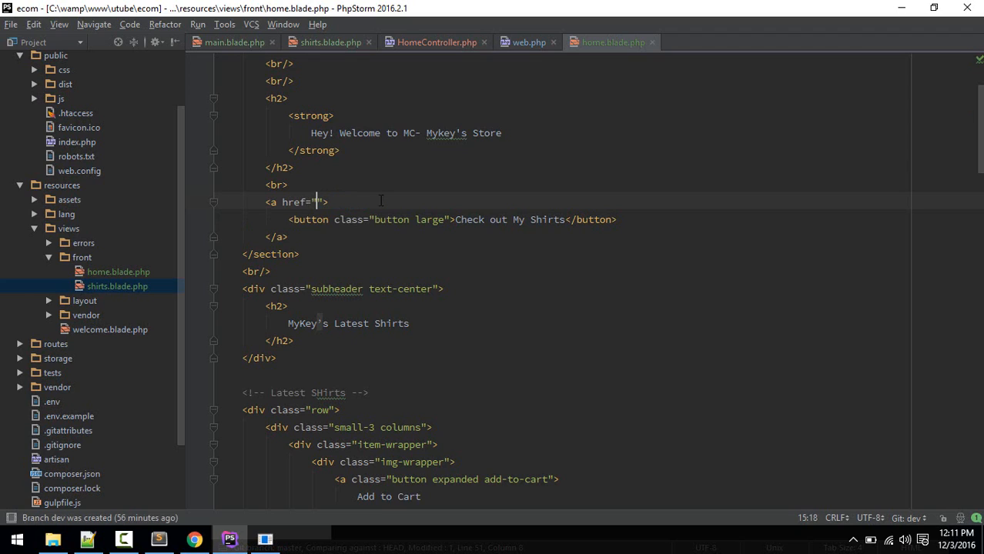
text(#)
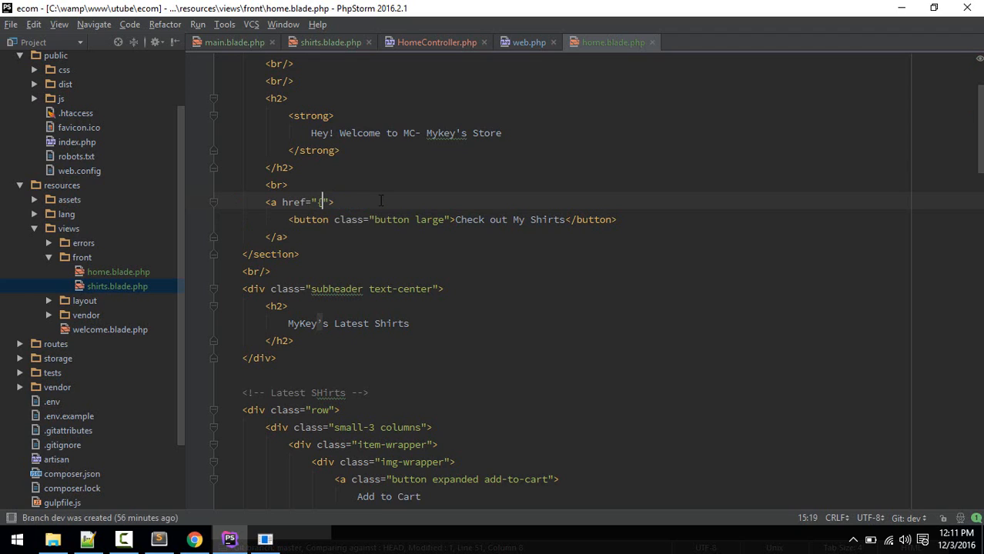
text({{url}})
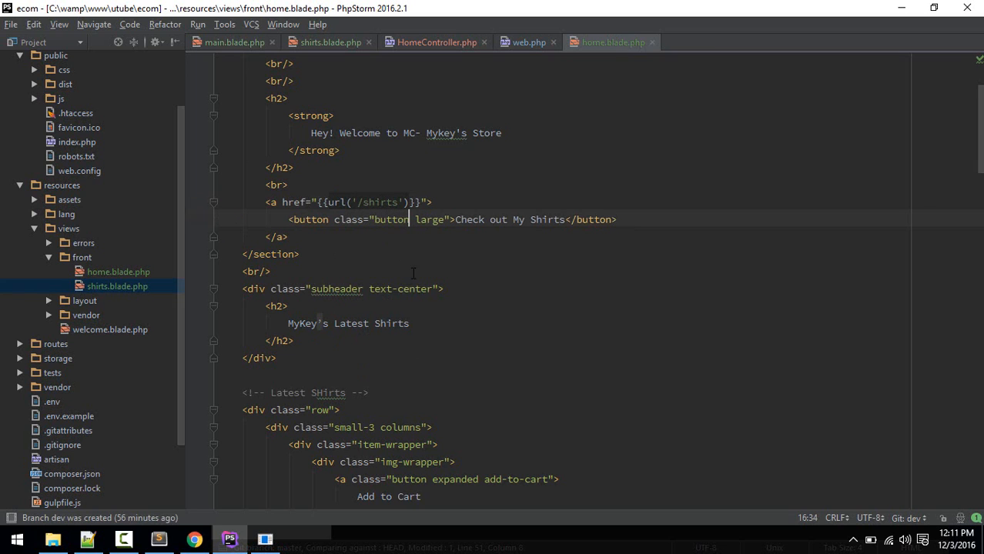
click(194, 539)
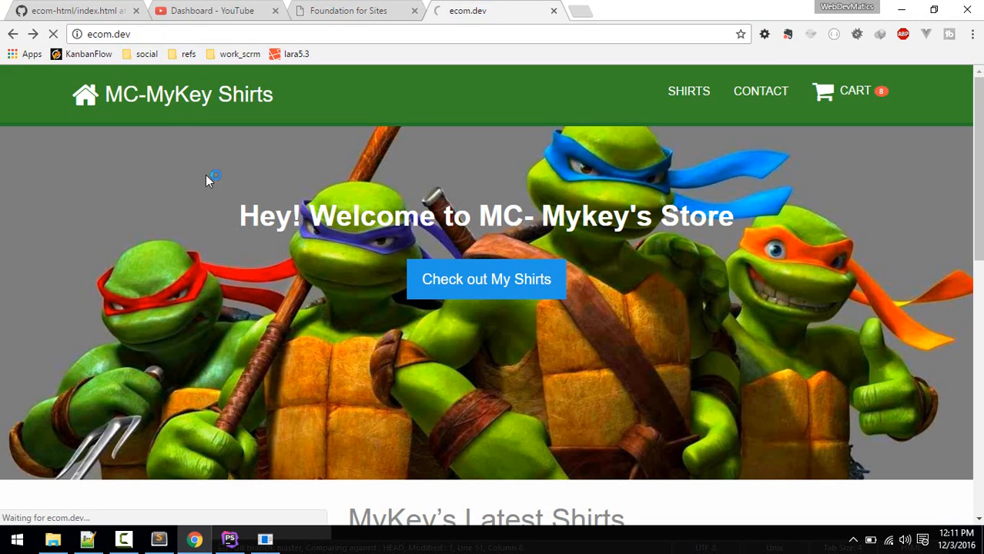
Step: Reload ecom.dev and follow Check out My Shirts to the ecom.dev/shirts listing page
click(486, 279)
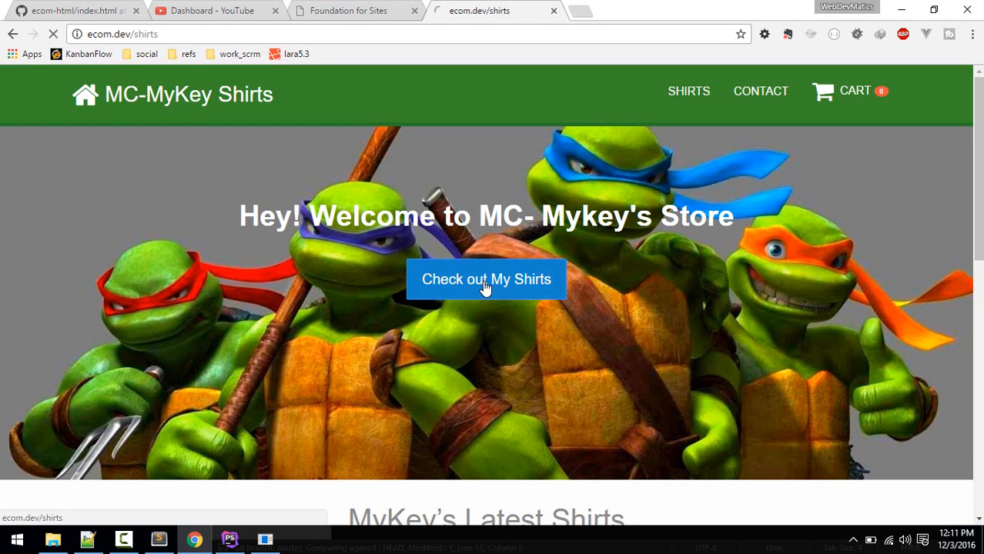
click(487, 279)
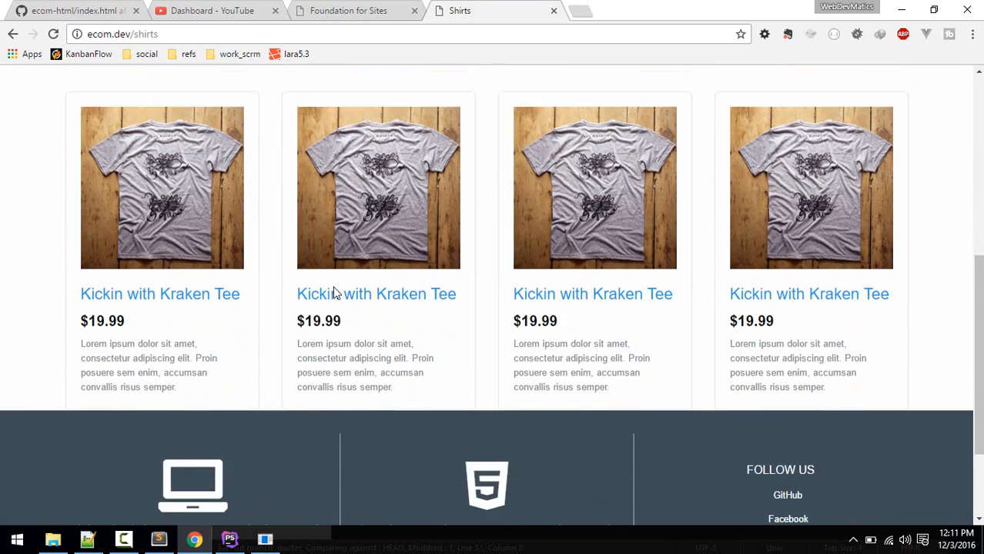
scroll(up, 3)
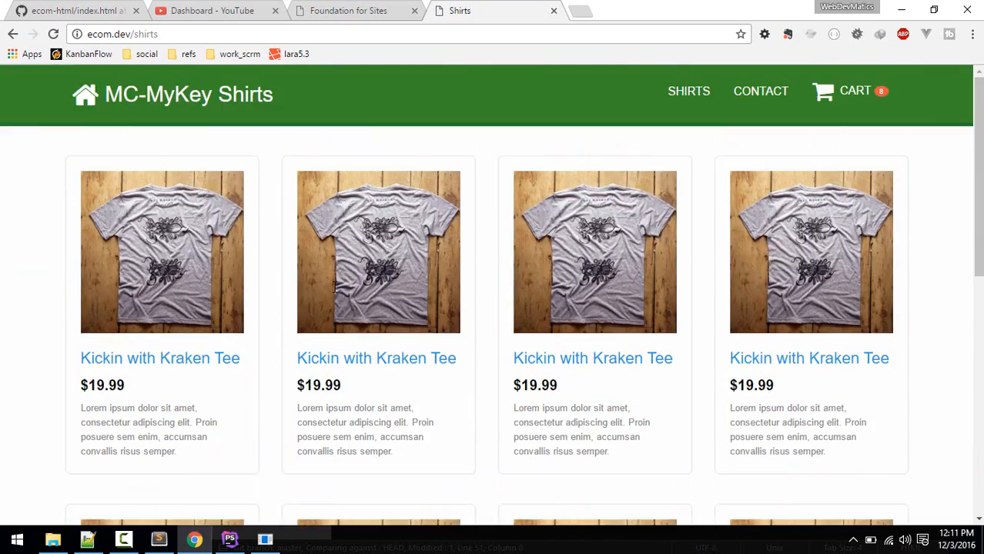
click(229, 539)
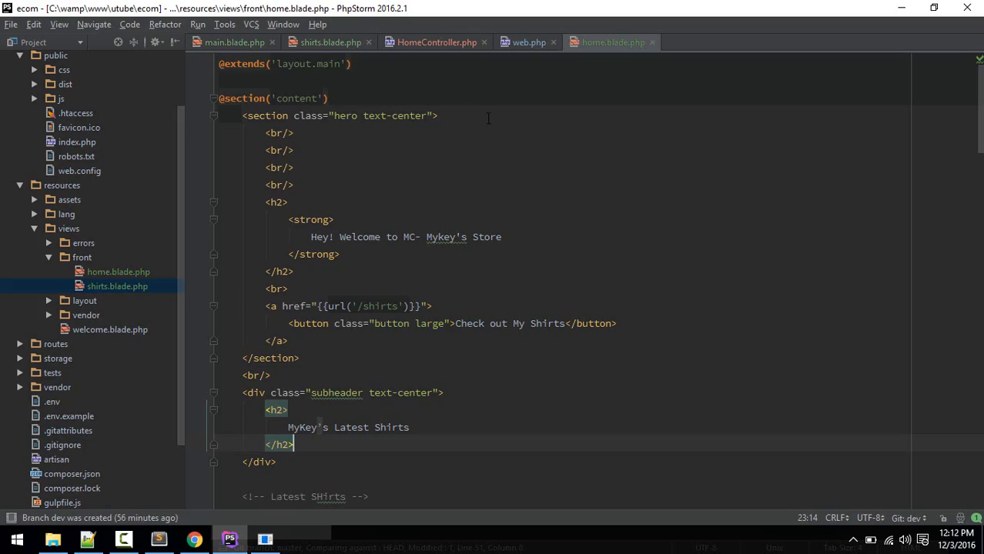
Step: Set the brand href to {{route('home')}} and the SHIRTS href to {{route('shirts')}} in main.blade.php
click(234, 43)
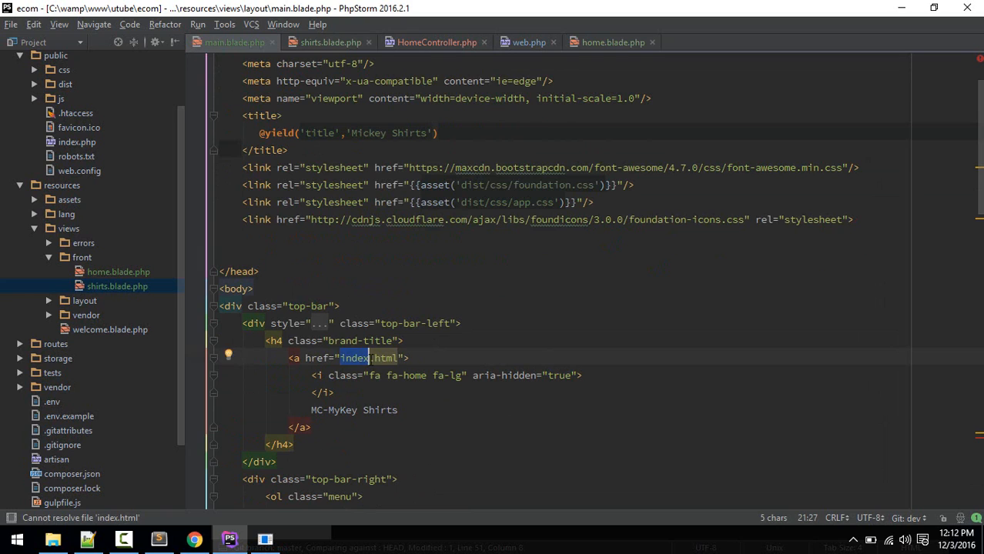
text({{url()}})
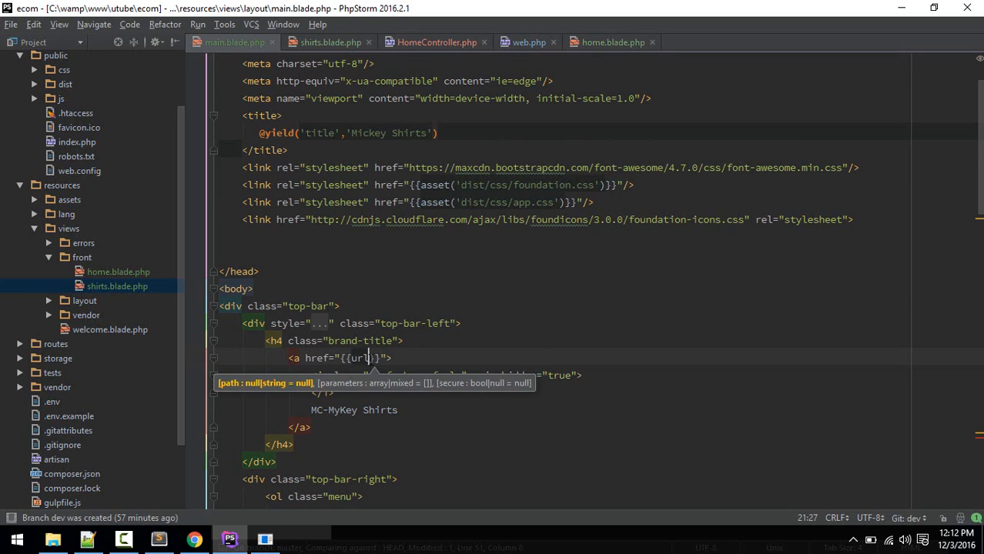
text(route('home)
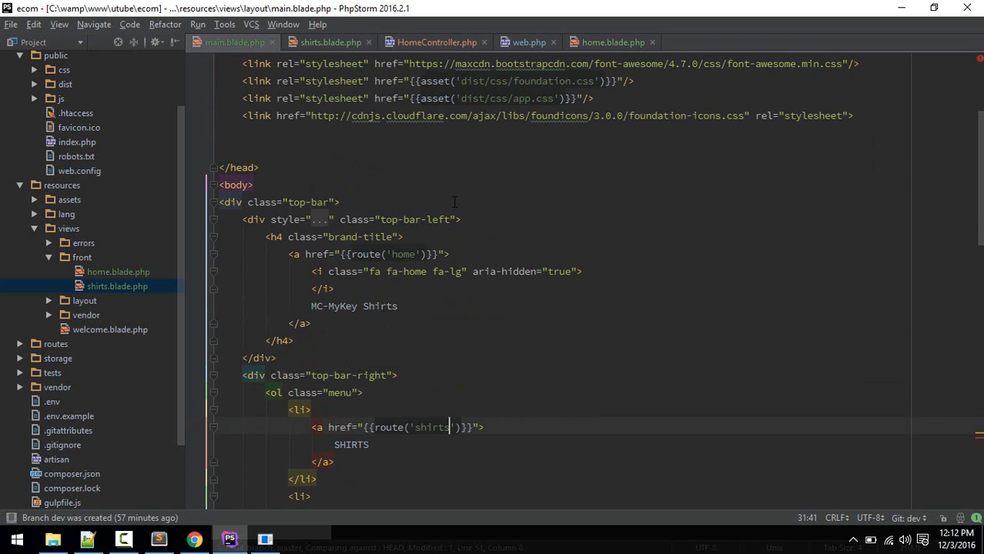
Step: Append ->name('home') and ->name('shirts') to the two Route::get lines in web.php
click(528, 42)
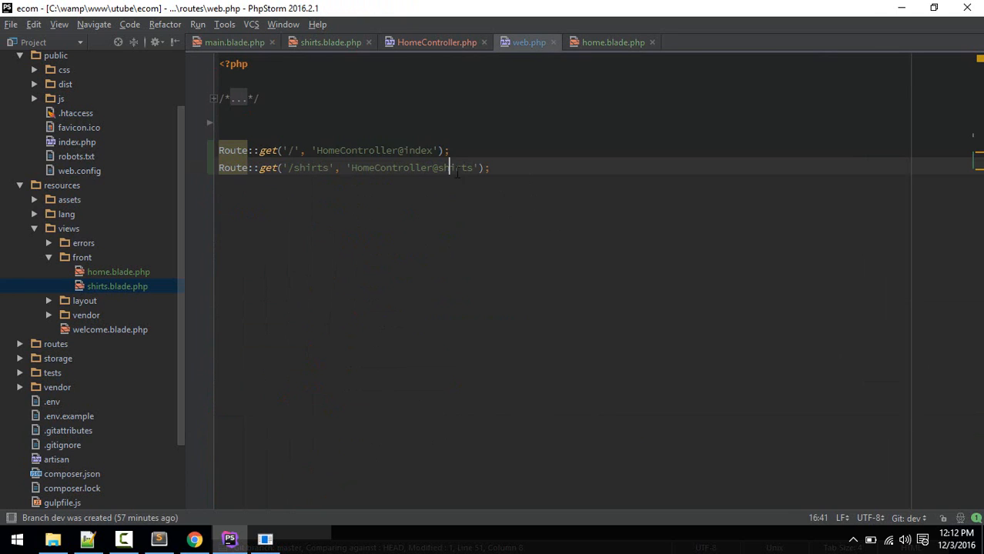
text(->name('shirts)
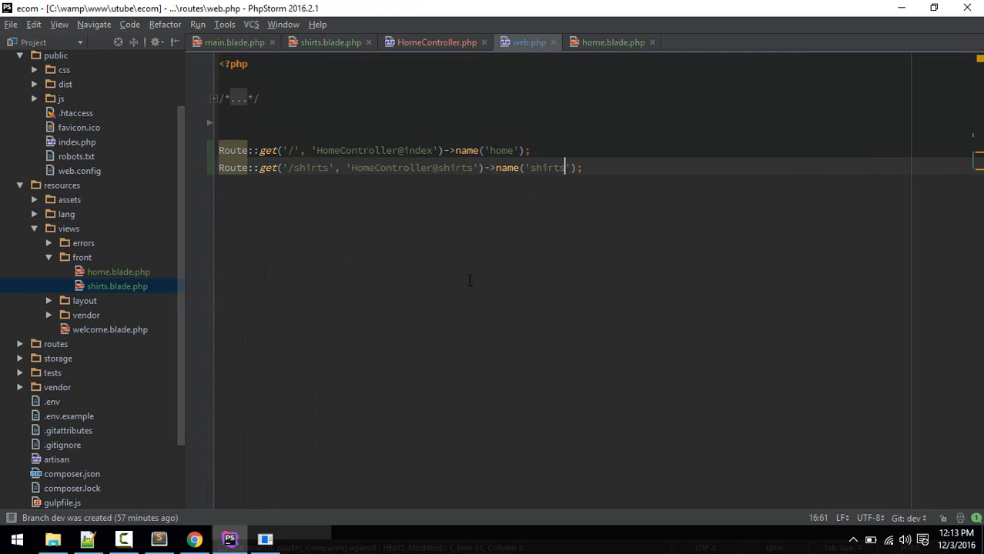
click(194, 539)
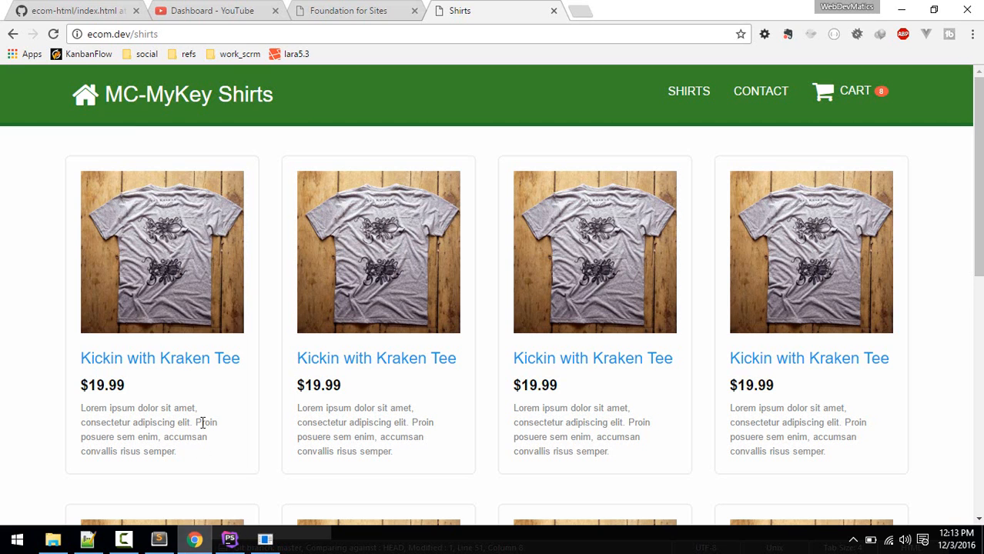
click(53, 33)
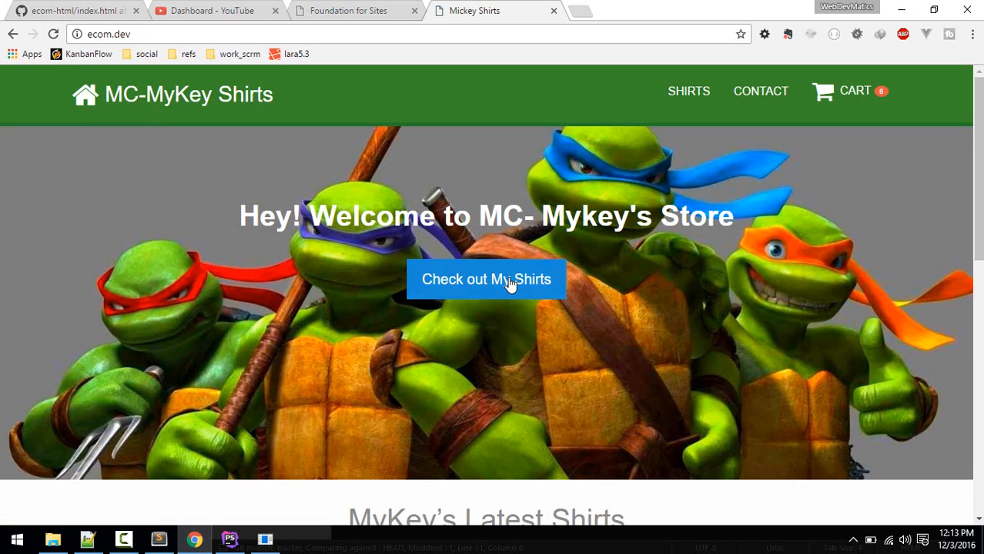
click(487, 278)
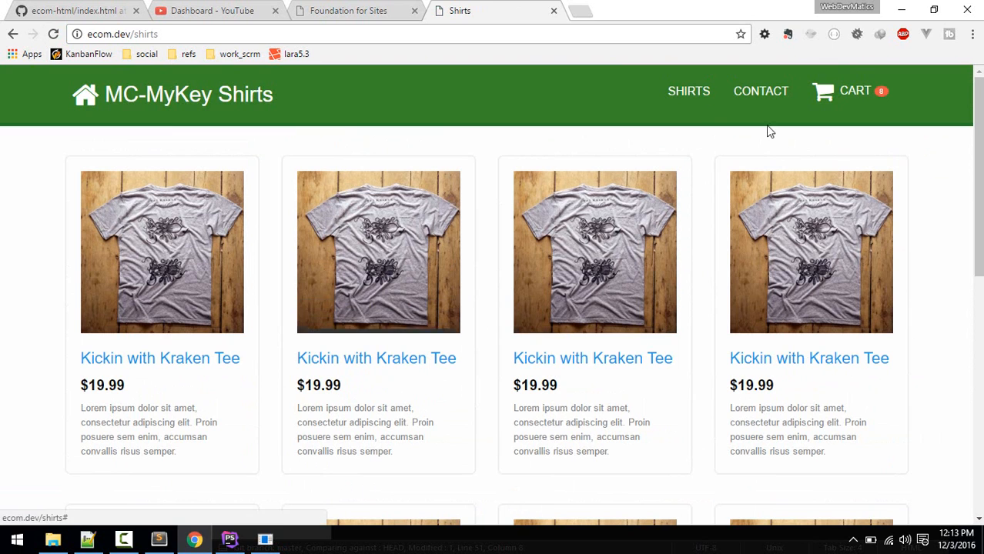
scroll(down, 3)
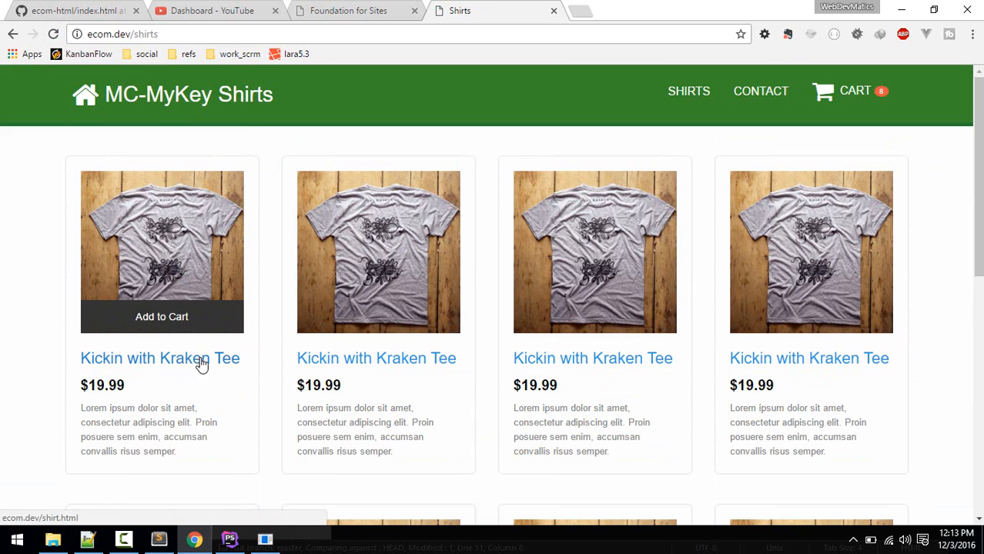
mouse_move(156, 364)
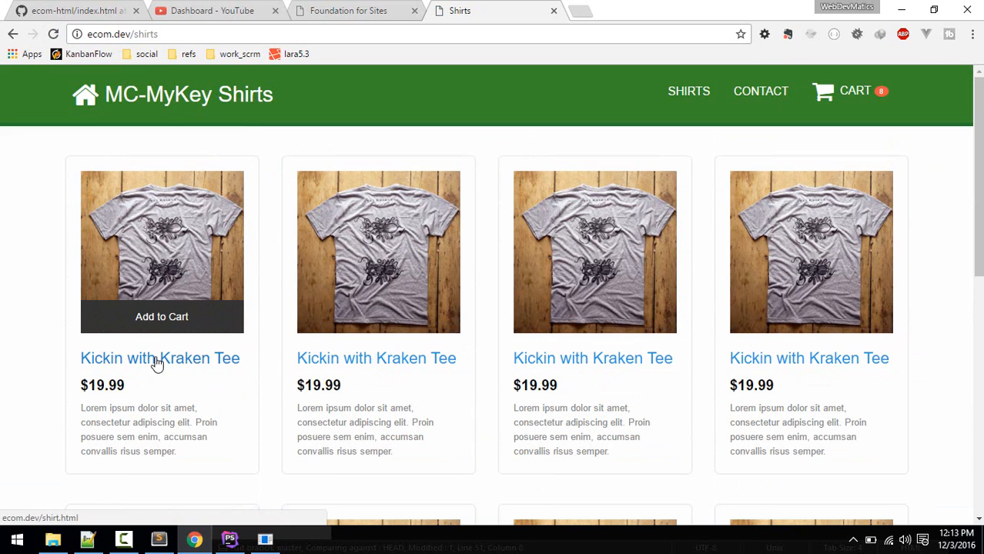
click(160, 357)
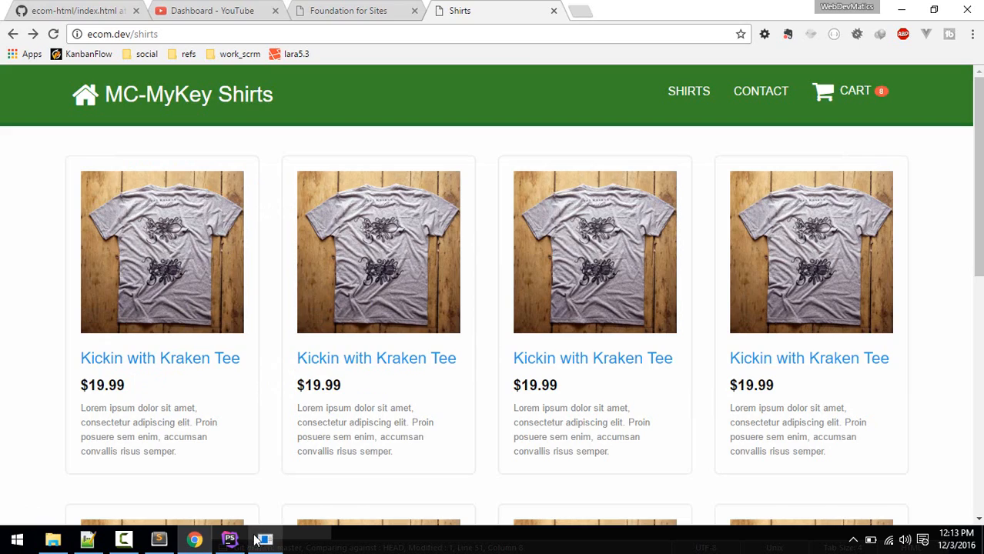
Step: Add public function shirt() returning view('front.shirt') to HomeController
click(229, 539)
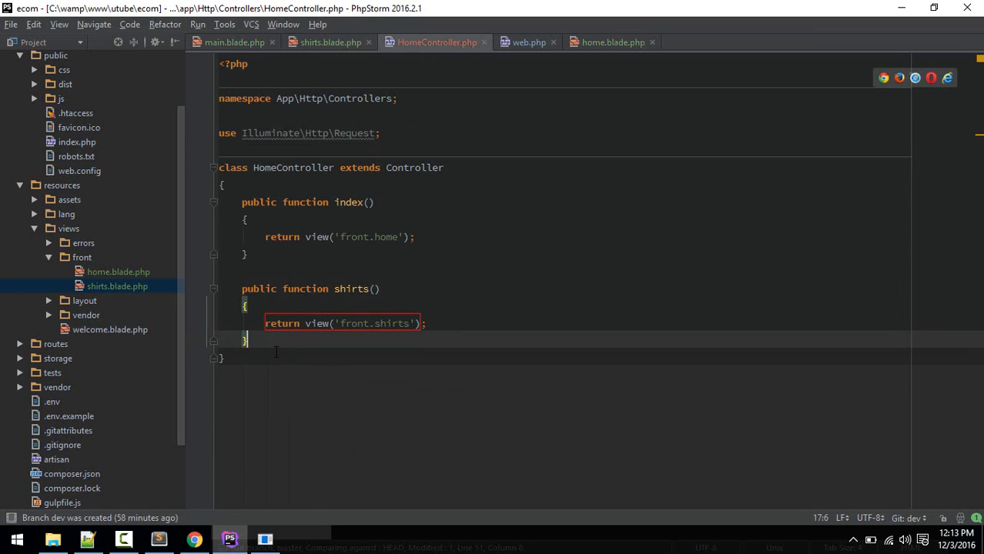
text(me)
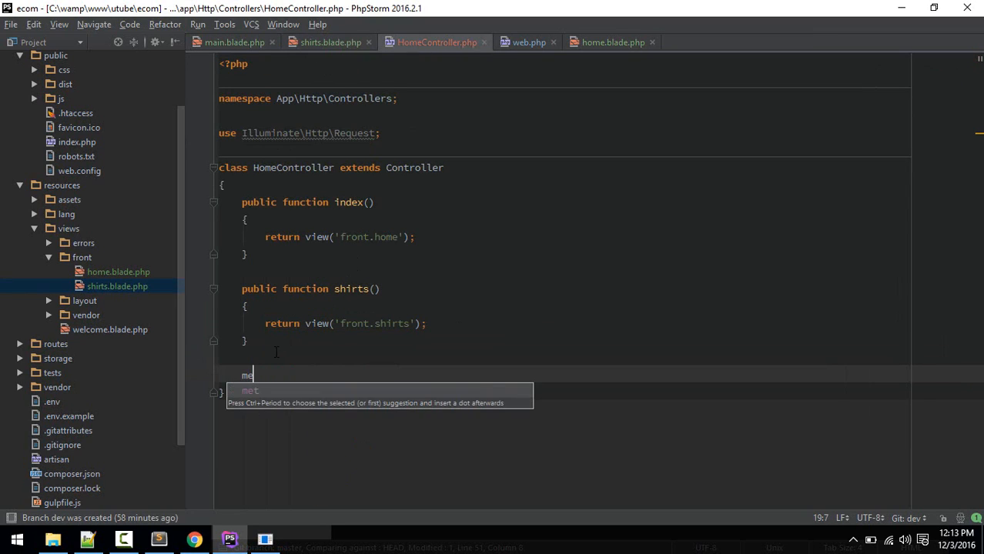
key(Tab)
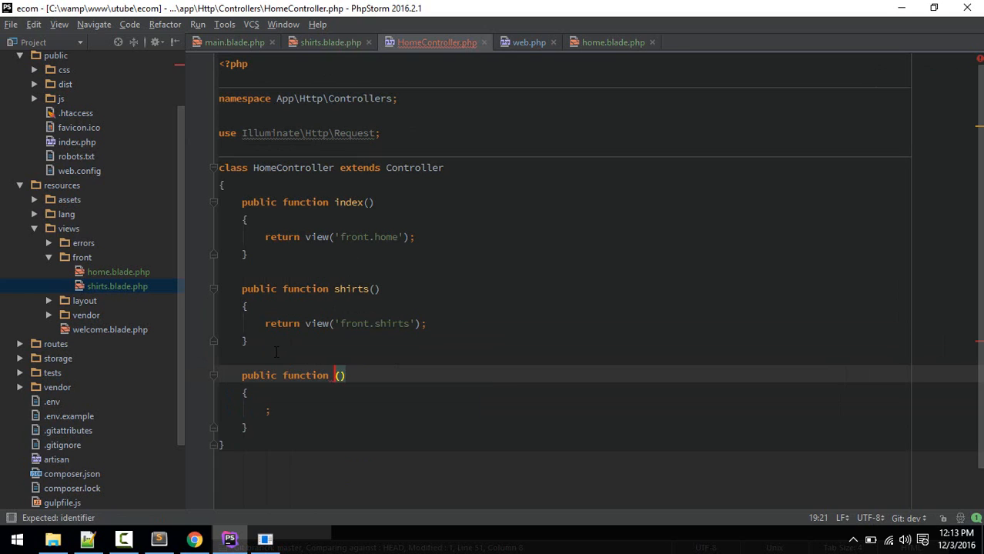
text(shirt)
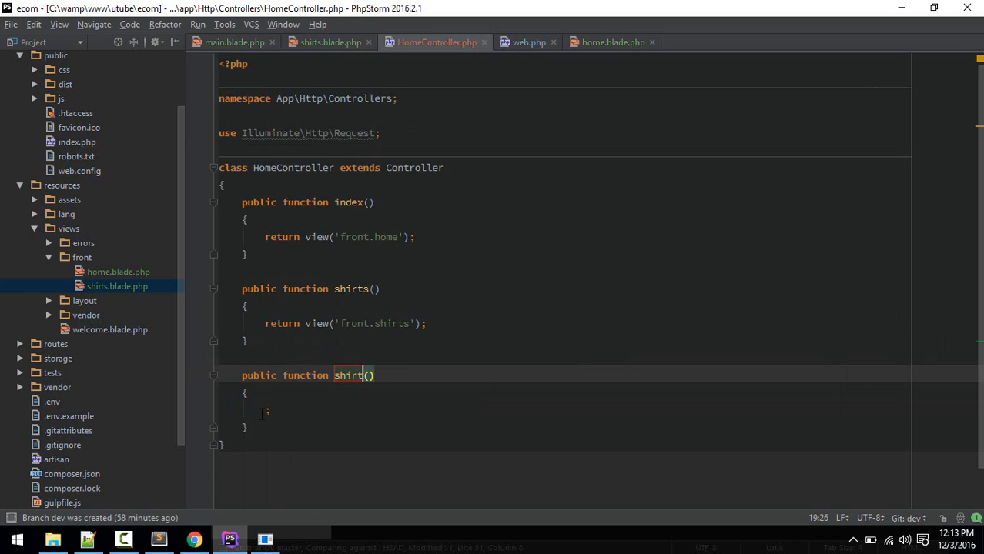
text(return view('forn)
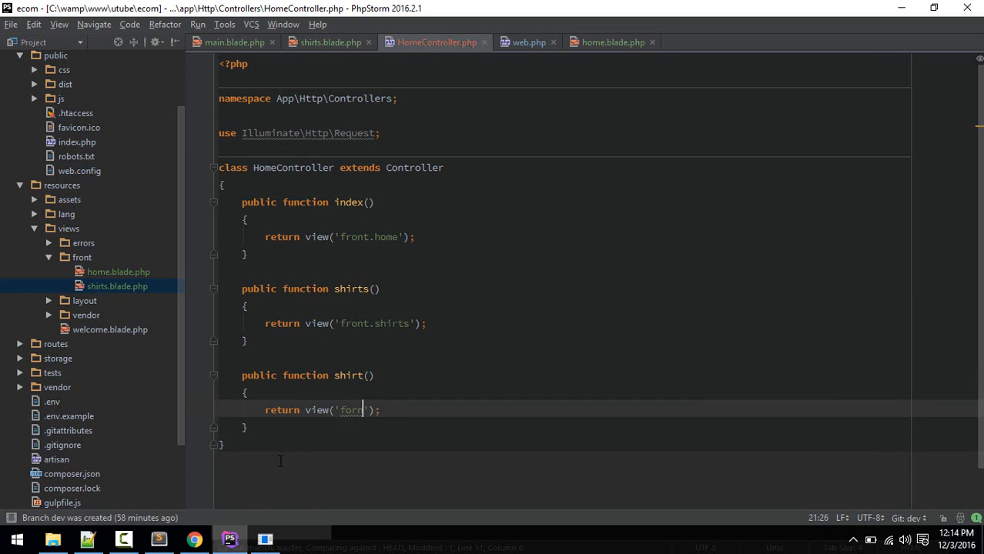
text(front.)
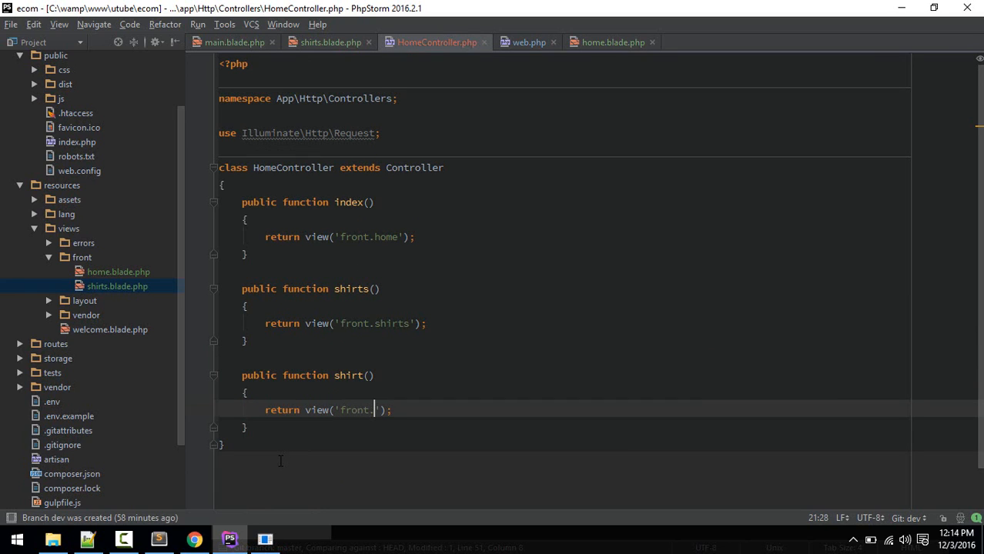
text(shirt)
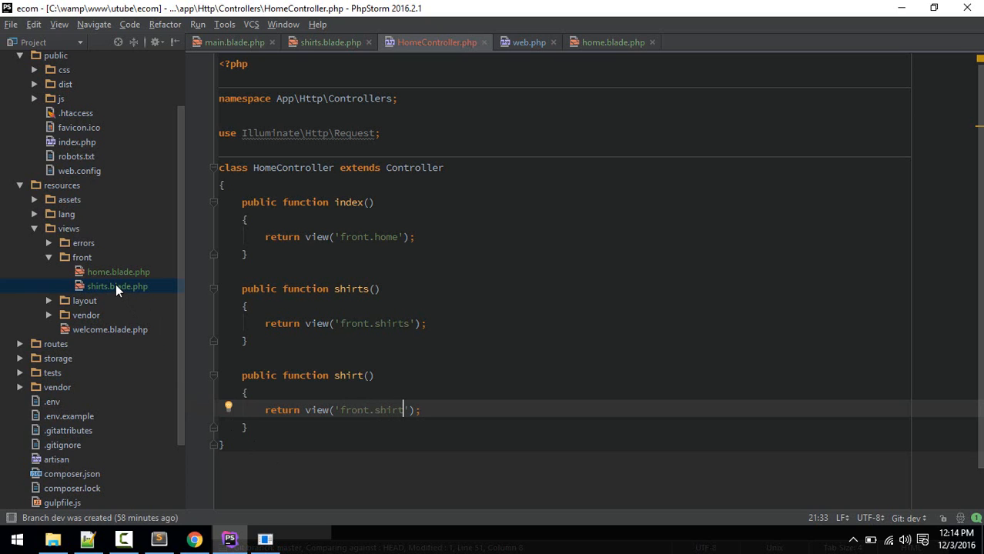
Step: Create a new shirt.blade.php view in the views/front folder
click(117, 285)
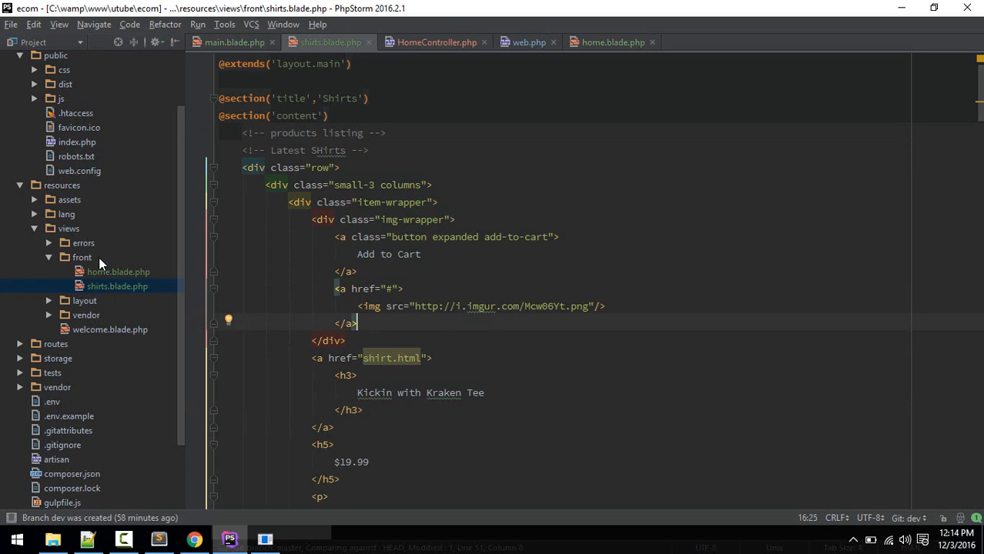
right_click(82, 257)
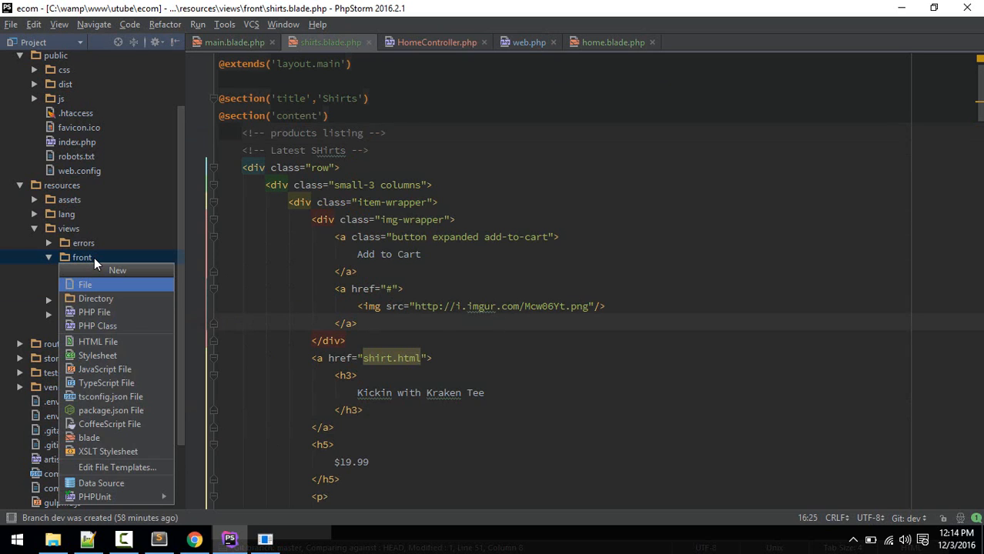
click(90, 438)
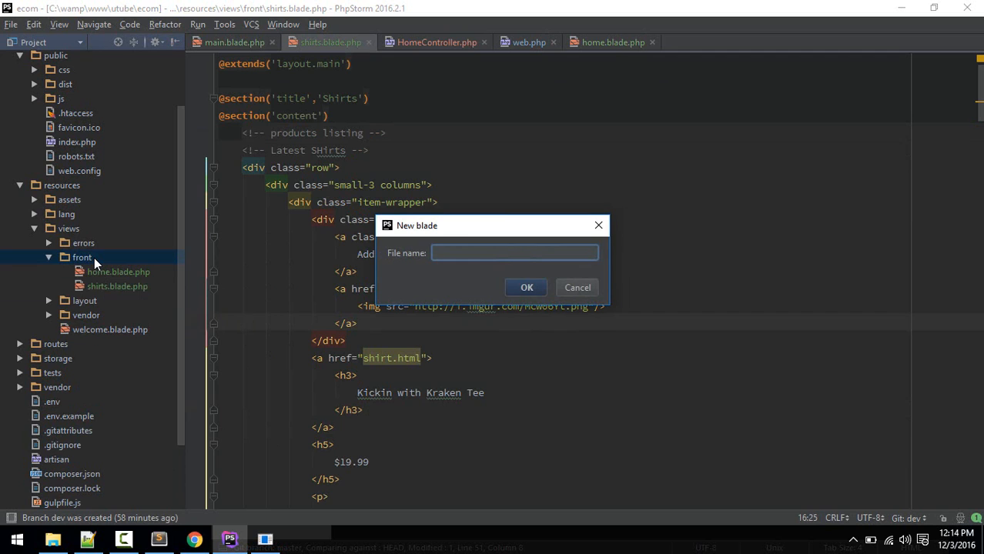
click(526, 288)
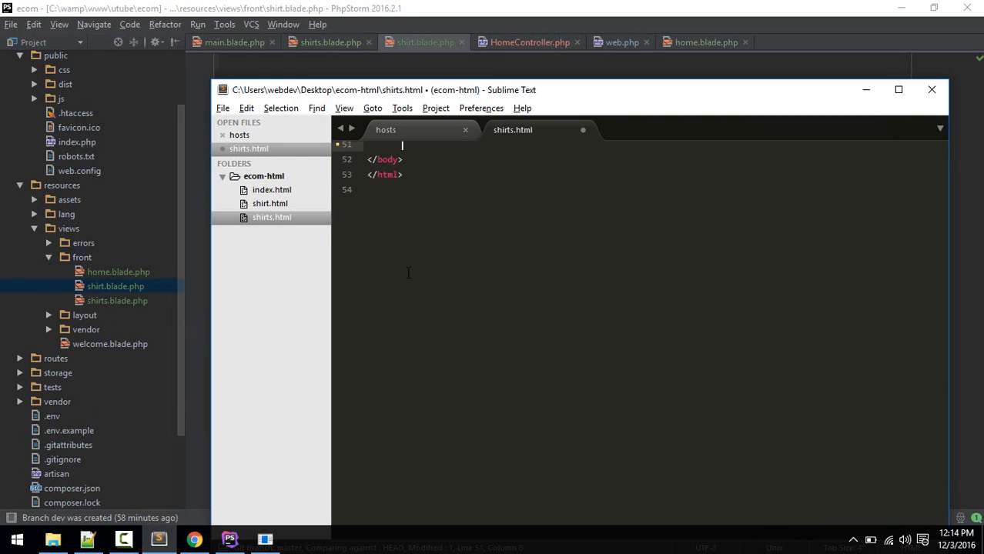
Step: Copy shirt.html's body markup with size options and Add to Cart link into shirt.blade.php
click(271, 203)
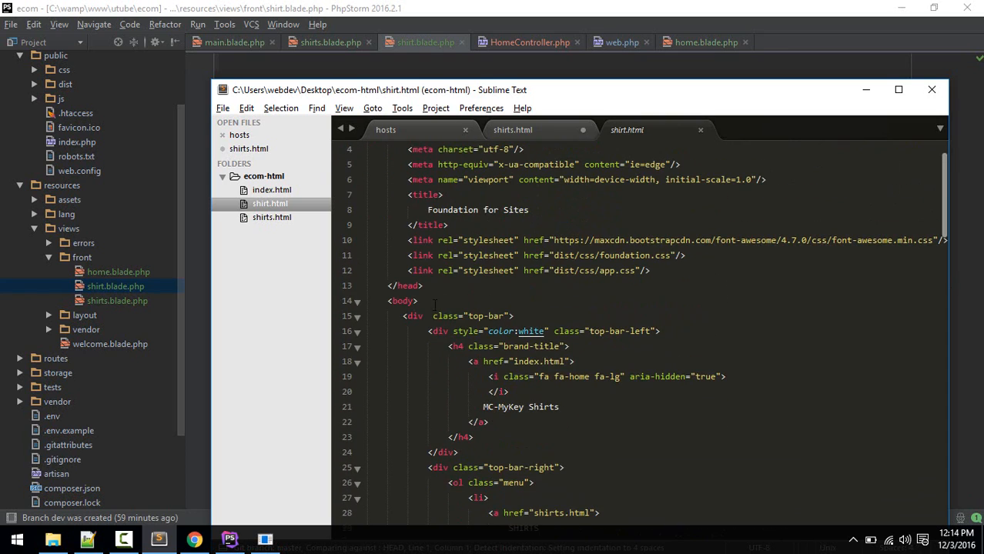
click(358, 317)
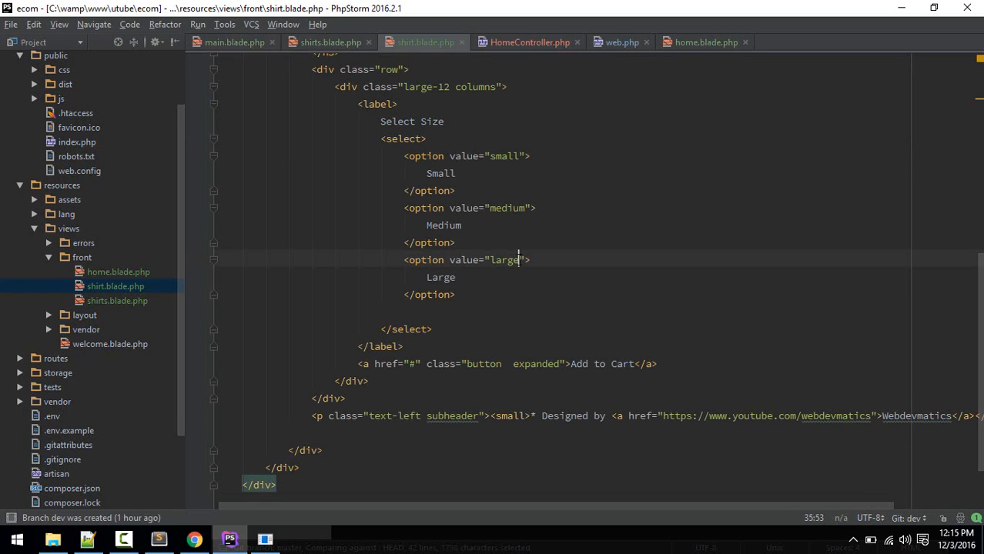
scroll(down, 3)
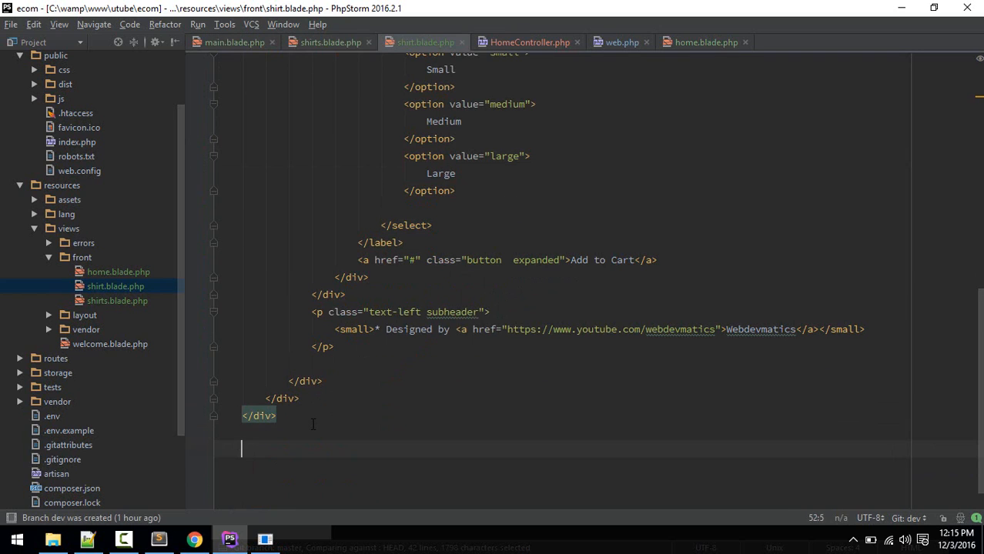
text(@end)
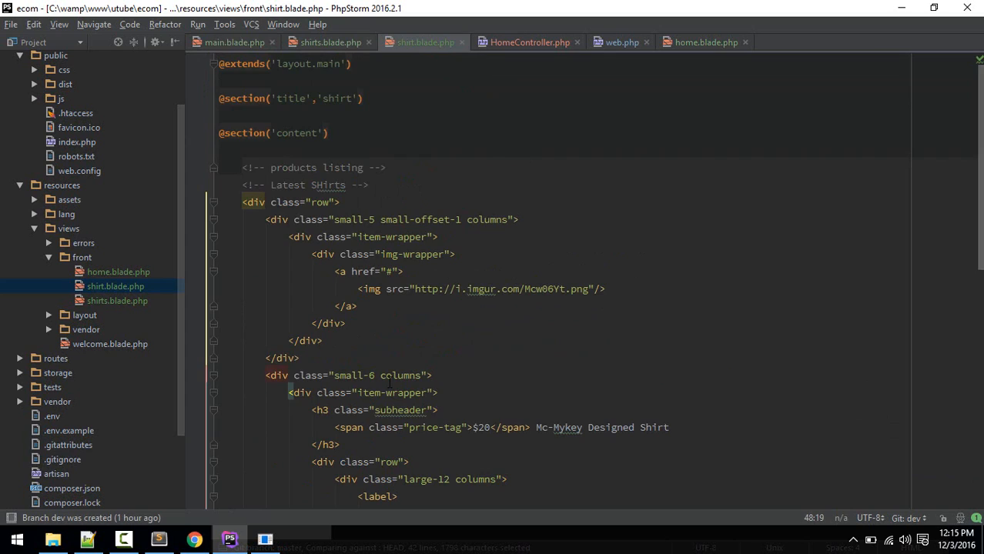
click(621, 43)
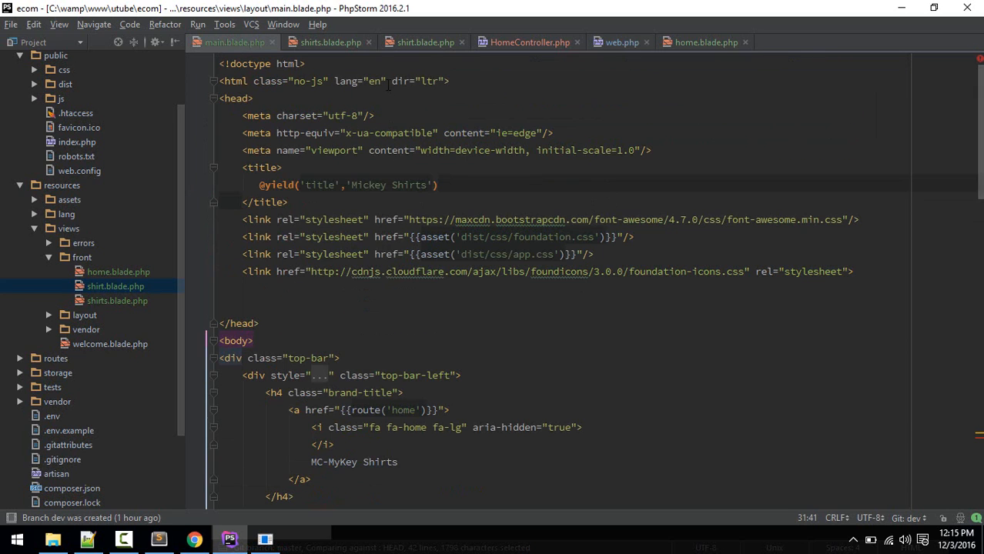
Step: Locate the first product link in shirts.blade.php
click(330, 43)
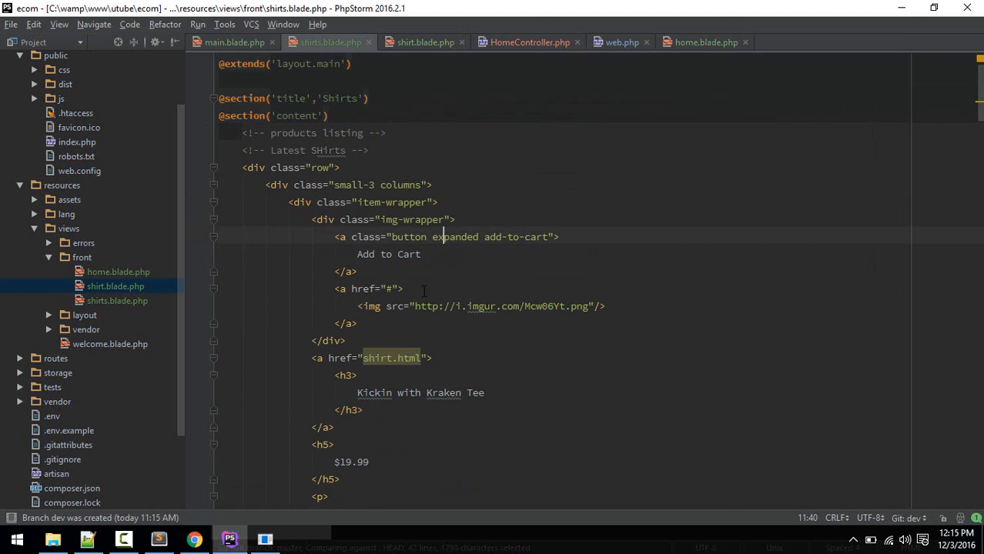
scroll(down, 3)
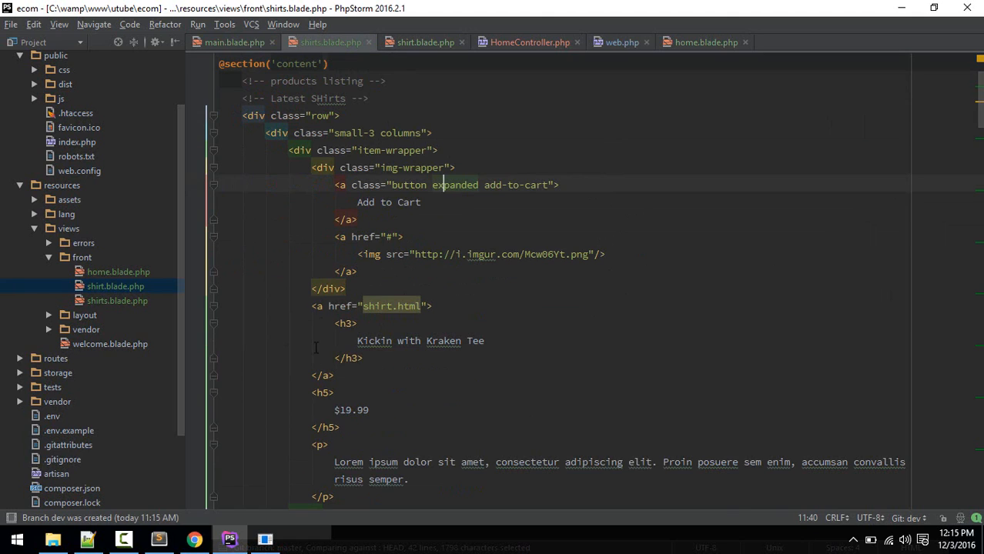
scroll(down, 3)
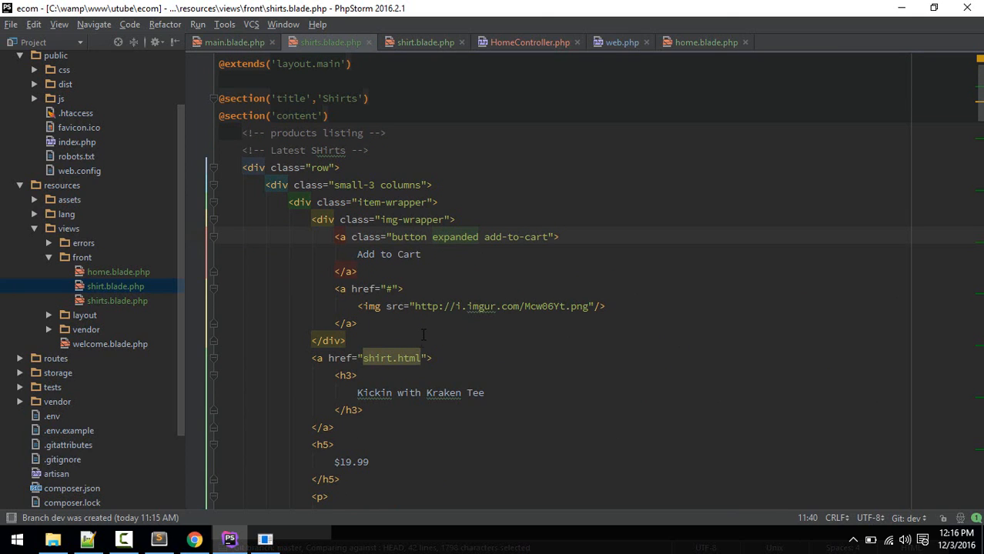
scroll(down, 3)
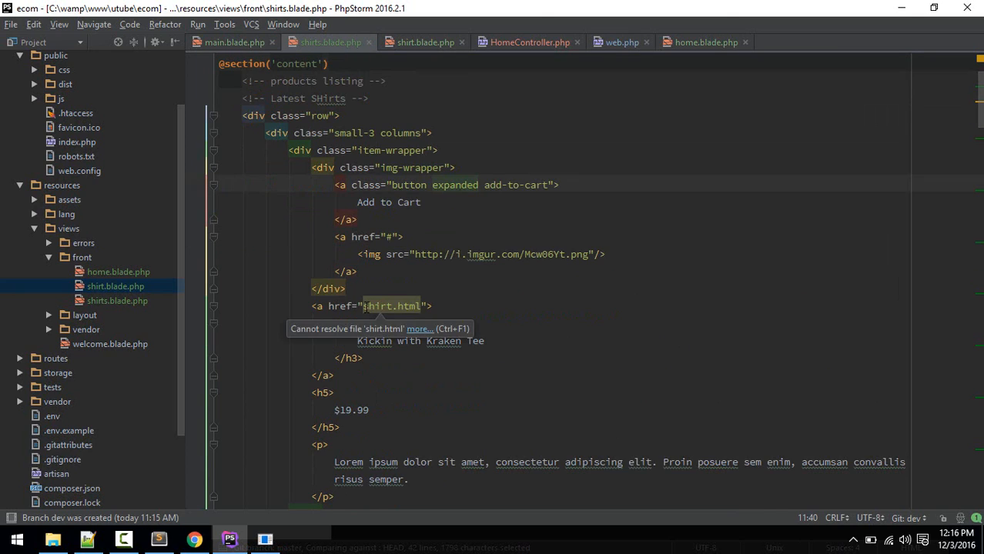
Step: Replace the shirt.html href with {{route('shirt')}}
double_click(388, 305)
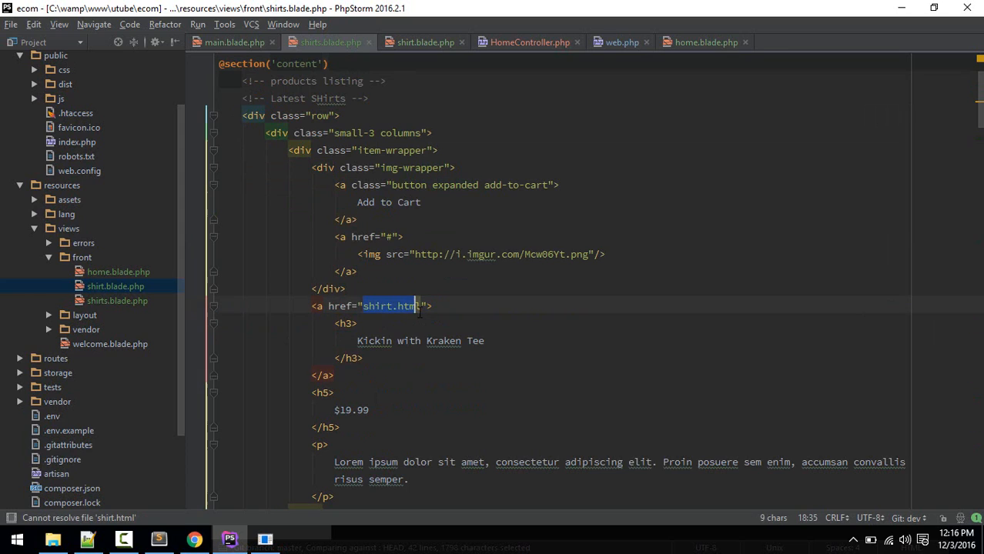
text({{route('')}})
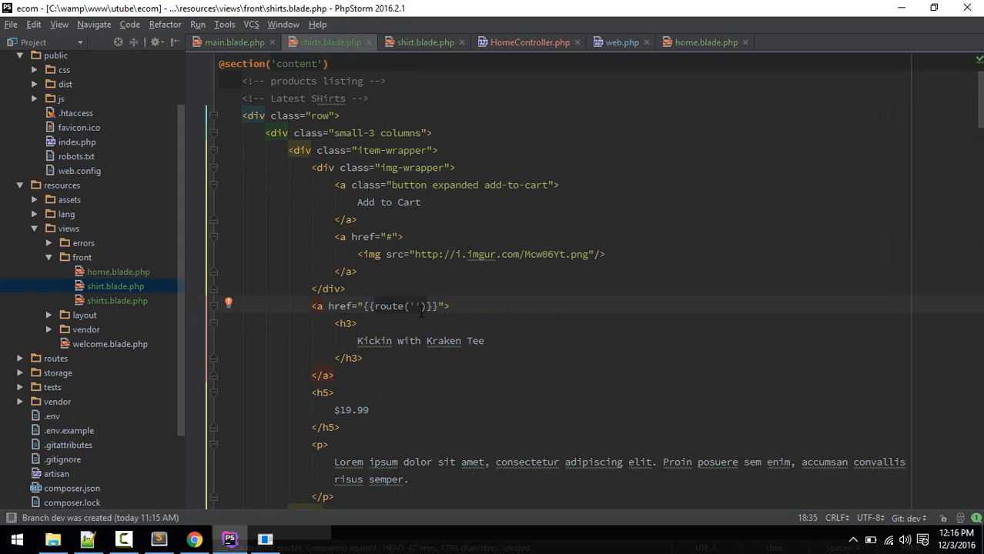
text(shi)
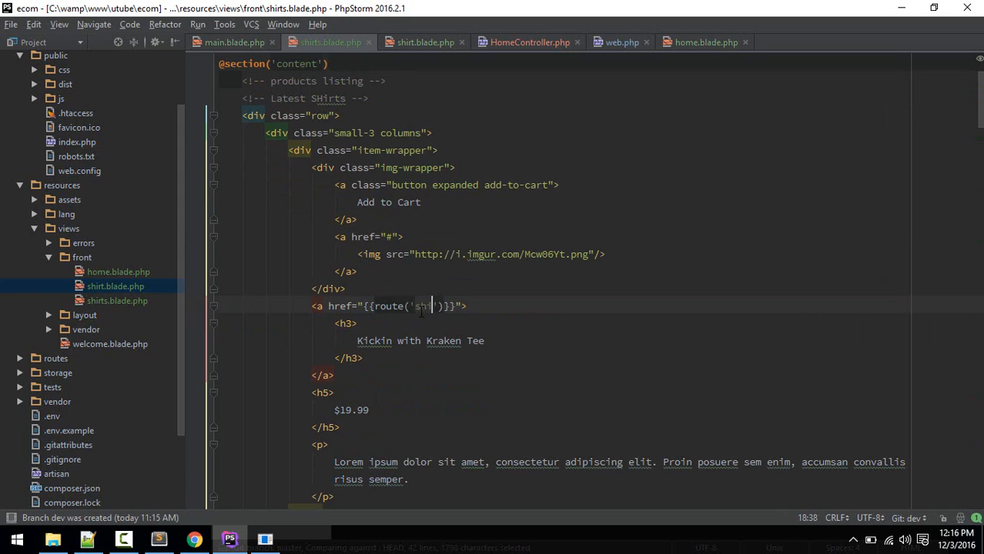
text(rt)
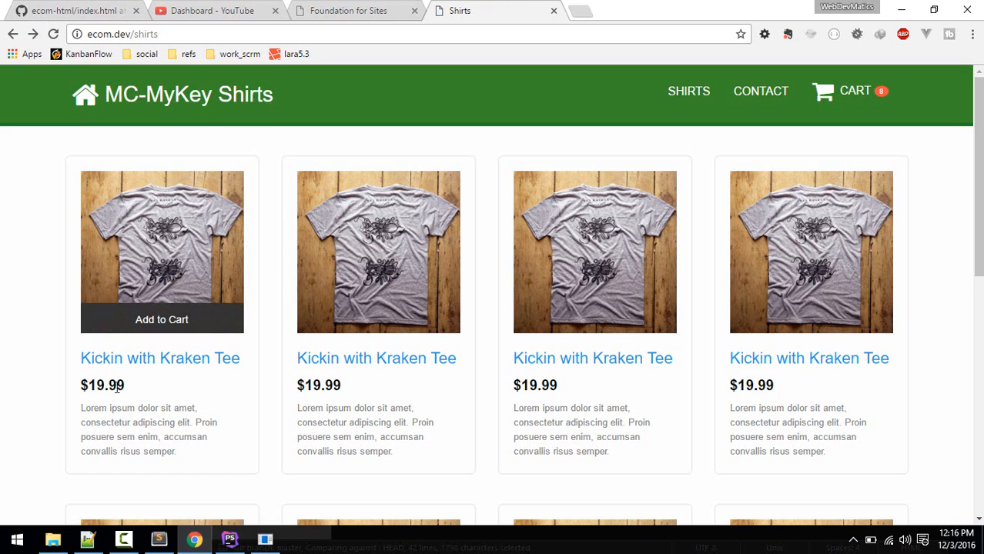
Step: Browse the ecom.dev home page's latest shirts, then return to PhpStorm
click(160, 358)
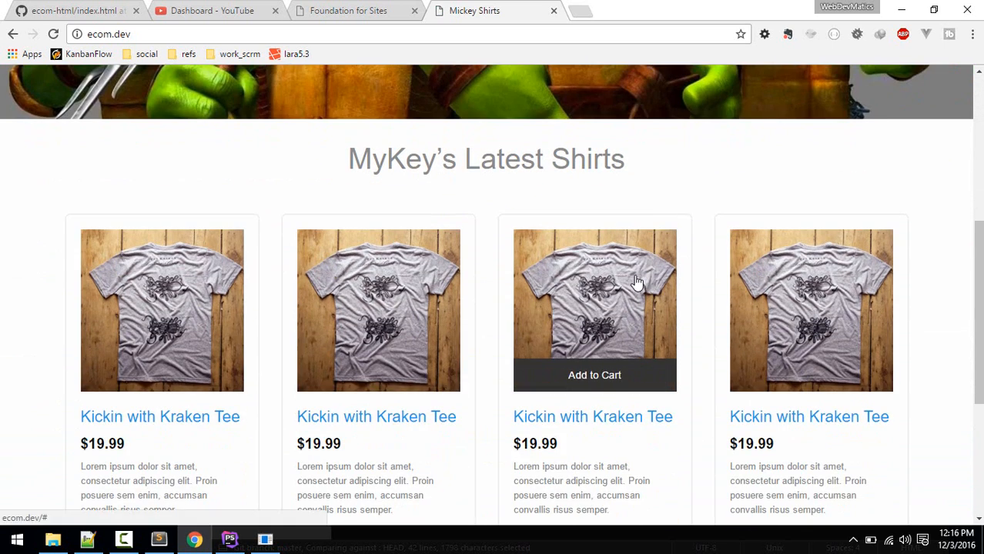
scroll(down, 3)
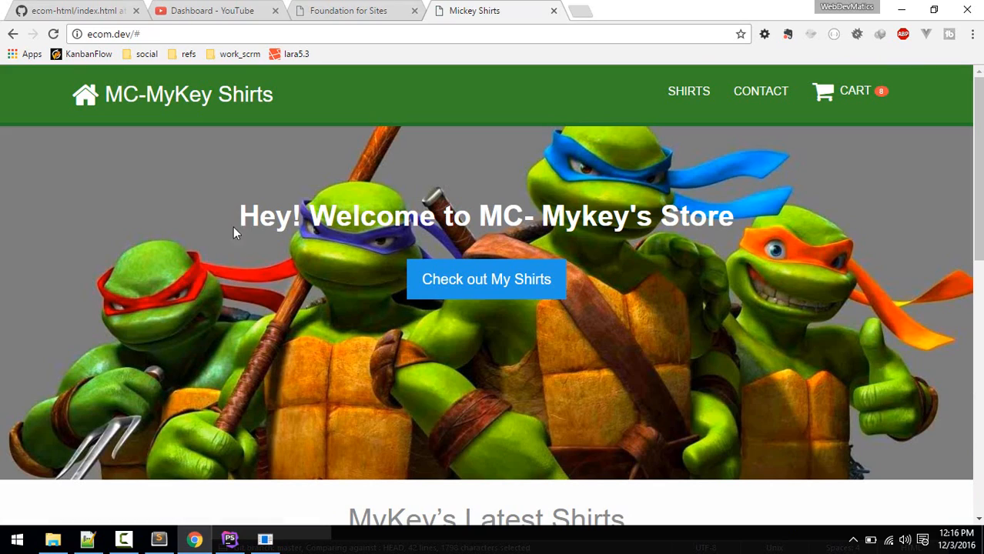
scroll(down, 3)
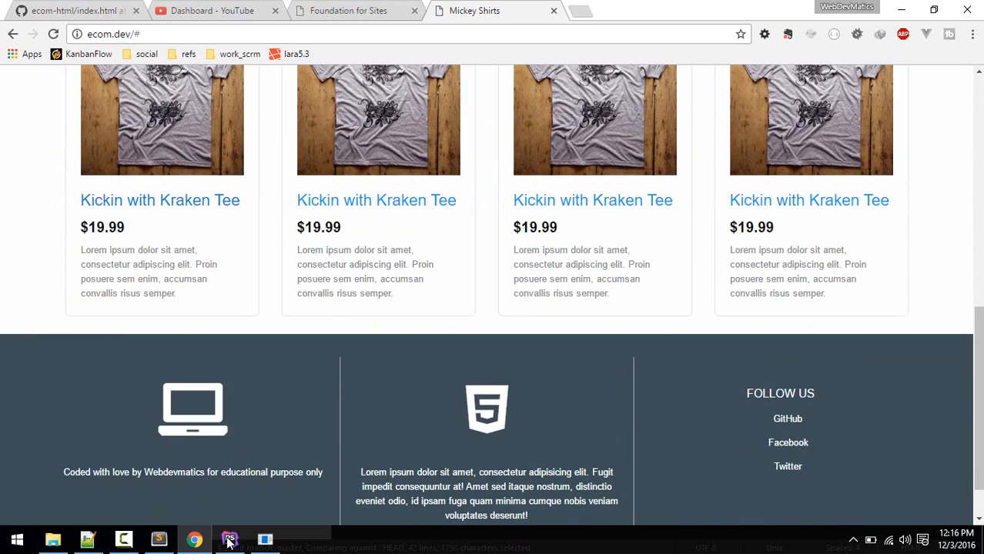
click(229, 539)
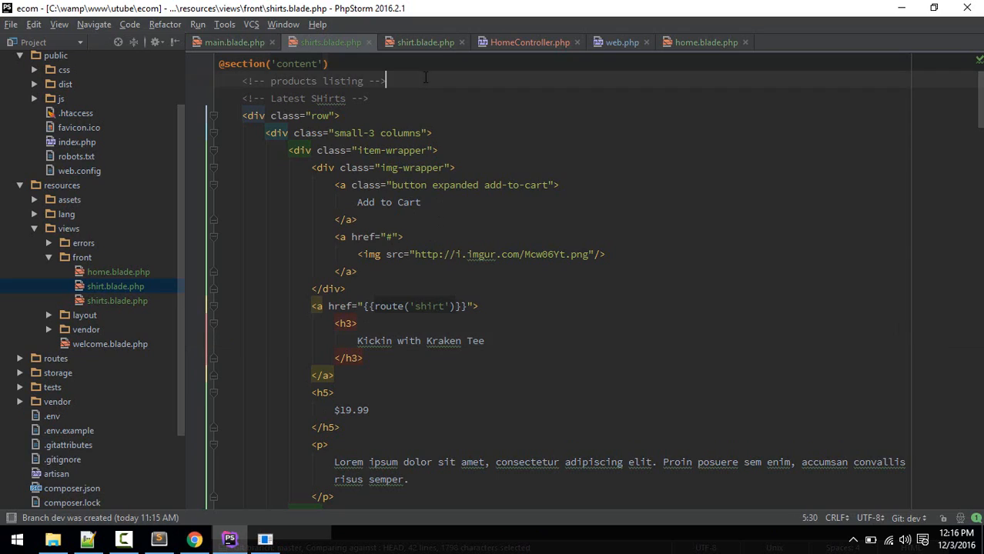
Step: Point the first latest-shirts link in home.blade.php to route('shirt')
click(706, 43)
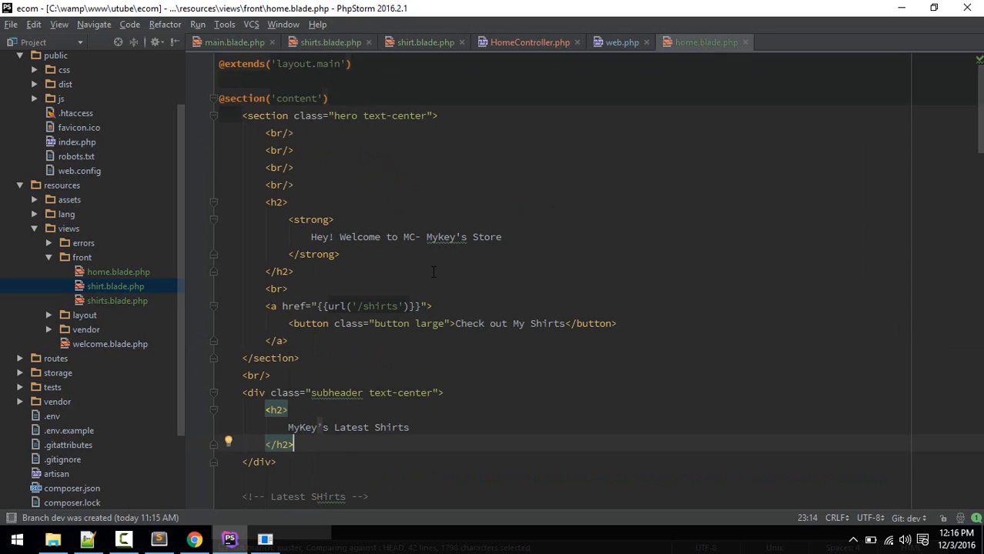
scroll(down, 3)
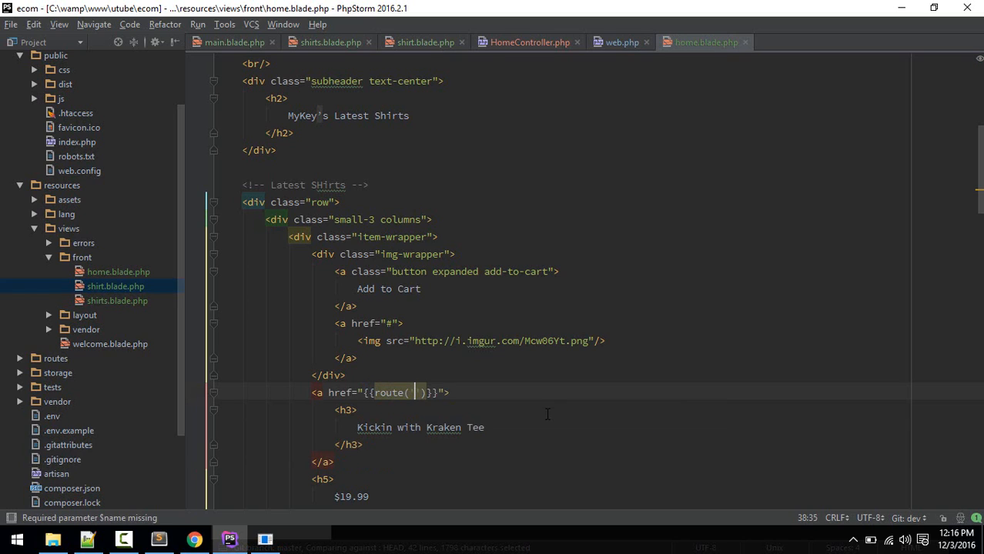
text('shirt')
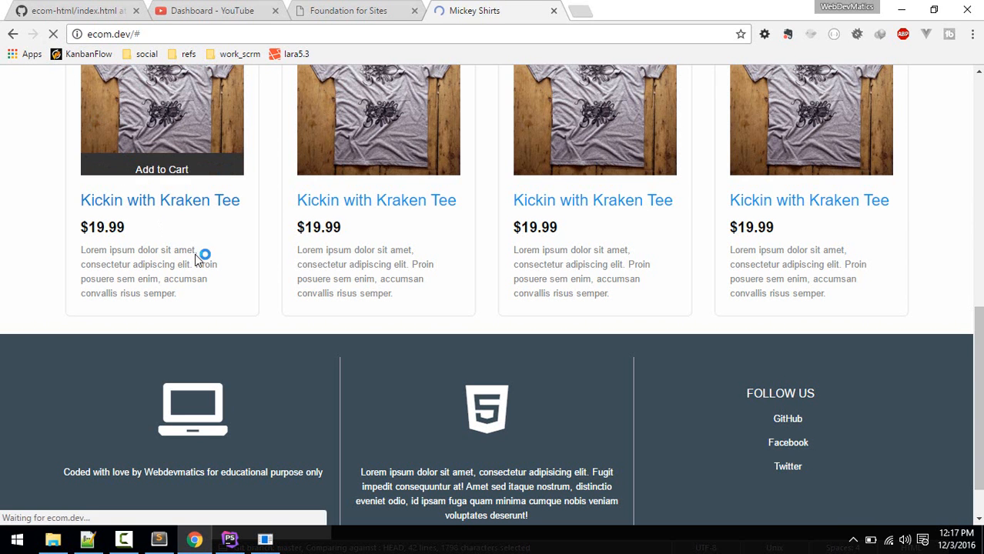
Step: Follow the first Kickin with Kraken Tee link from the home page to ecom.dev/shirts
scroll(down, 3)
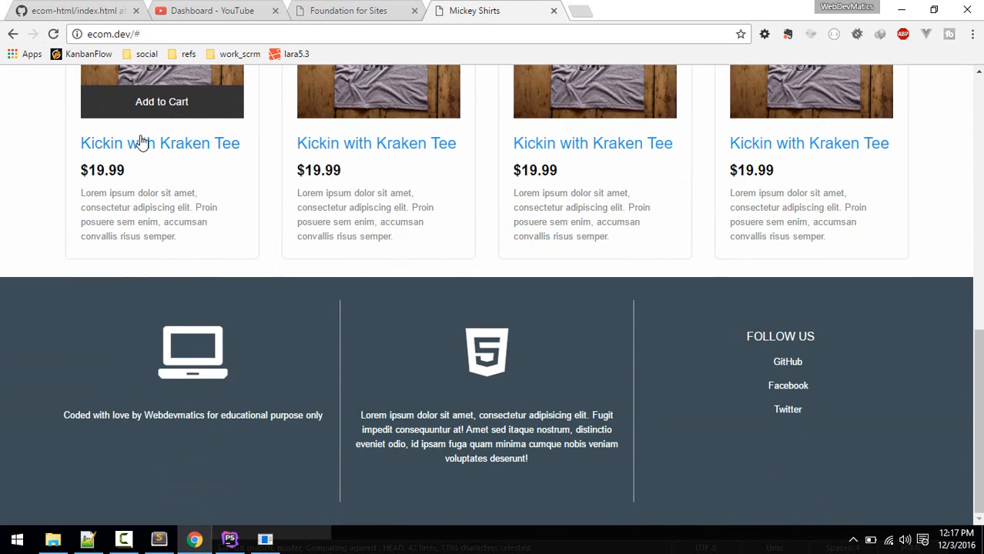
click(160, 144)
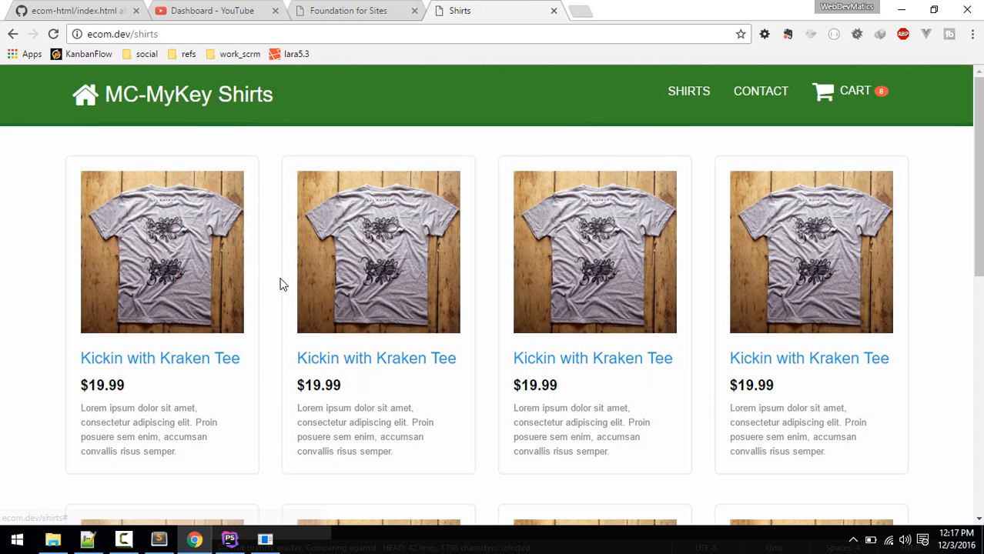
scroll(down, 3)
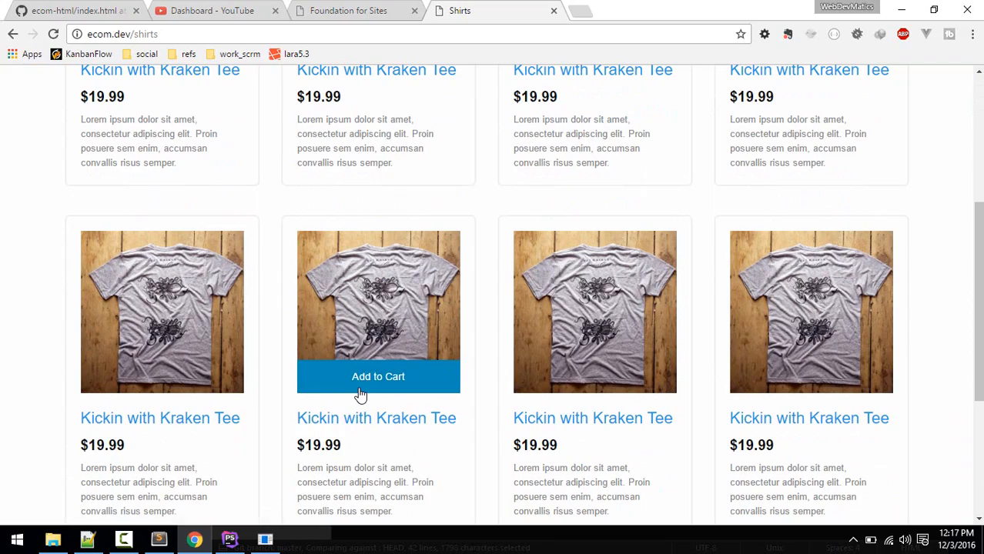